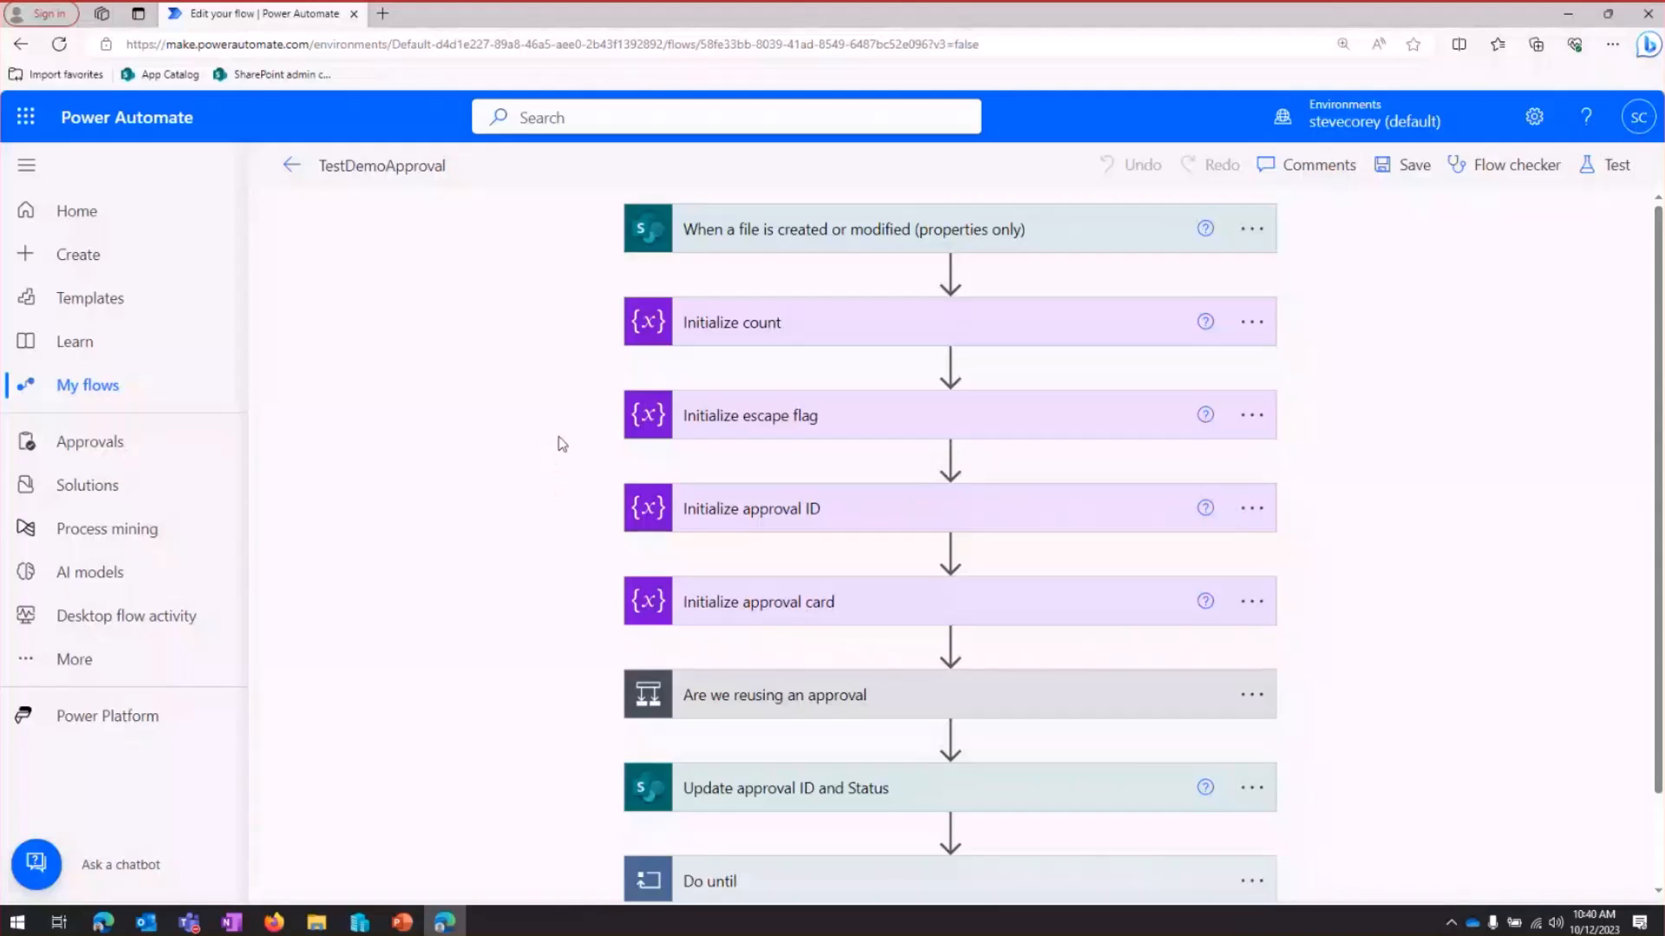
{"action": "mouse_move", "coordinate": [760, 255]}
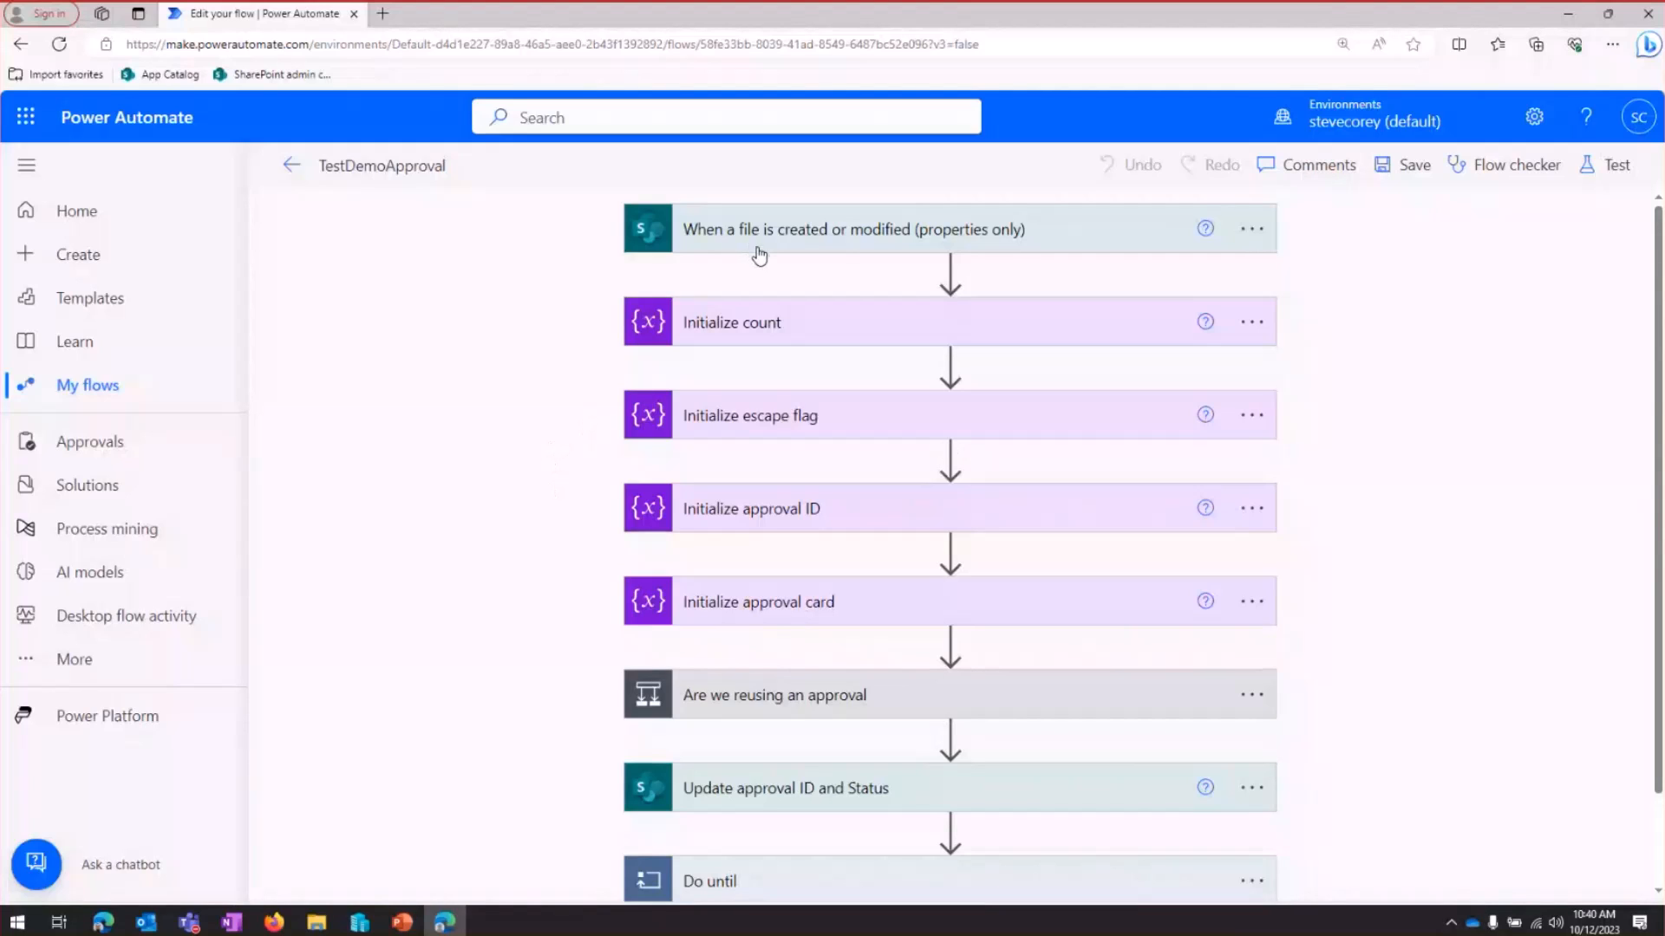
{"action": "mouse_move", "coordinate": [768, 244]}
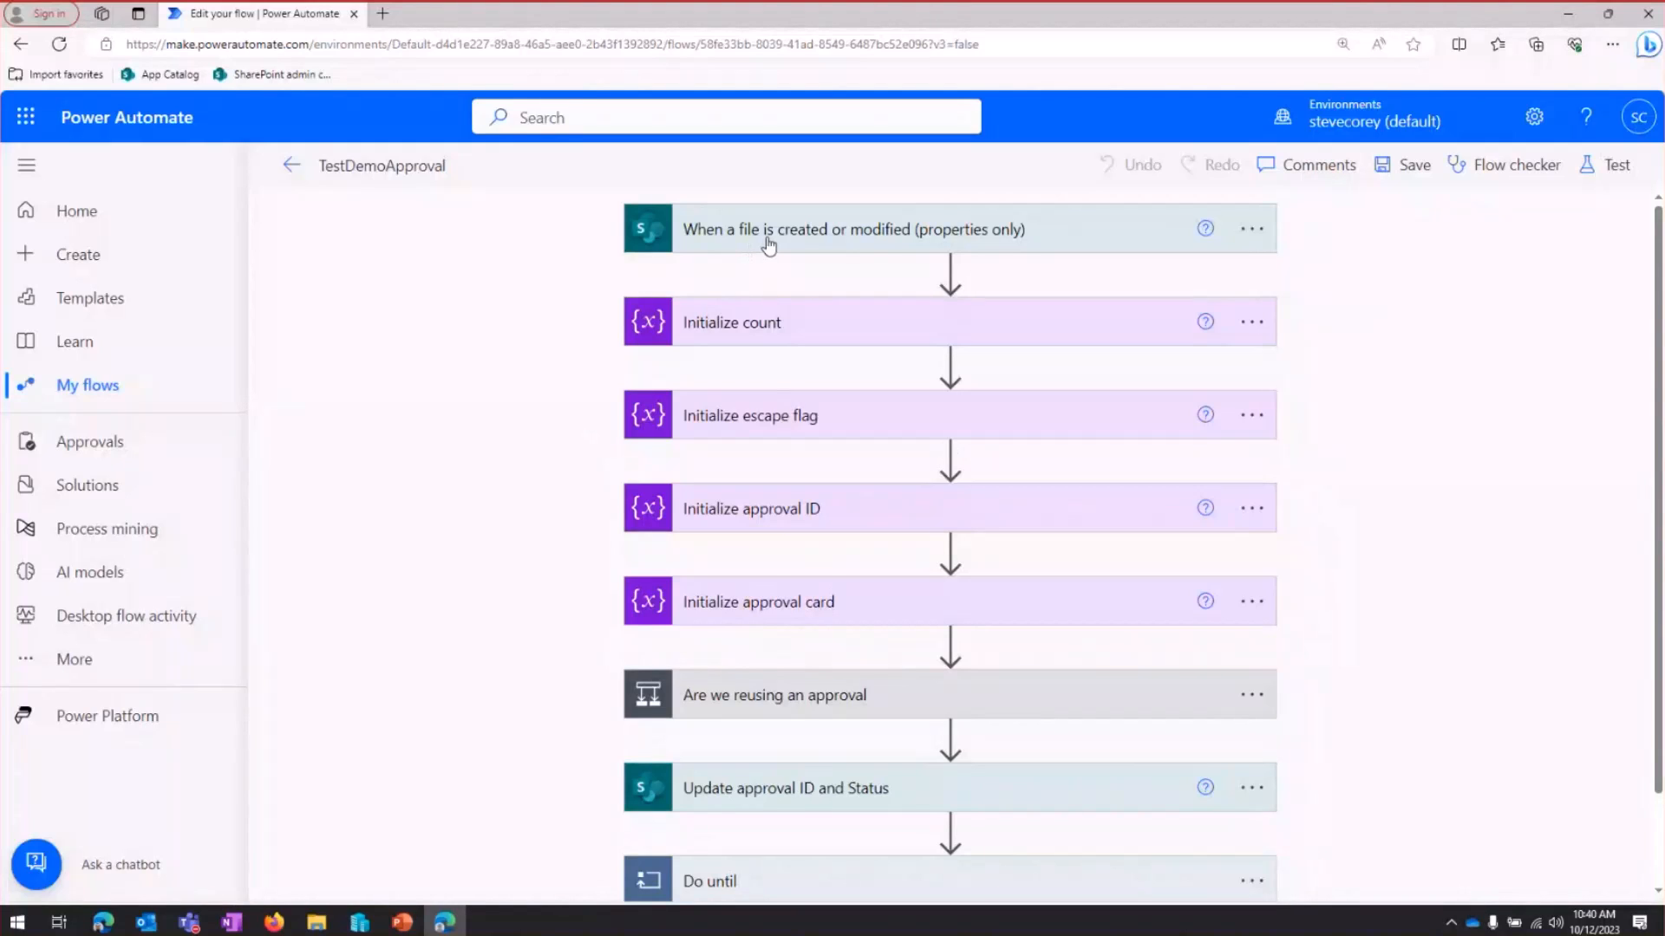
Expand the 'When a file is created or modified' trigger and reveal its advanced options
{"action": "left_click", "coordinate": [853, 229]}
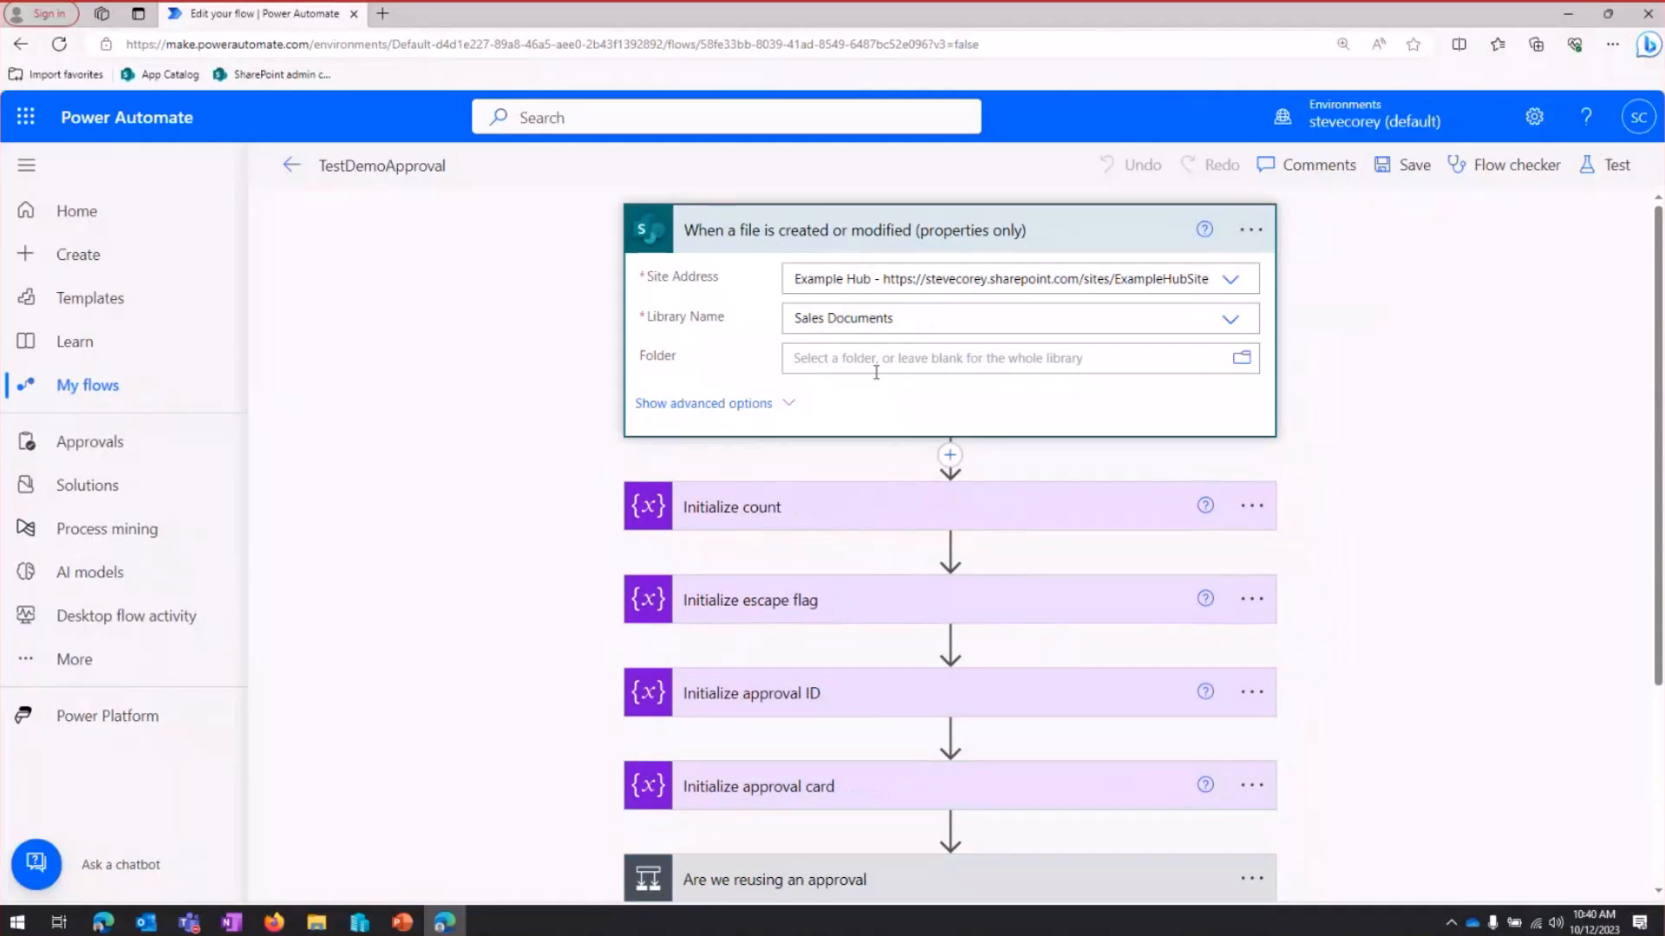
{"action": "mouse_move", "coordinate": [749, 413]}
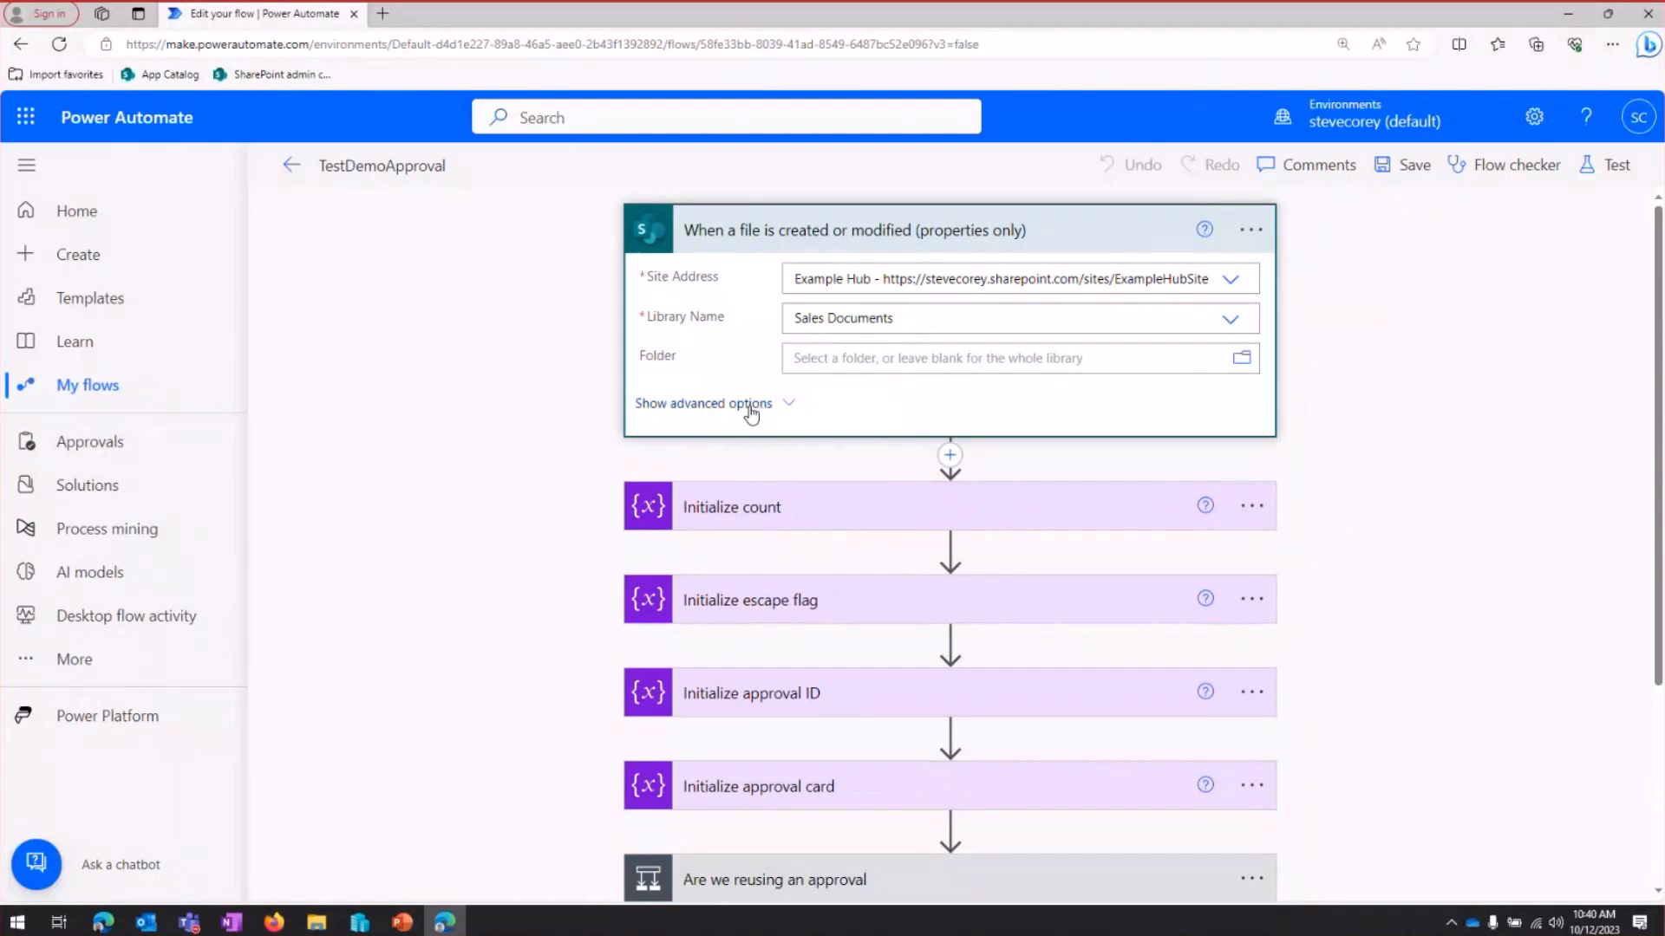
{"action": "left_click", "coordinate": [702, 402]}
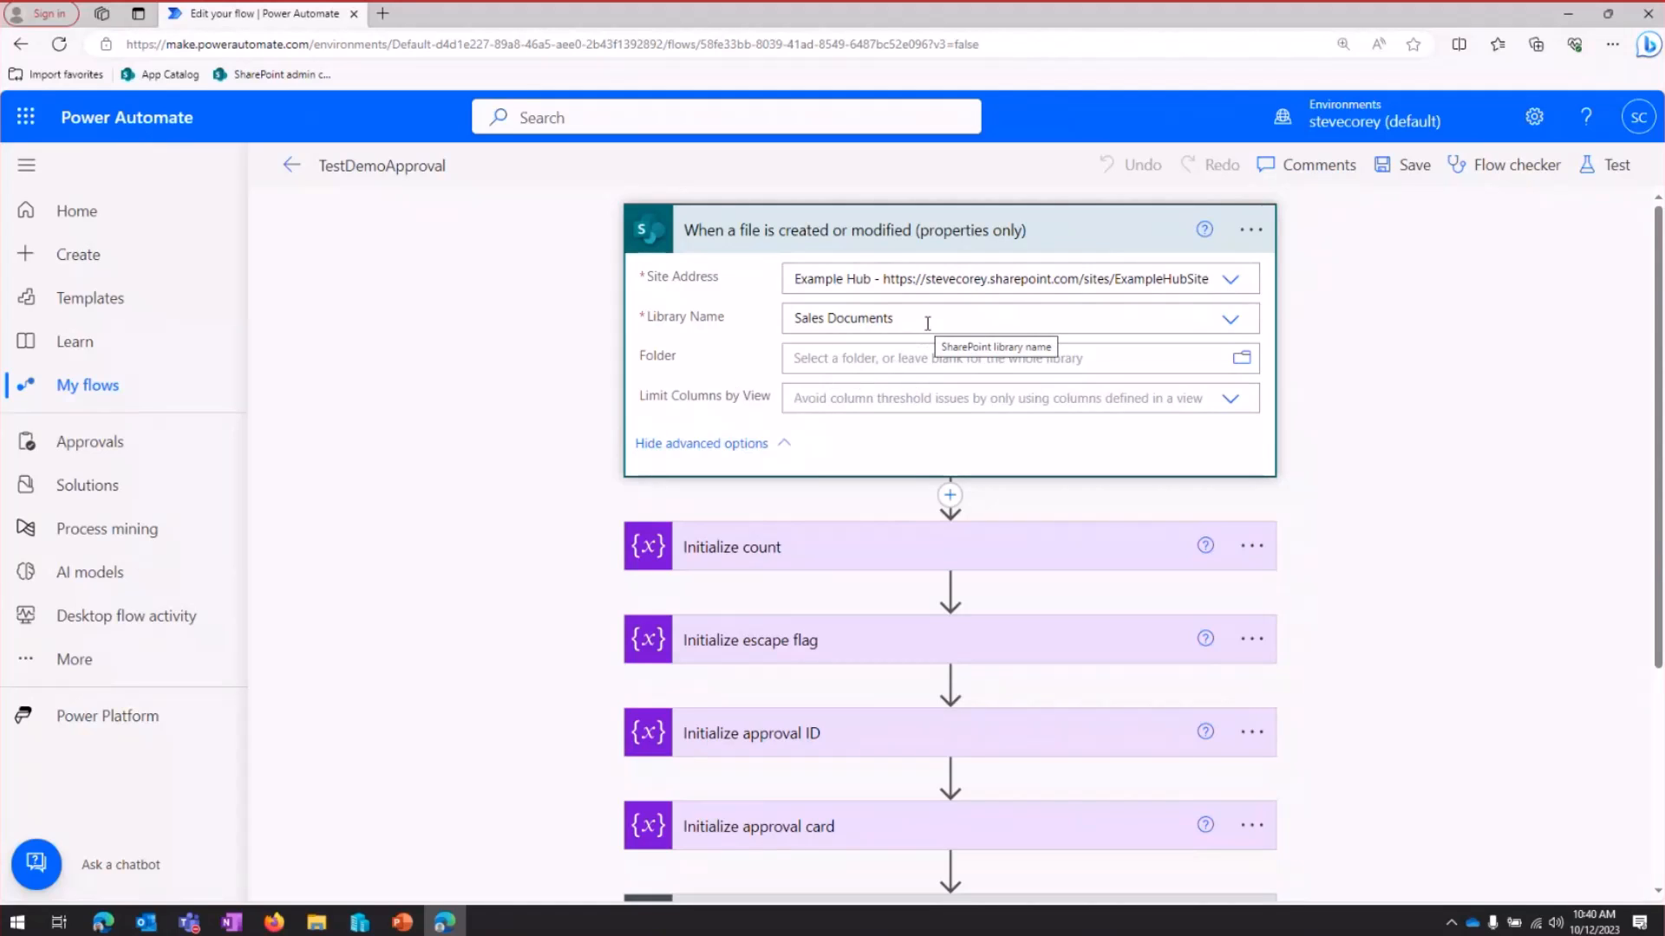
{"action": "mouse_move", "coordinate": [1241, 259]}
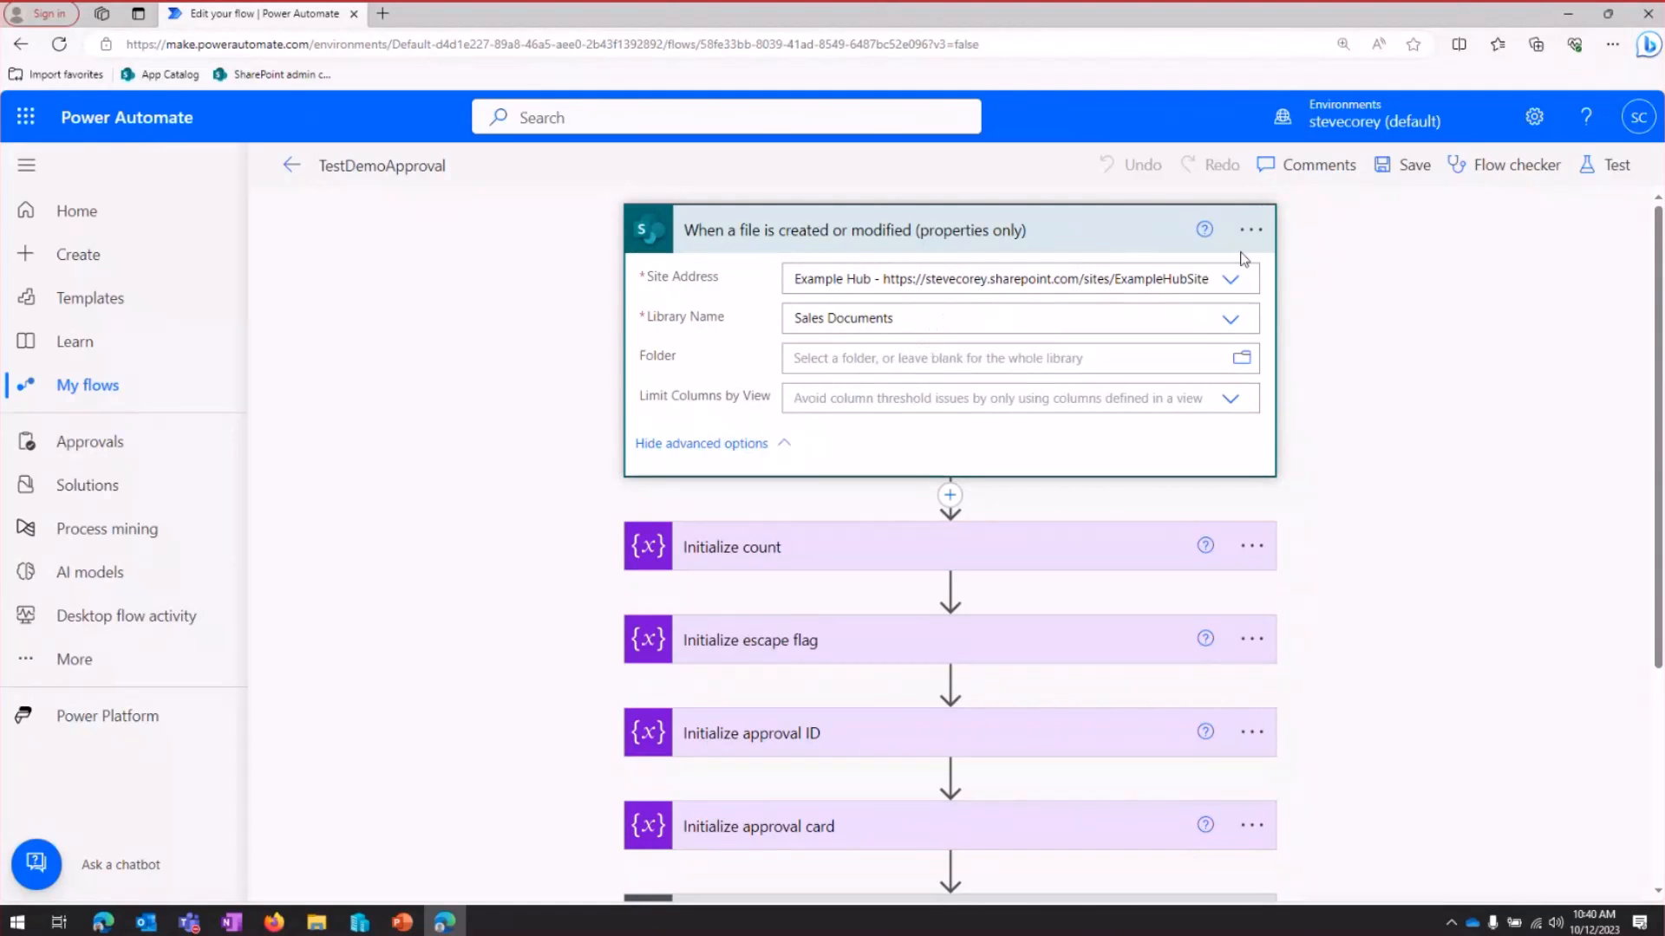
View the trigger's Settings, highlighting the condition requiring Status equals 'Submitted'
{"action": "left_click", "coordinate": [1251, 229]}
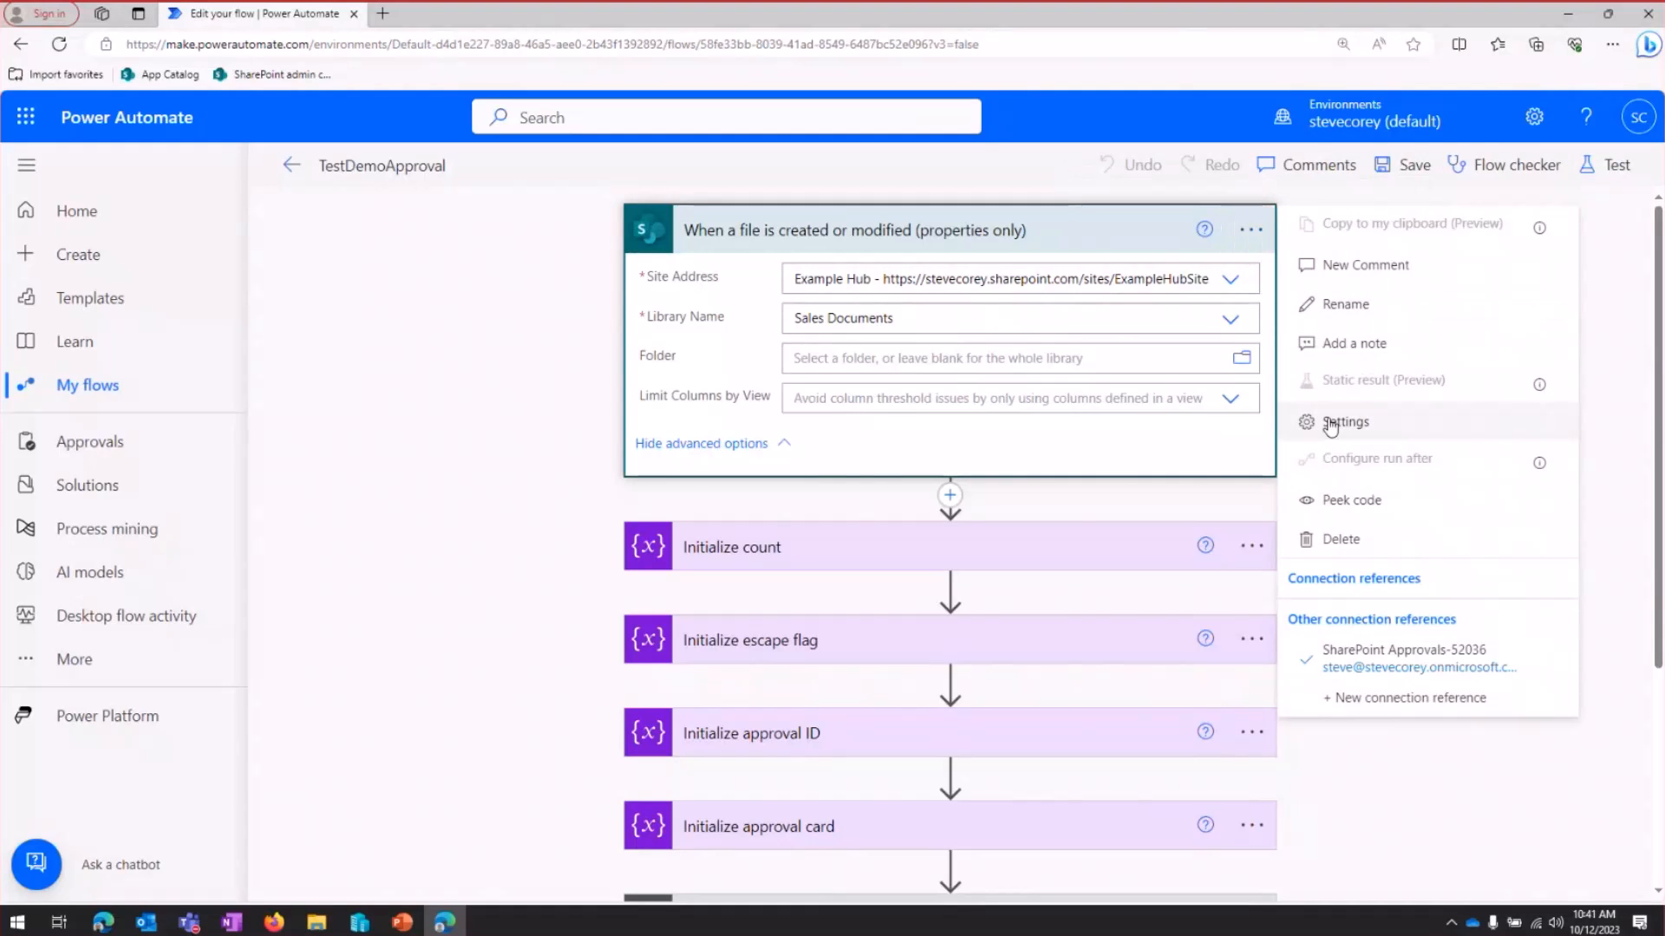
{"action": "left_click", "coordinate": [1330, 426]}
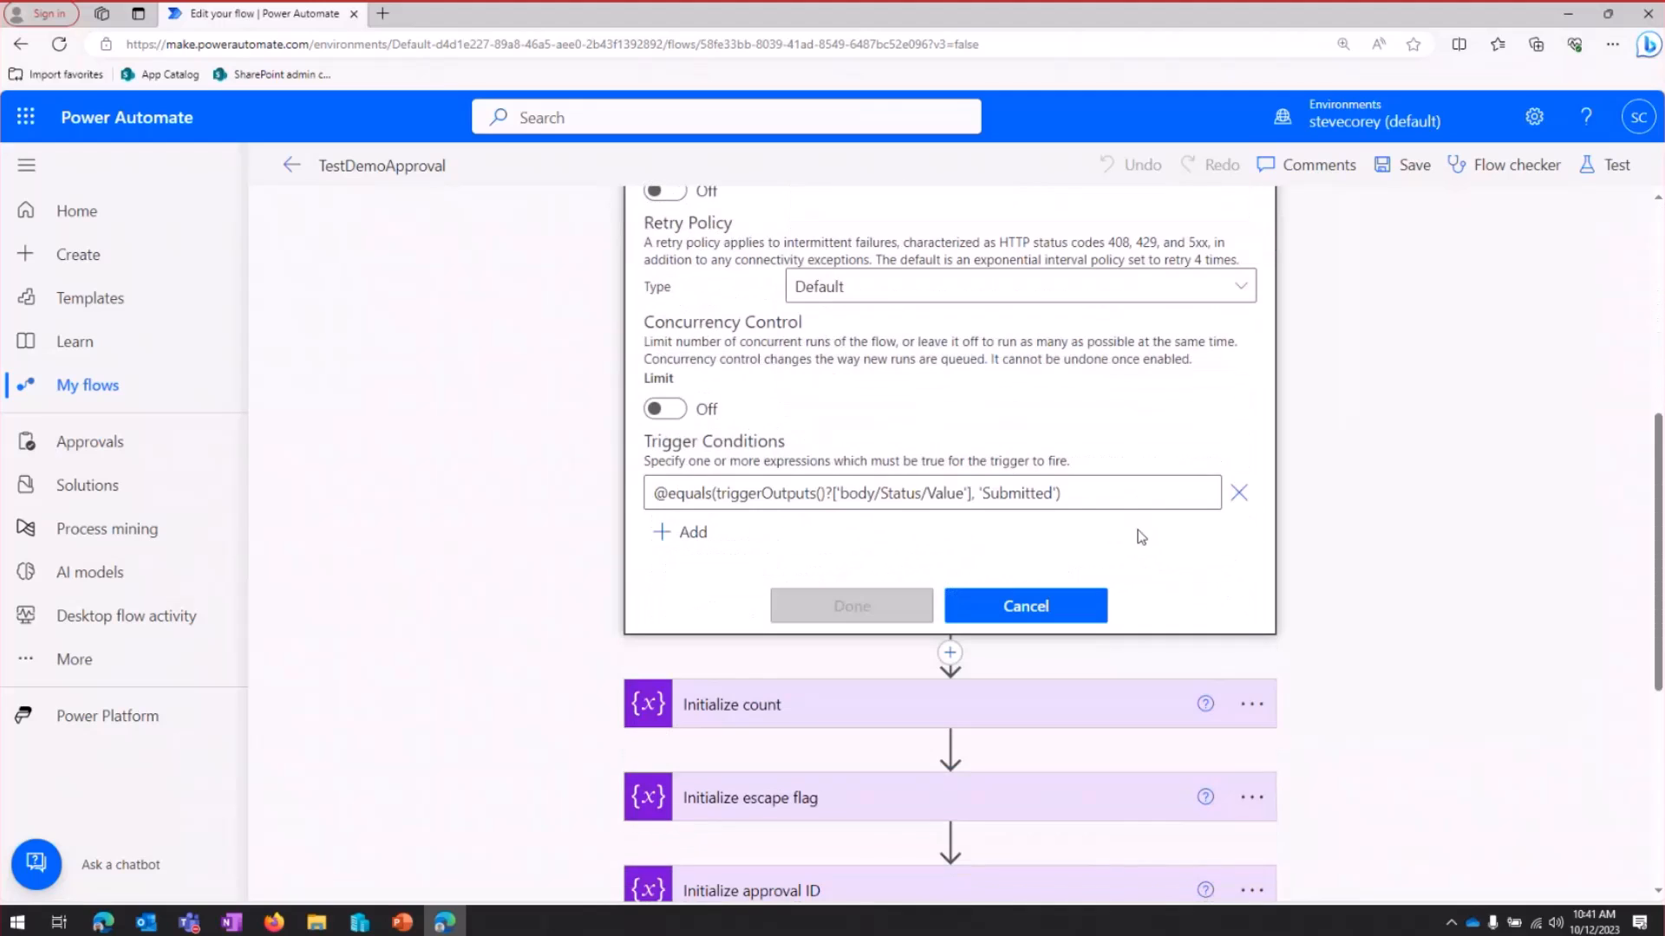
{"action": "left_click", "coordinate": [1122, 493]}
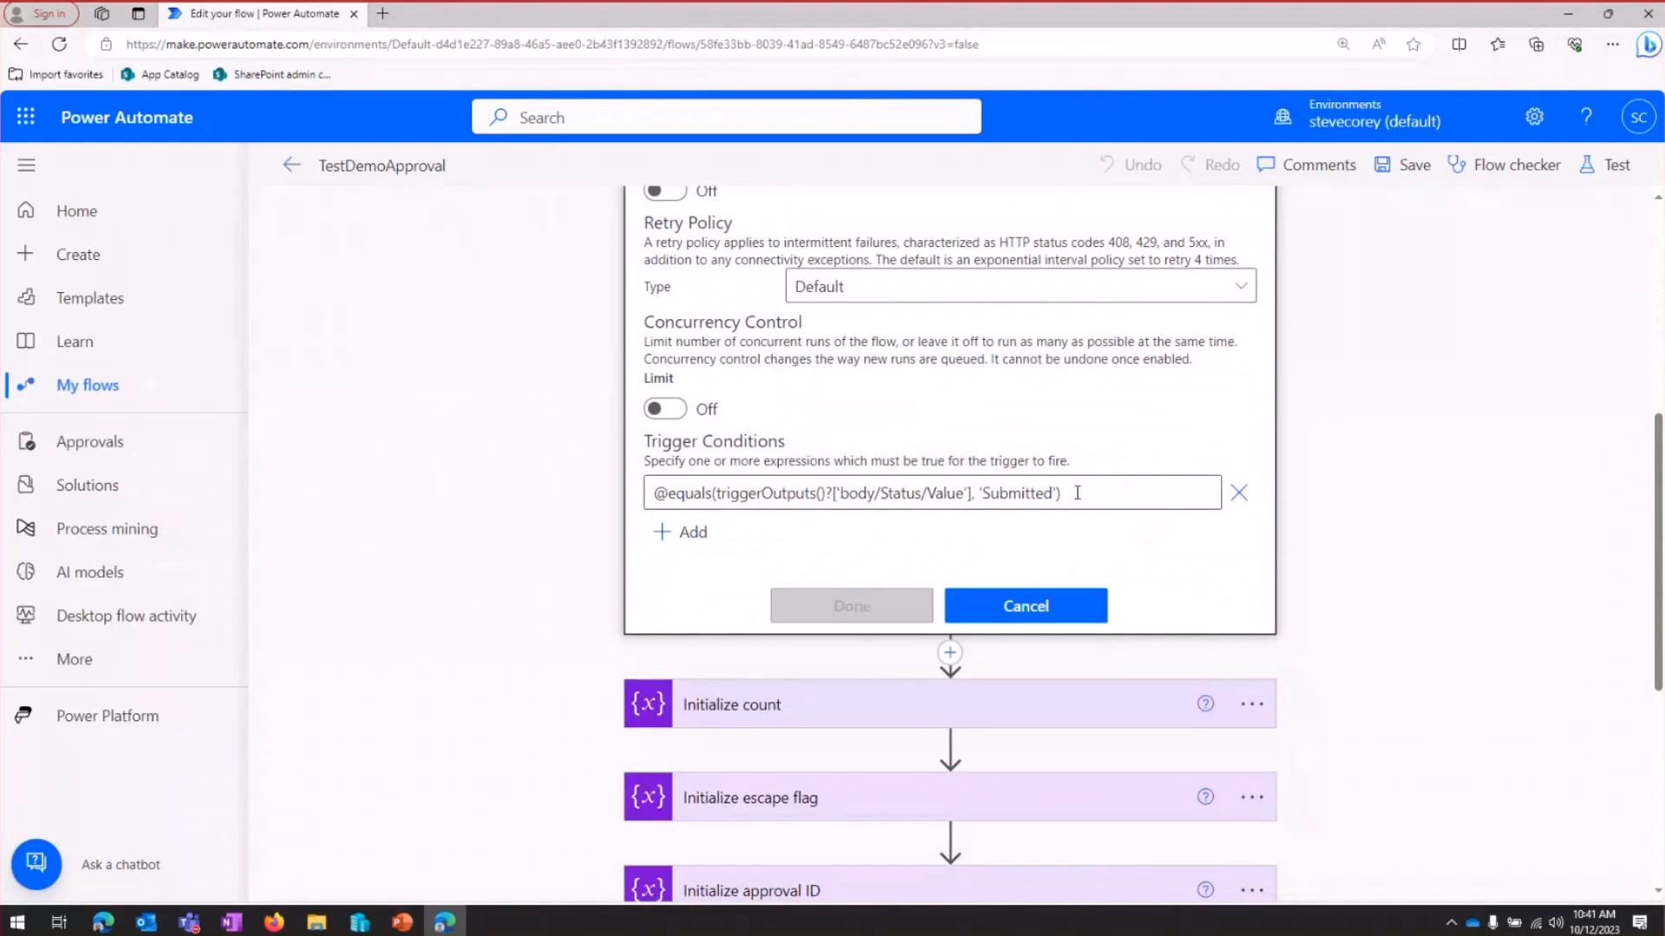
{"action": "double_click", "coordinate": [900, 492]}
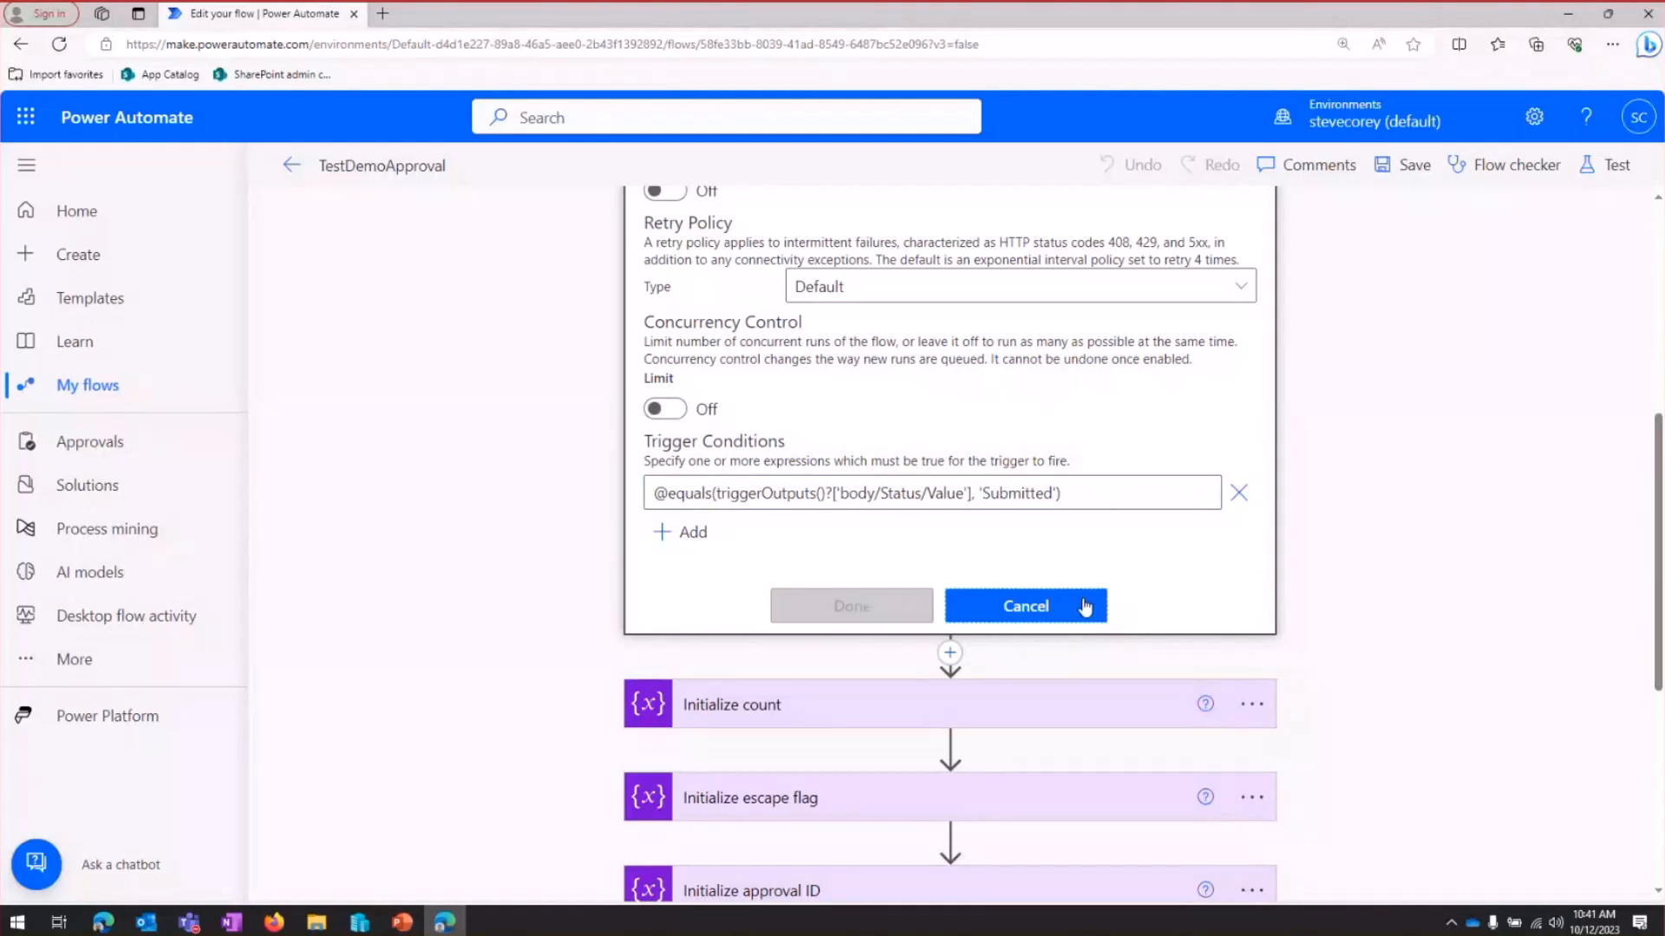
Cancel the trigger settings, review Initialize escape flag (Approval Complete false) and Initialize approval ID, then collapse them
{"action": "left_click", "coordinate": [1025, 605]}
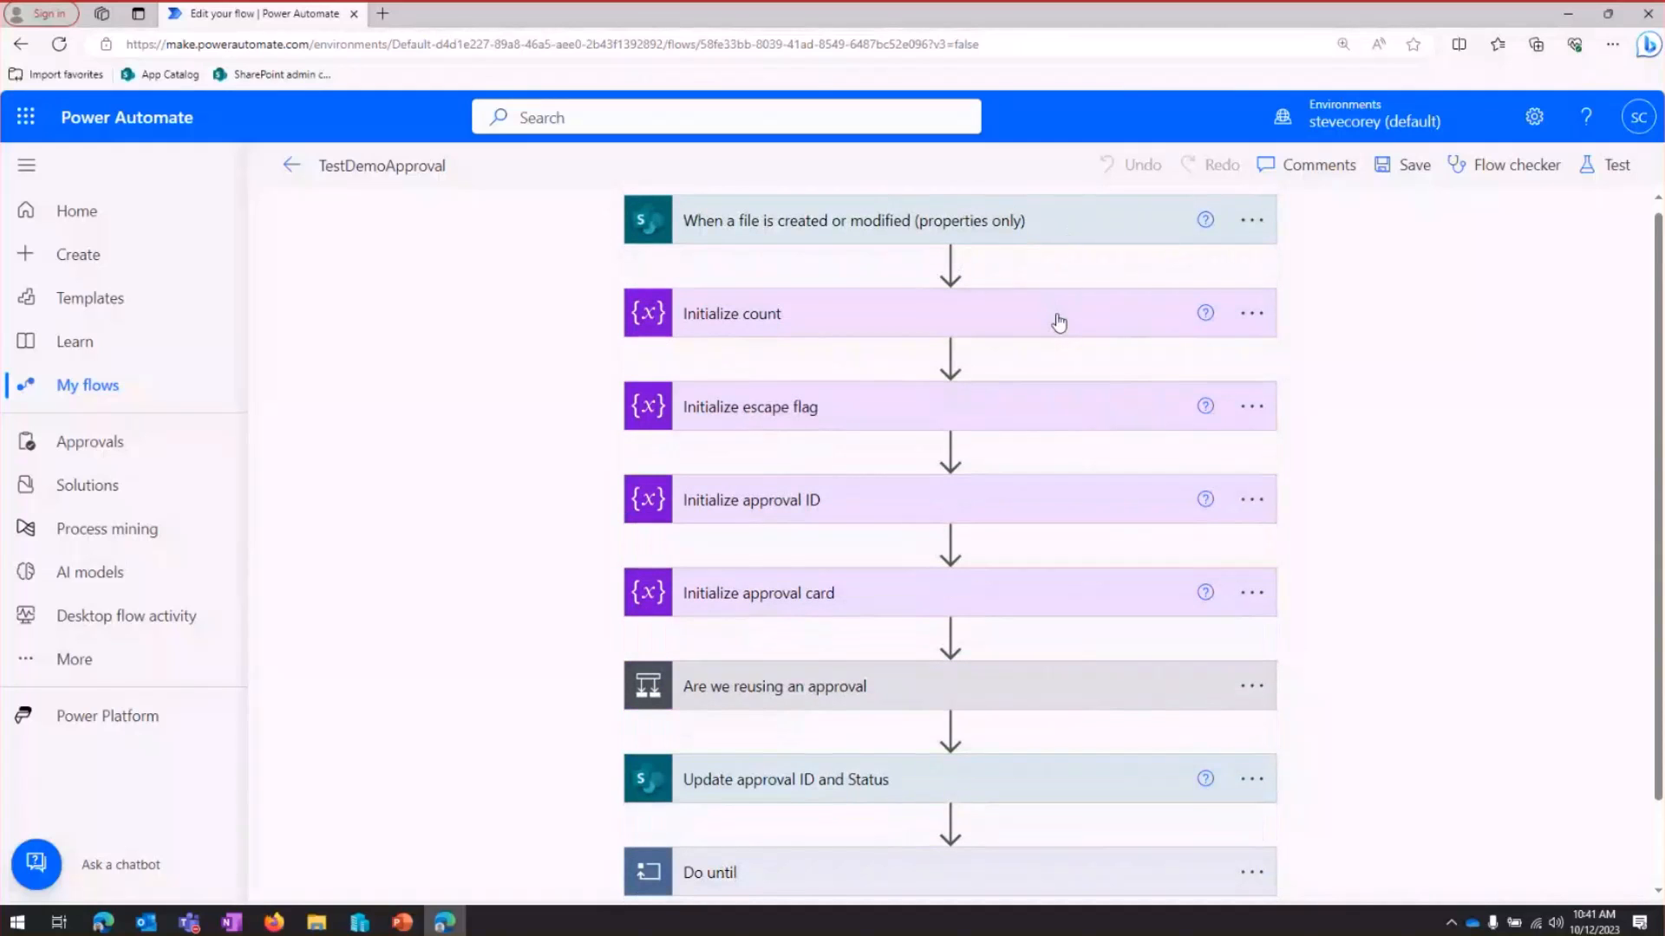
{"action": "left_click", "coordinate": [732, 314]}
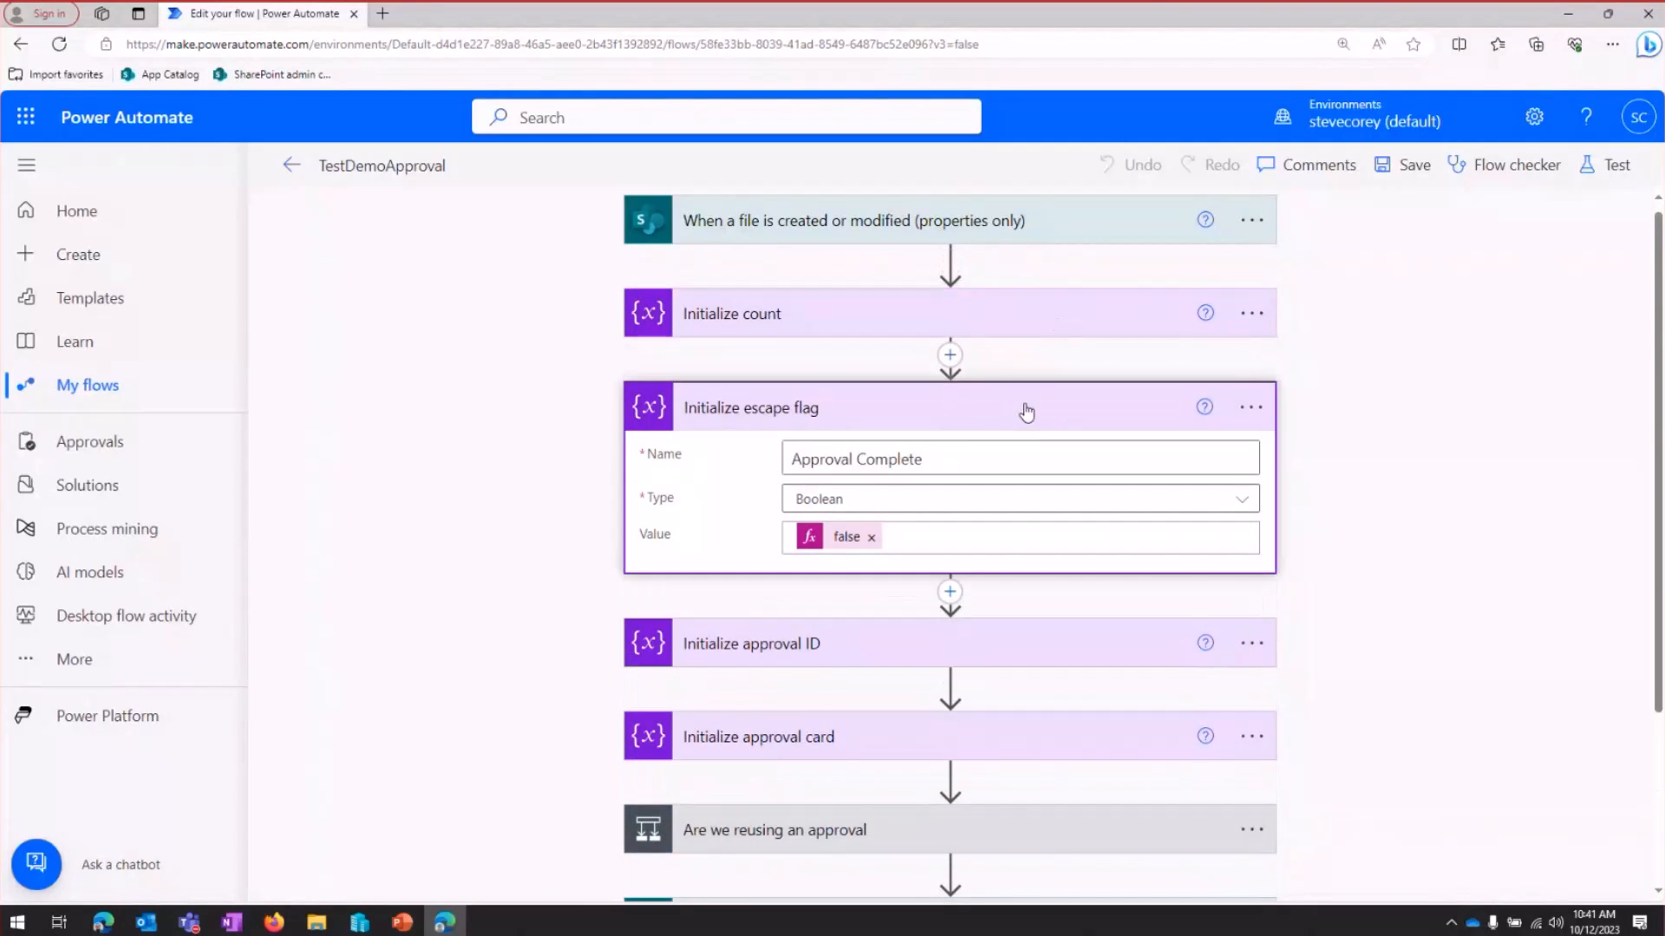
{"action": "scroll", "scroll_direction": "down", "scroll_amount": 3}
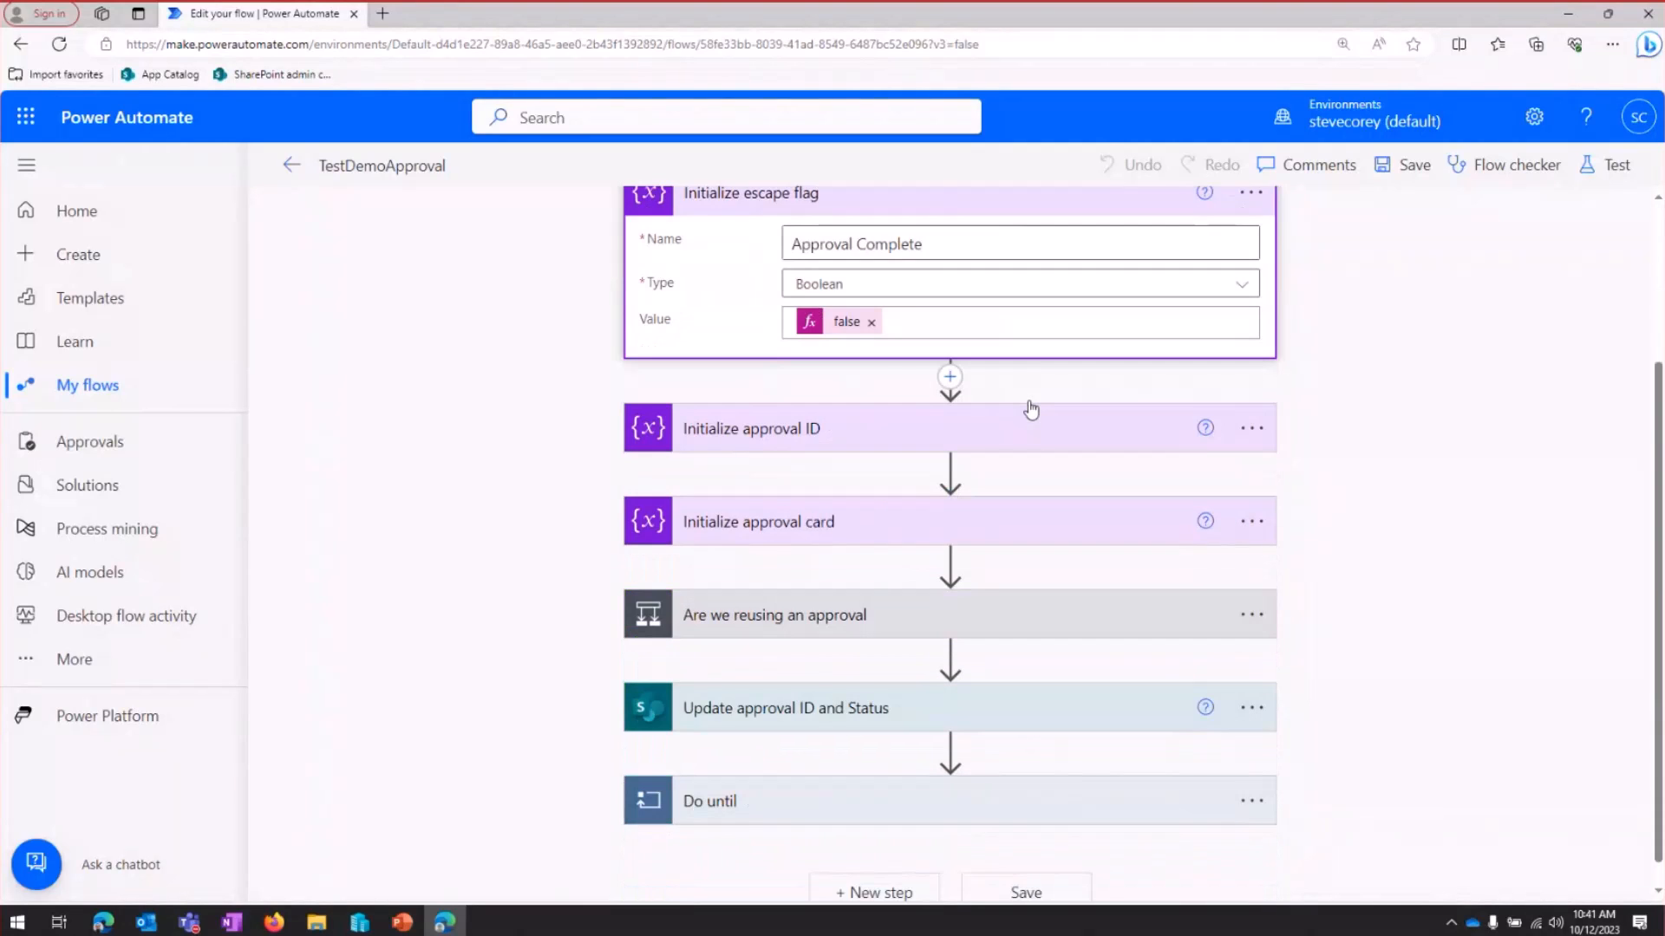
{"action": "scroll", "scroll_direction": "down", "scroll_amount": 3}
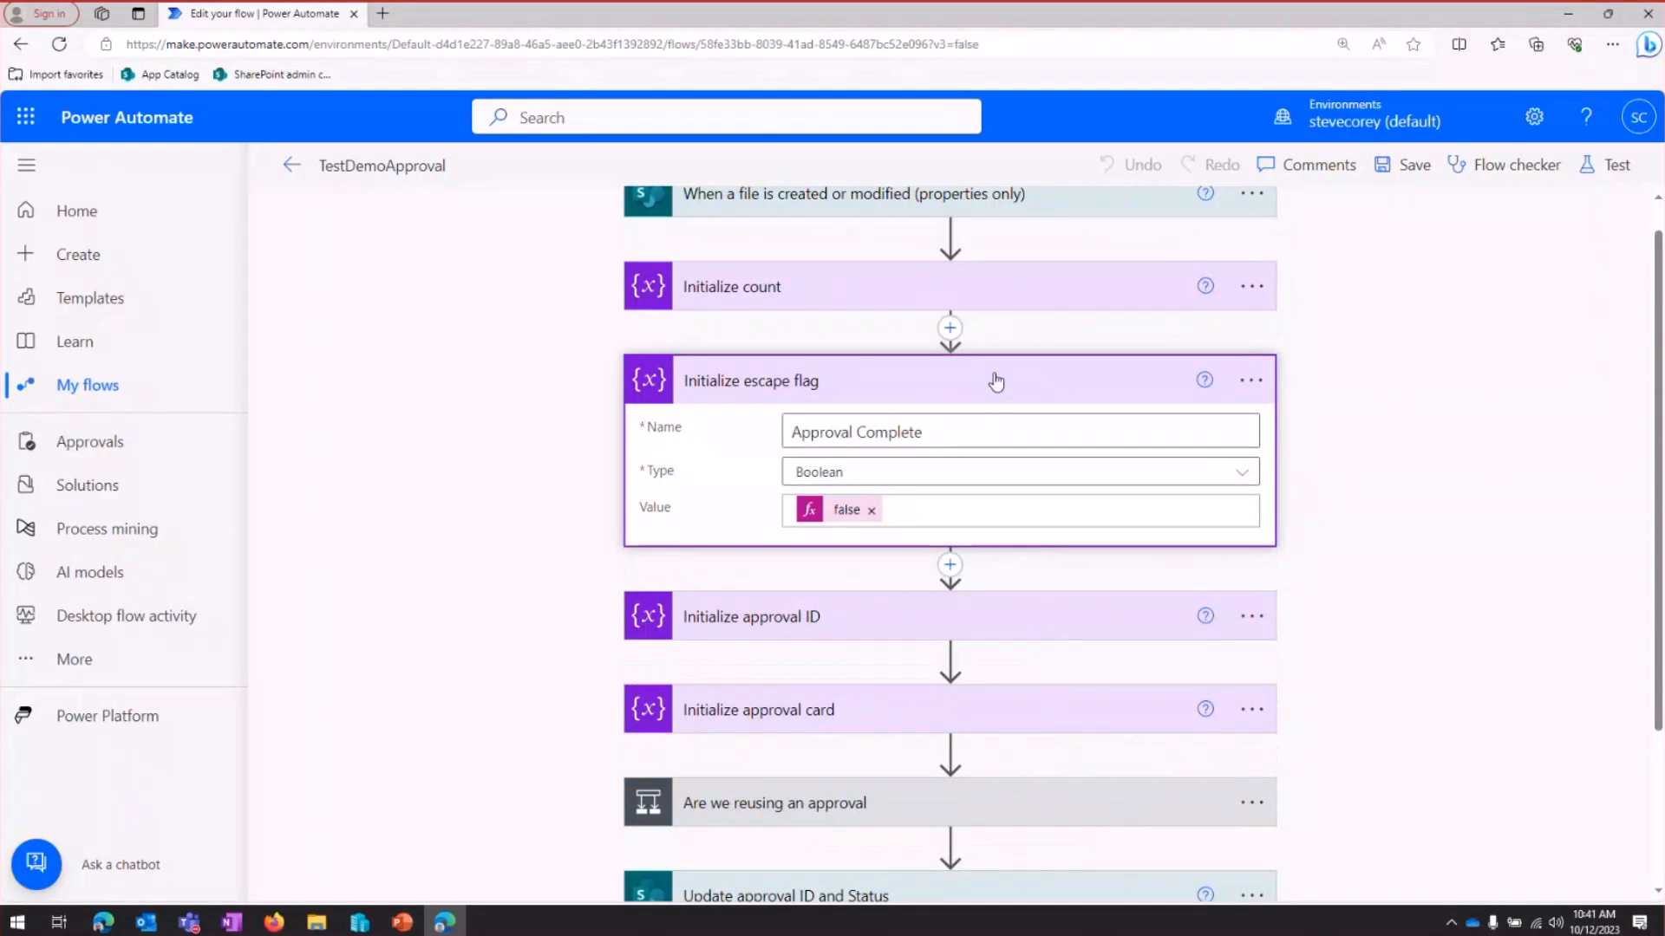
{"action": "mouse_move", "coordinate": [995, 380]}
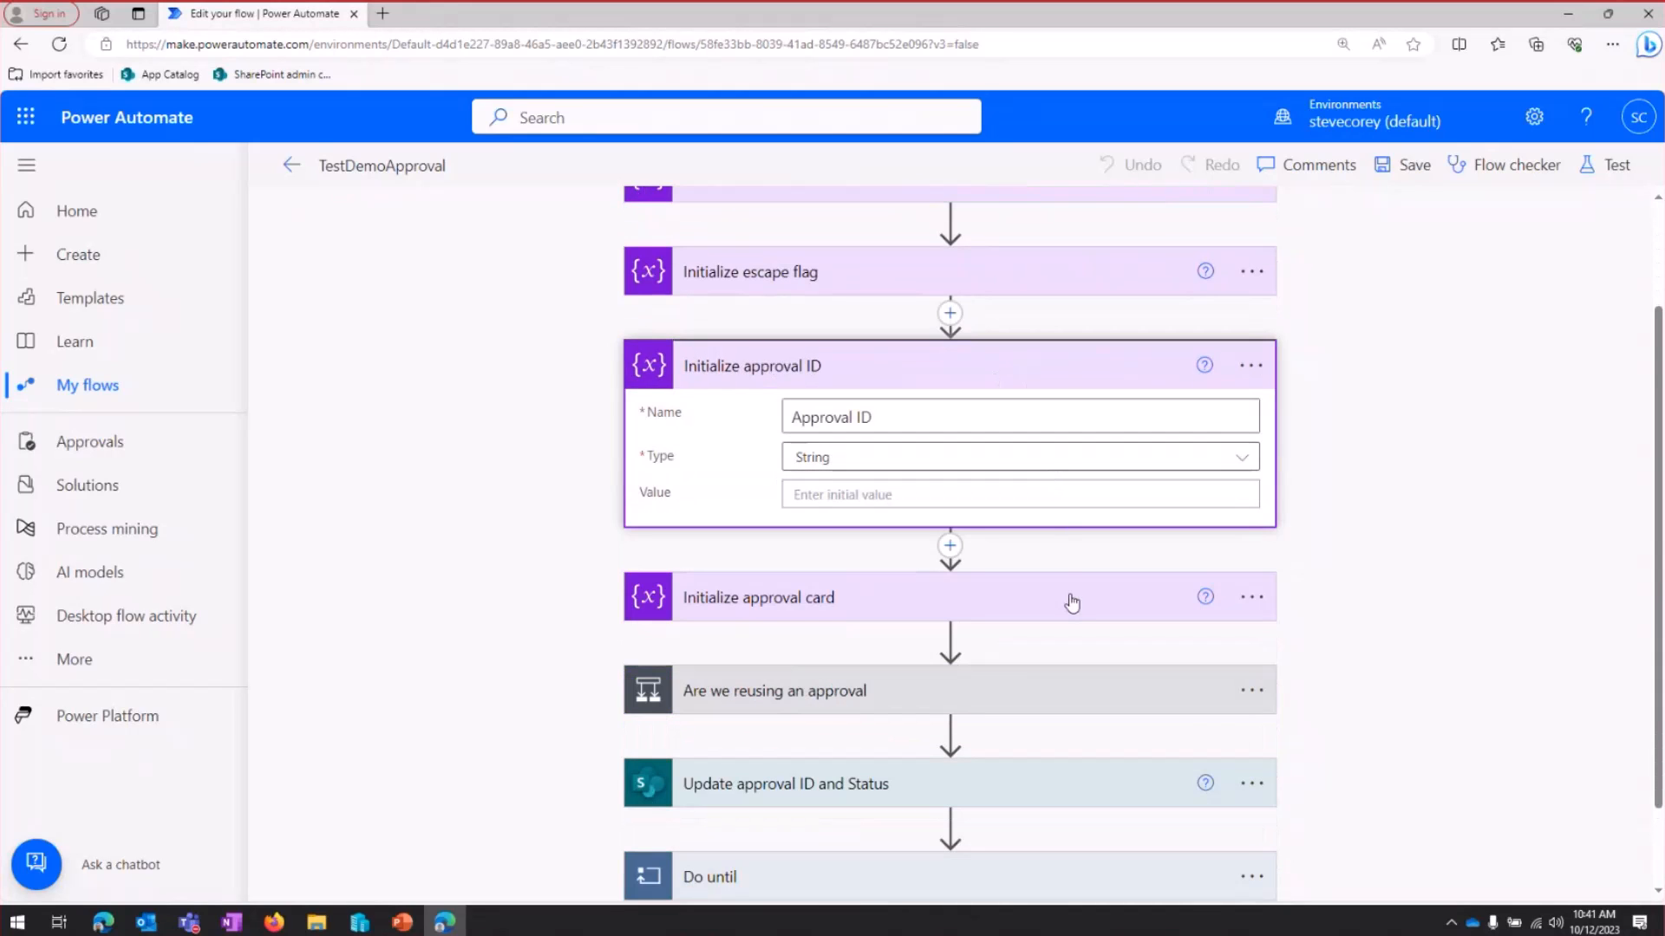
{"action": "left_click", "coordinate": [758, 597]}
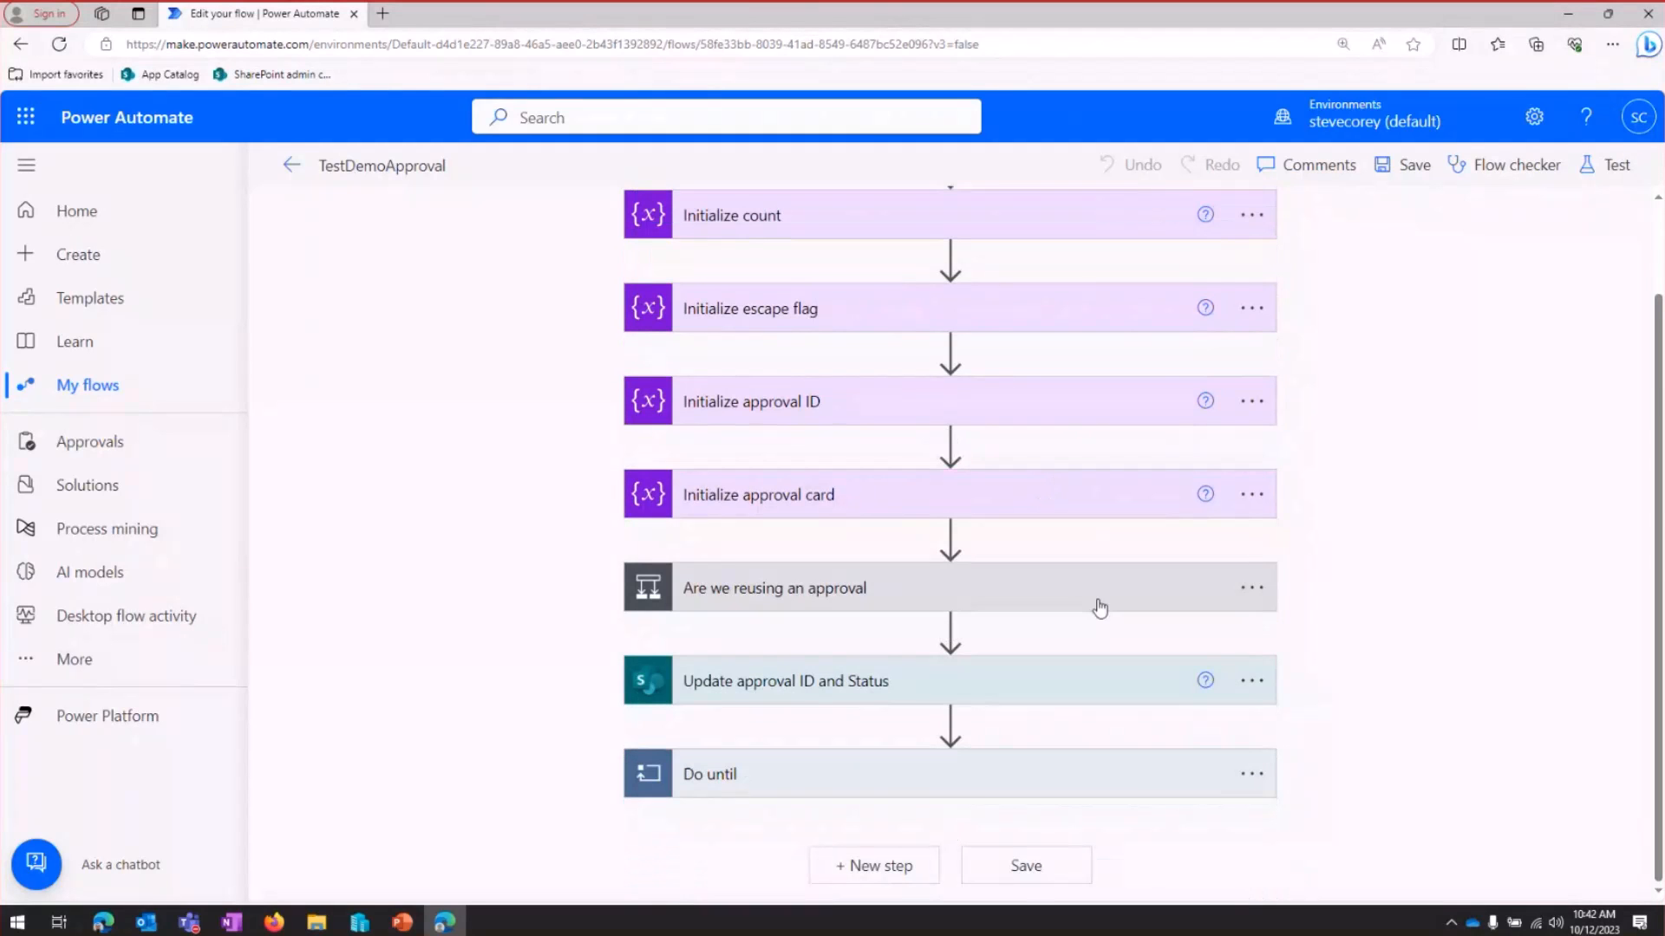
Review the 'Are we reusing an approval' branches, inspecting Create an approval and Set new Approval ID/Card, then collapse
{"action": "left_click", "coordinate": [774, 588]}
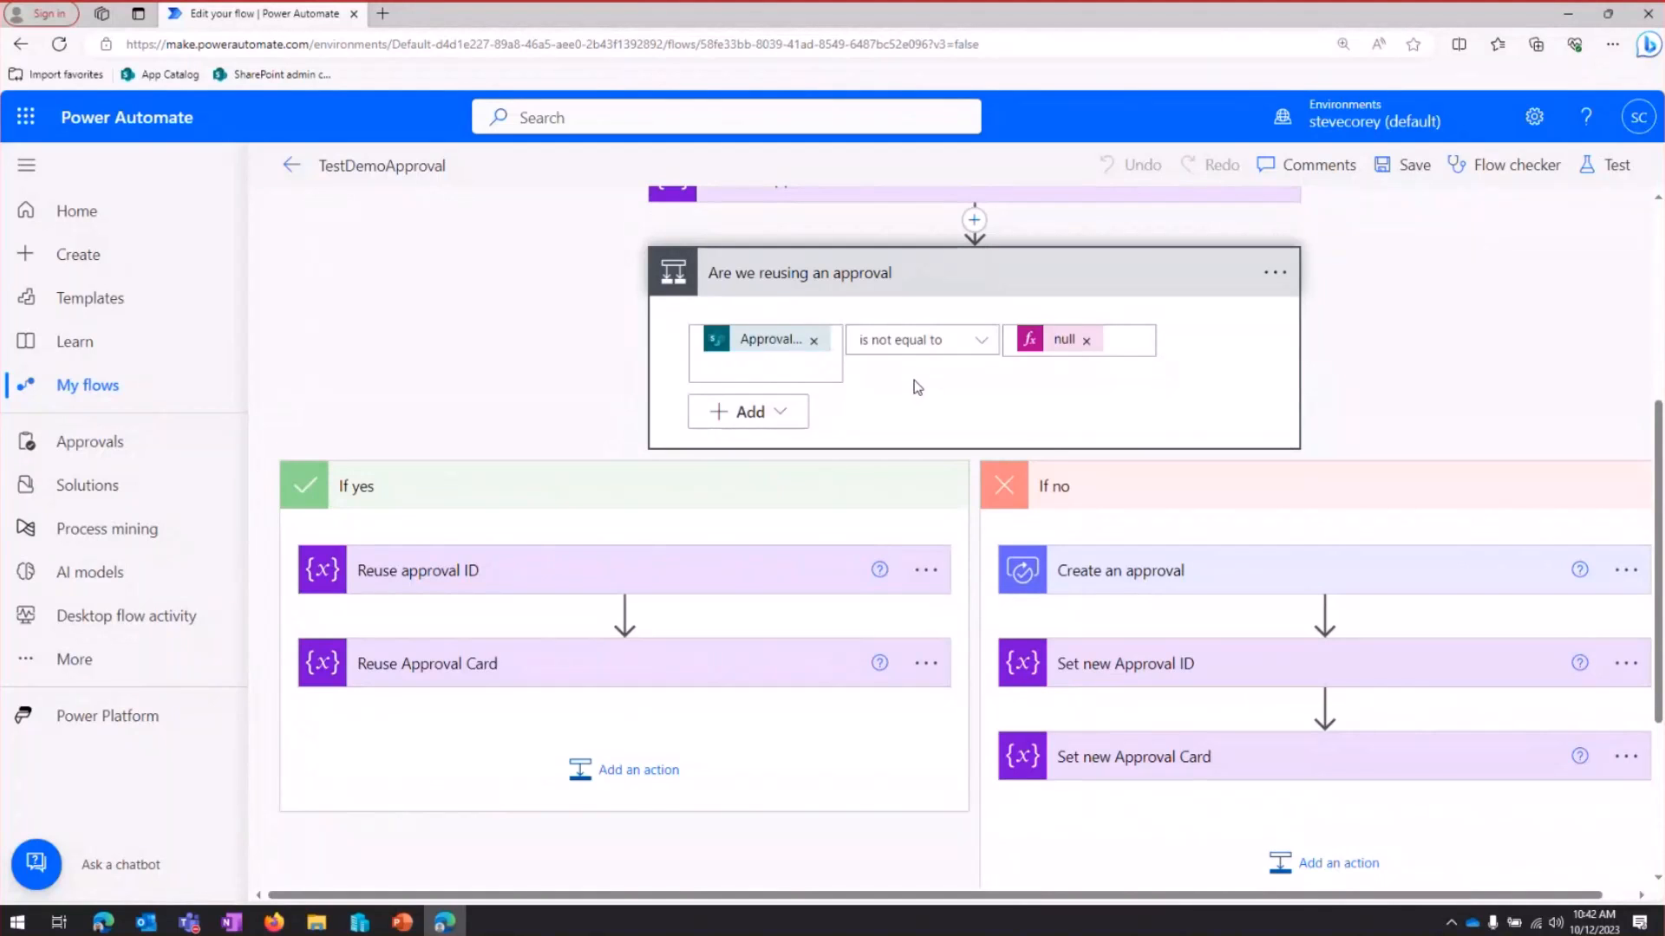
{"action": "mouse_move", "coordinate": [911, 385]}
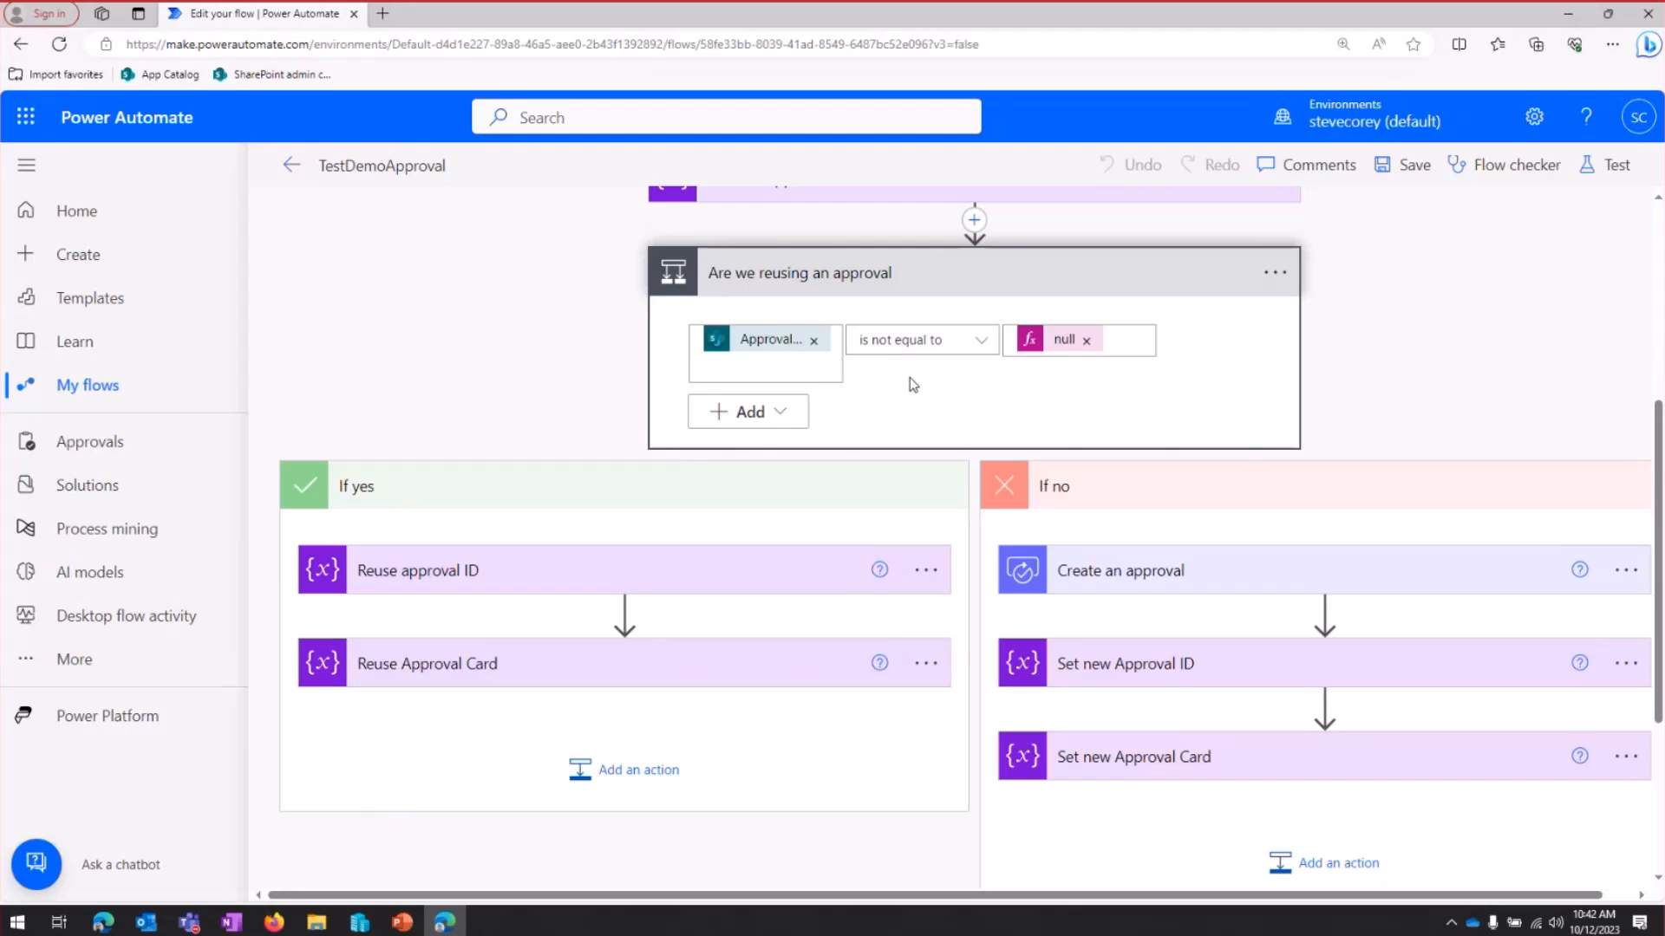
{"action": "mouse_move", "coordinate": [894, 384]}
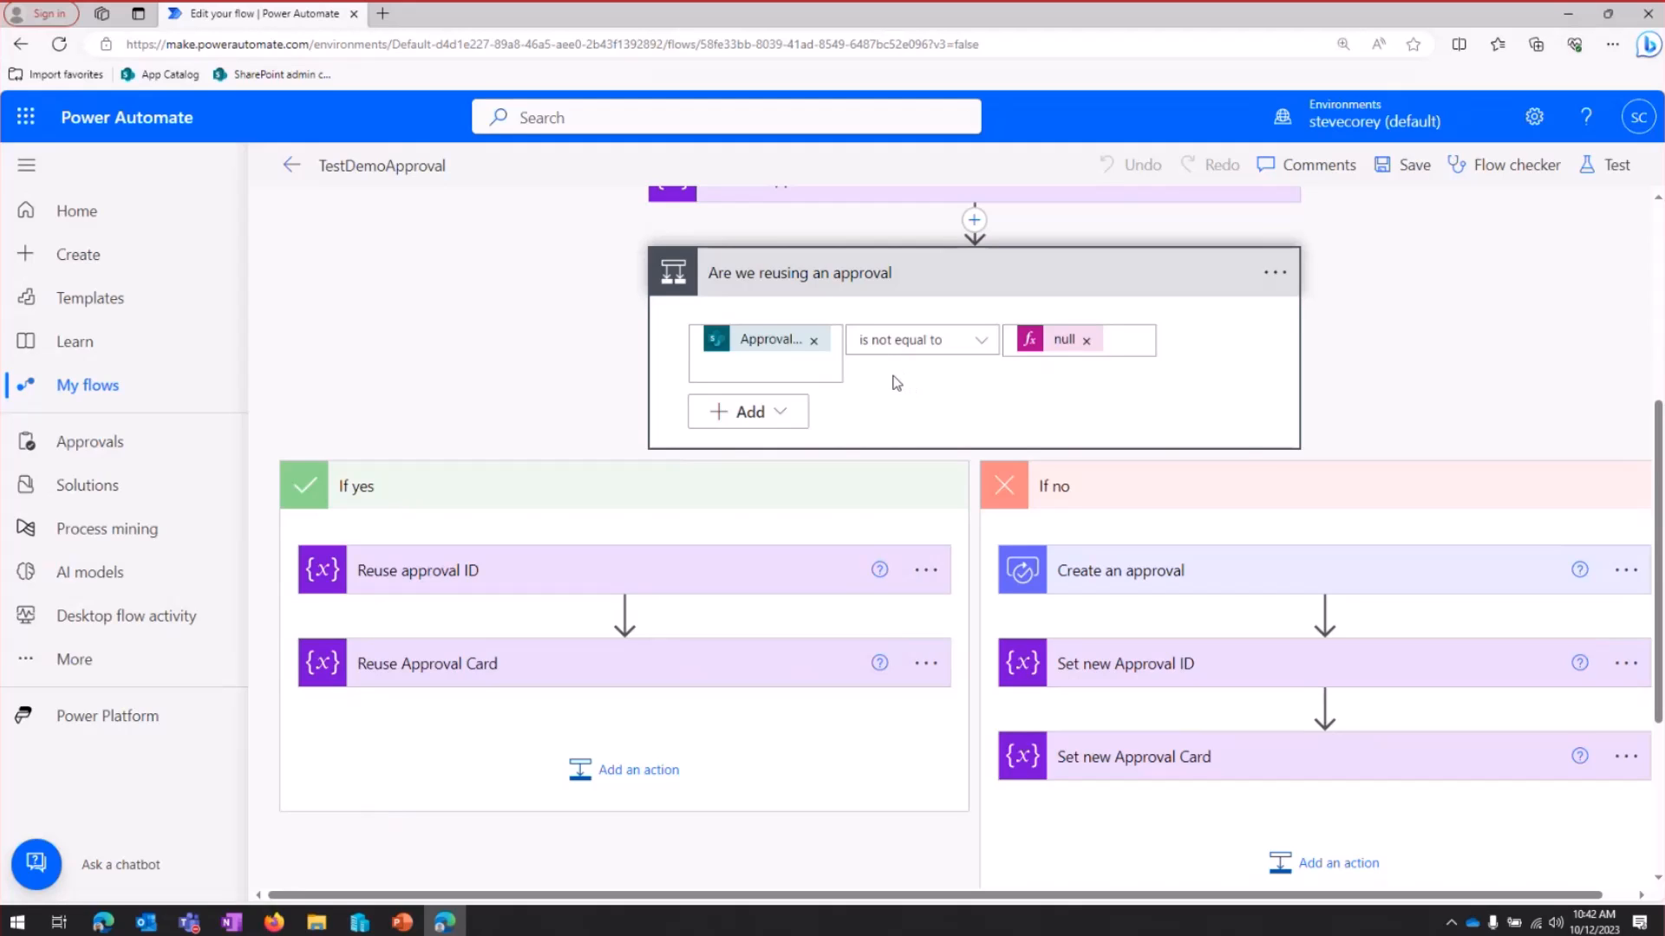
{"action": "mouse_move", "coordinate": [897, 409]}
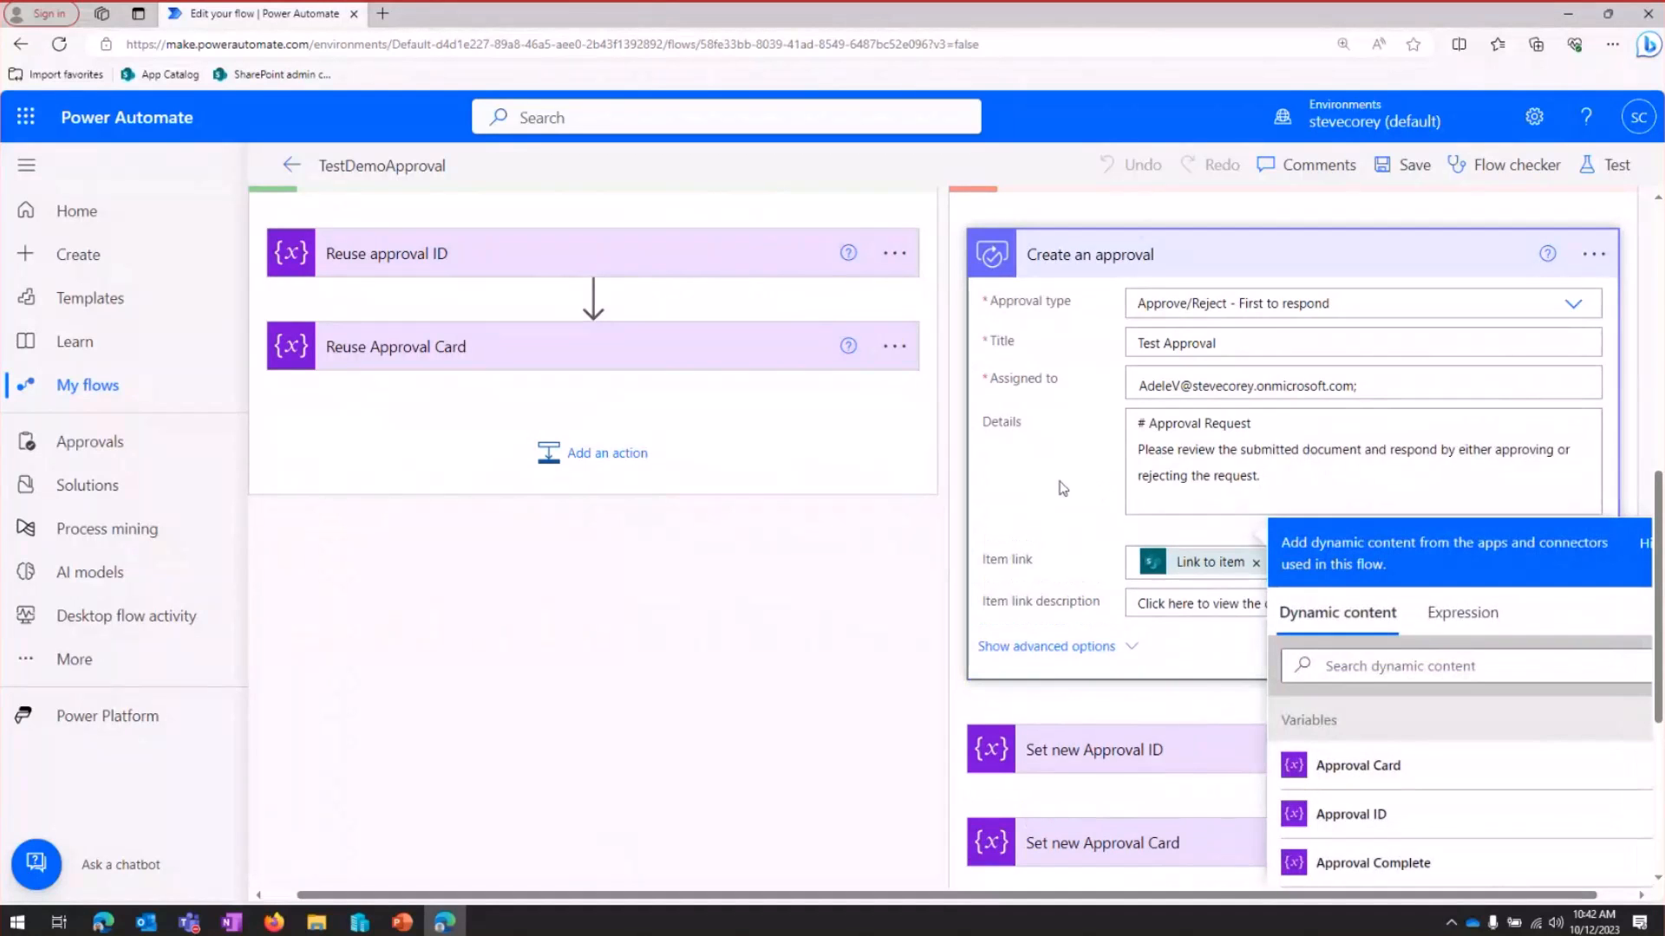
{"action": "left_click", "coordinate": [1147, 260]}
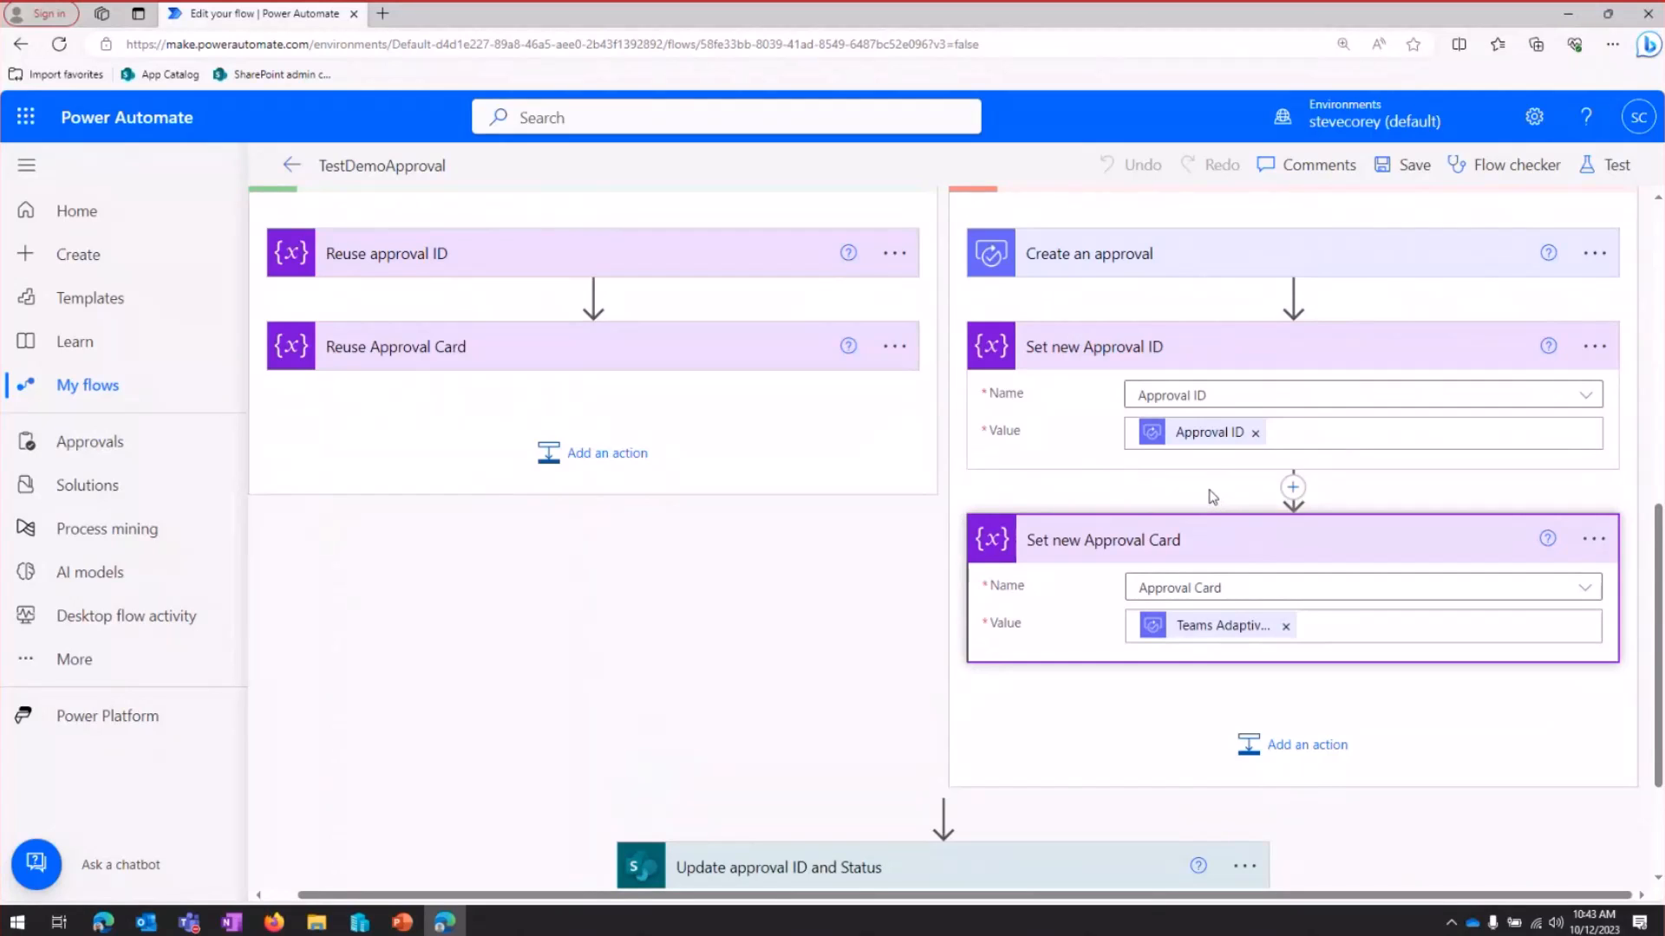
{"action": "mouse_move", "coordinate": [1205, 415]}
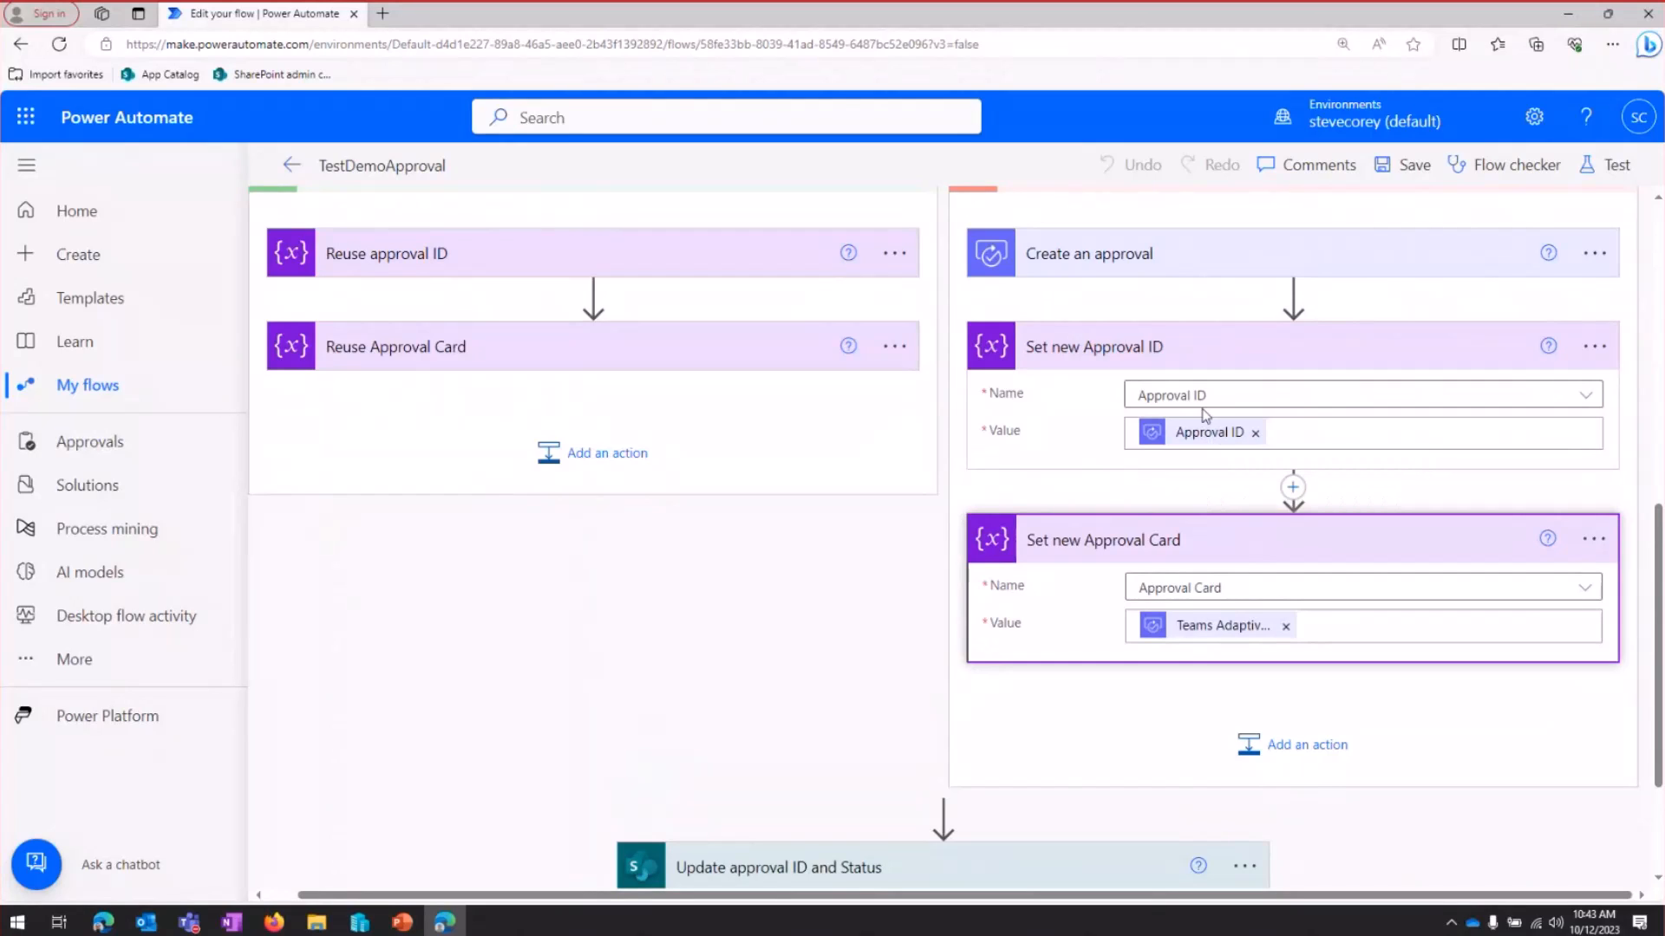
{"action": "mouse_move", "coordinate": [1226, 626]}
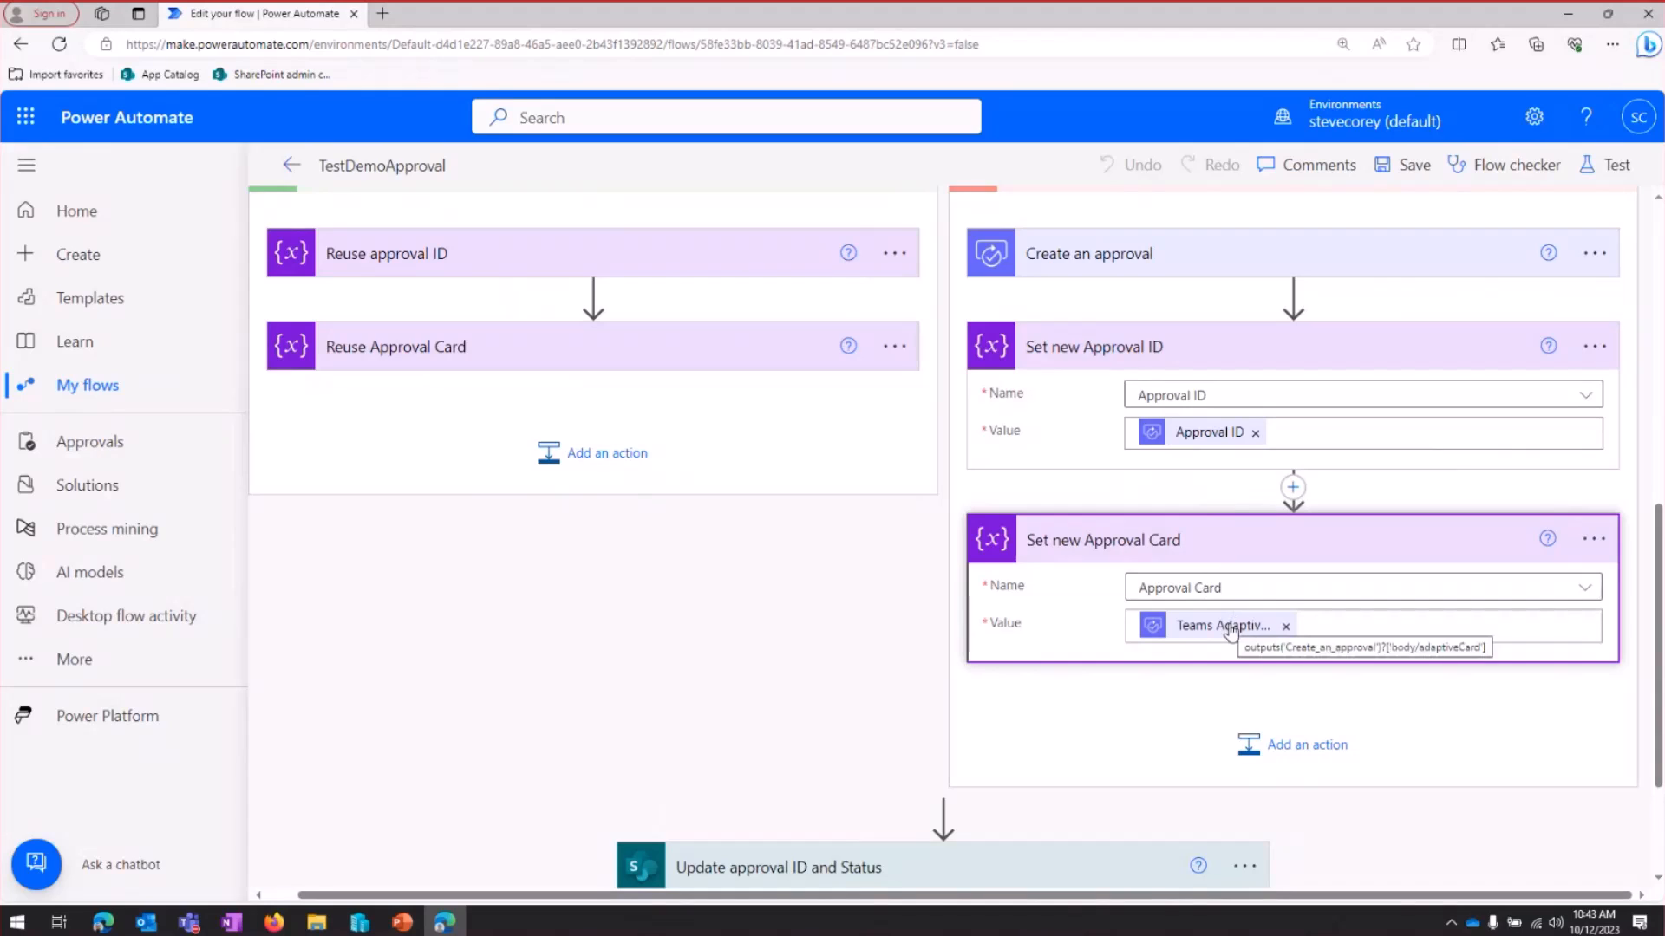
{"action": "mouse_move", "coordinate": [1200, 547]}
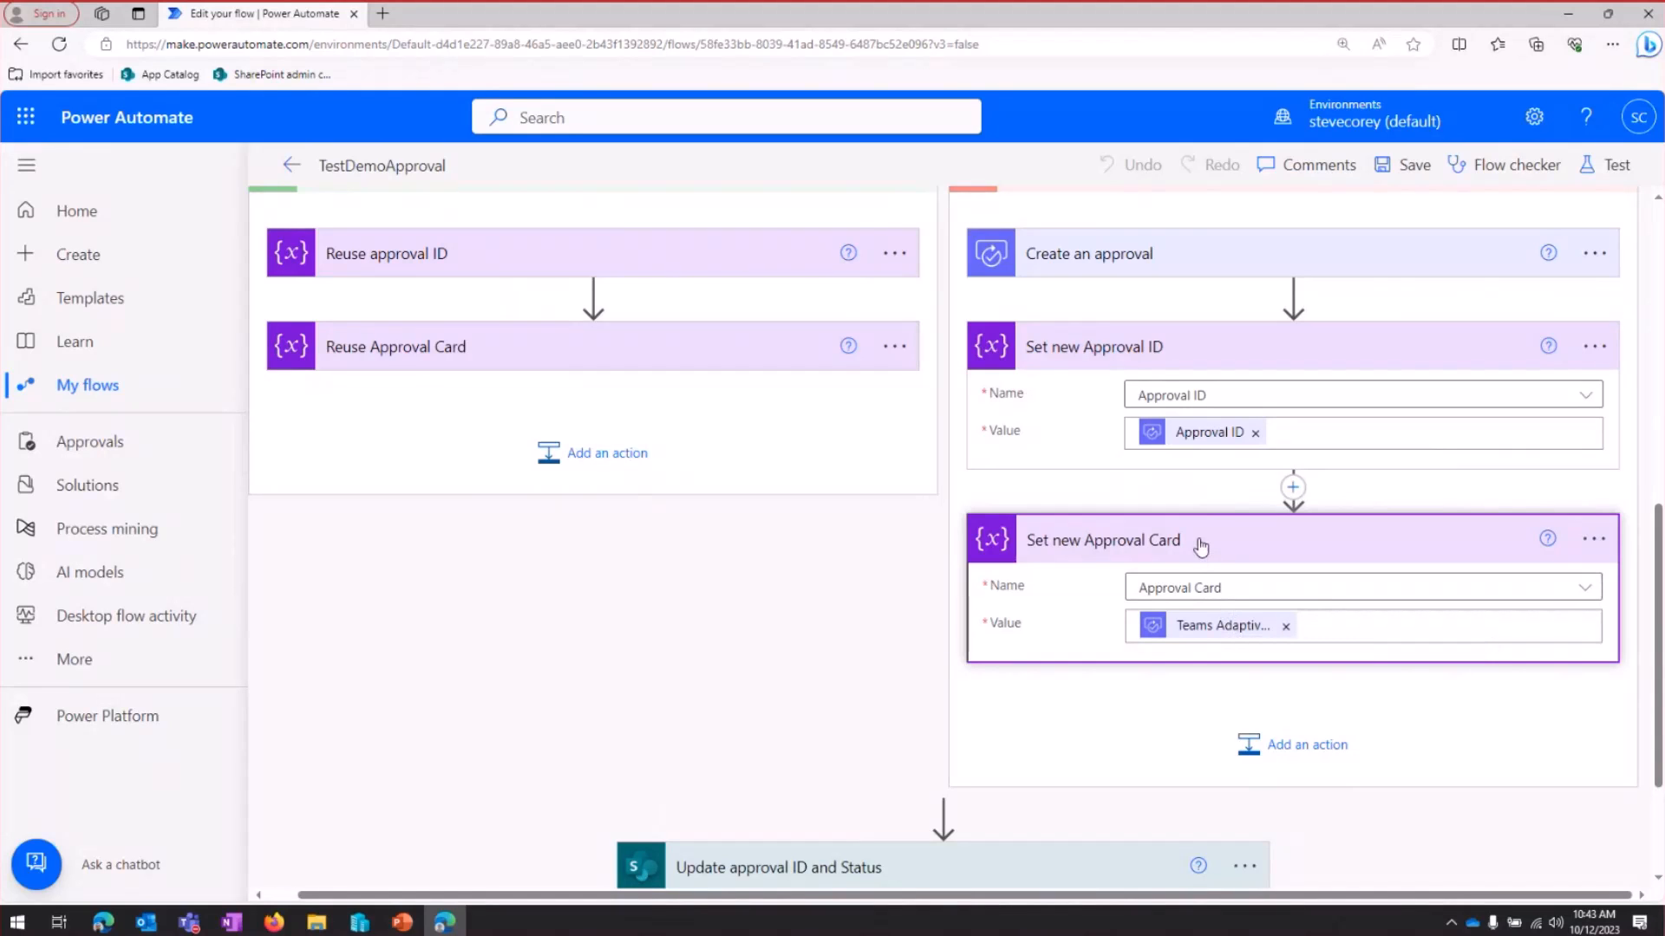
{"action": "left_click", "coordinate": [1102, 537]}
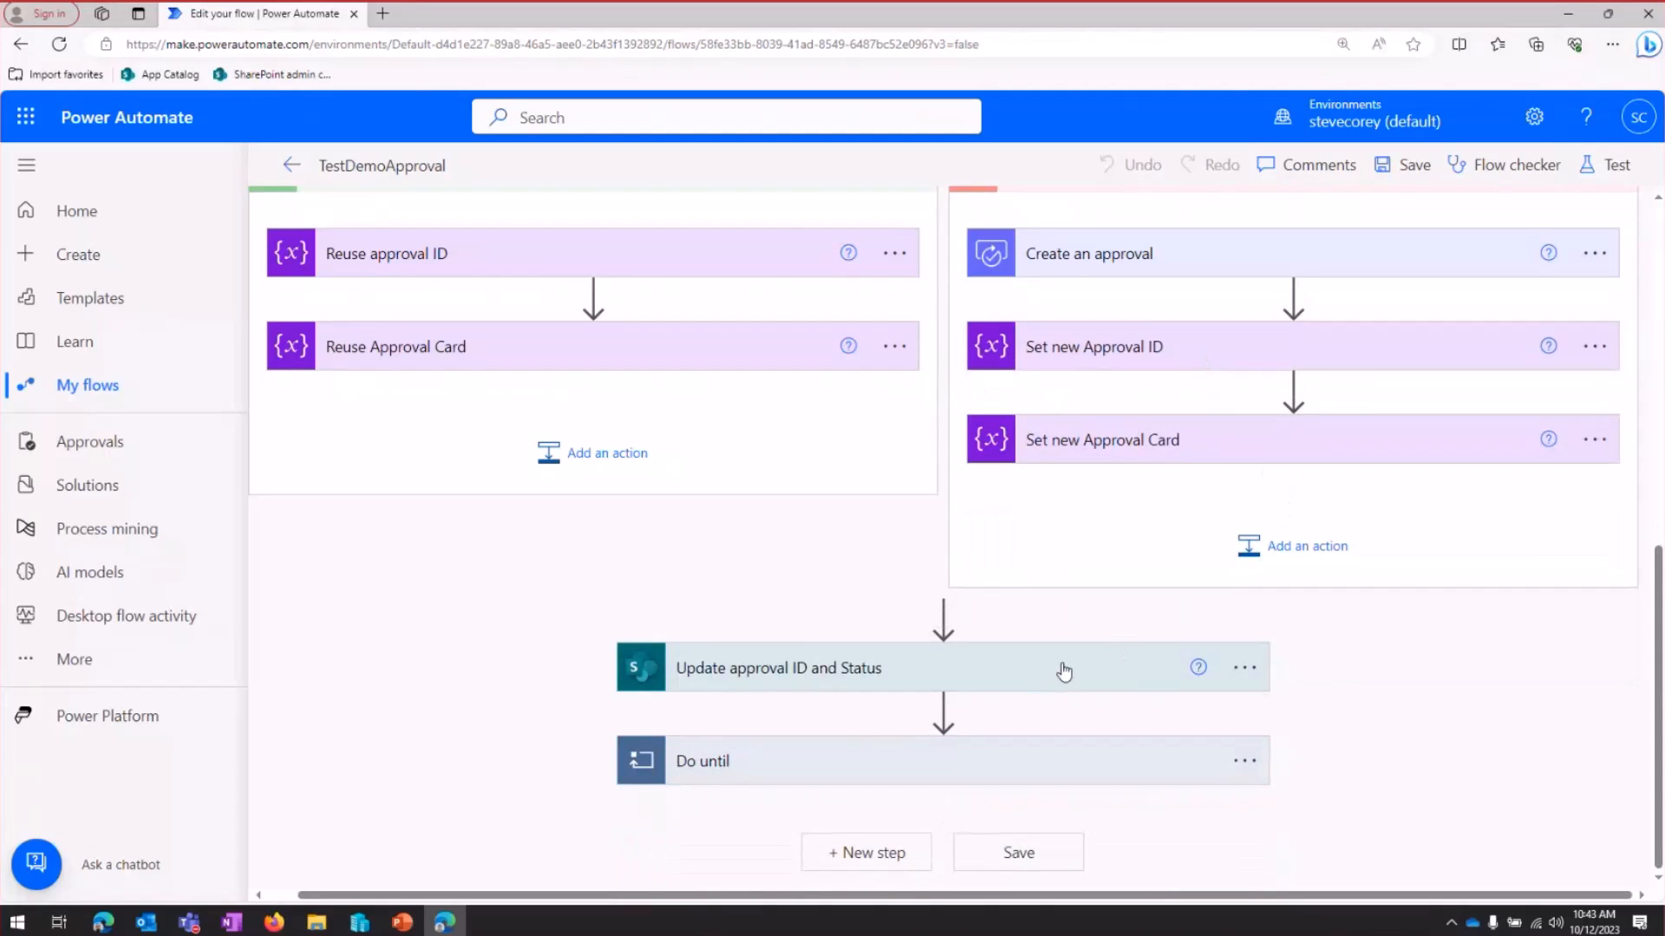
Expand 'Update approval ID and Status' showing Status 'Pending Approval' with approval card and ID fields
{"action": "left_click", "coordinate": [778, 667]}
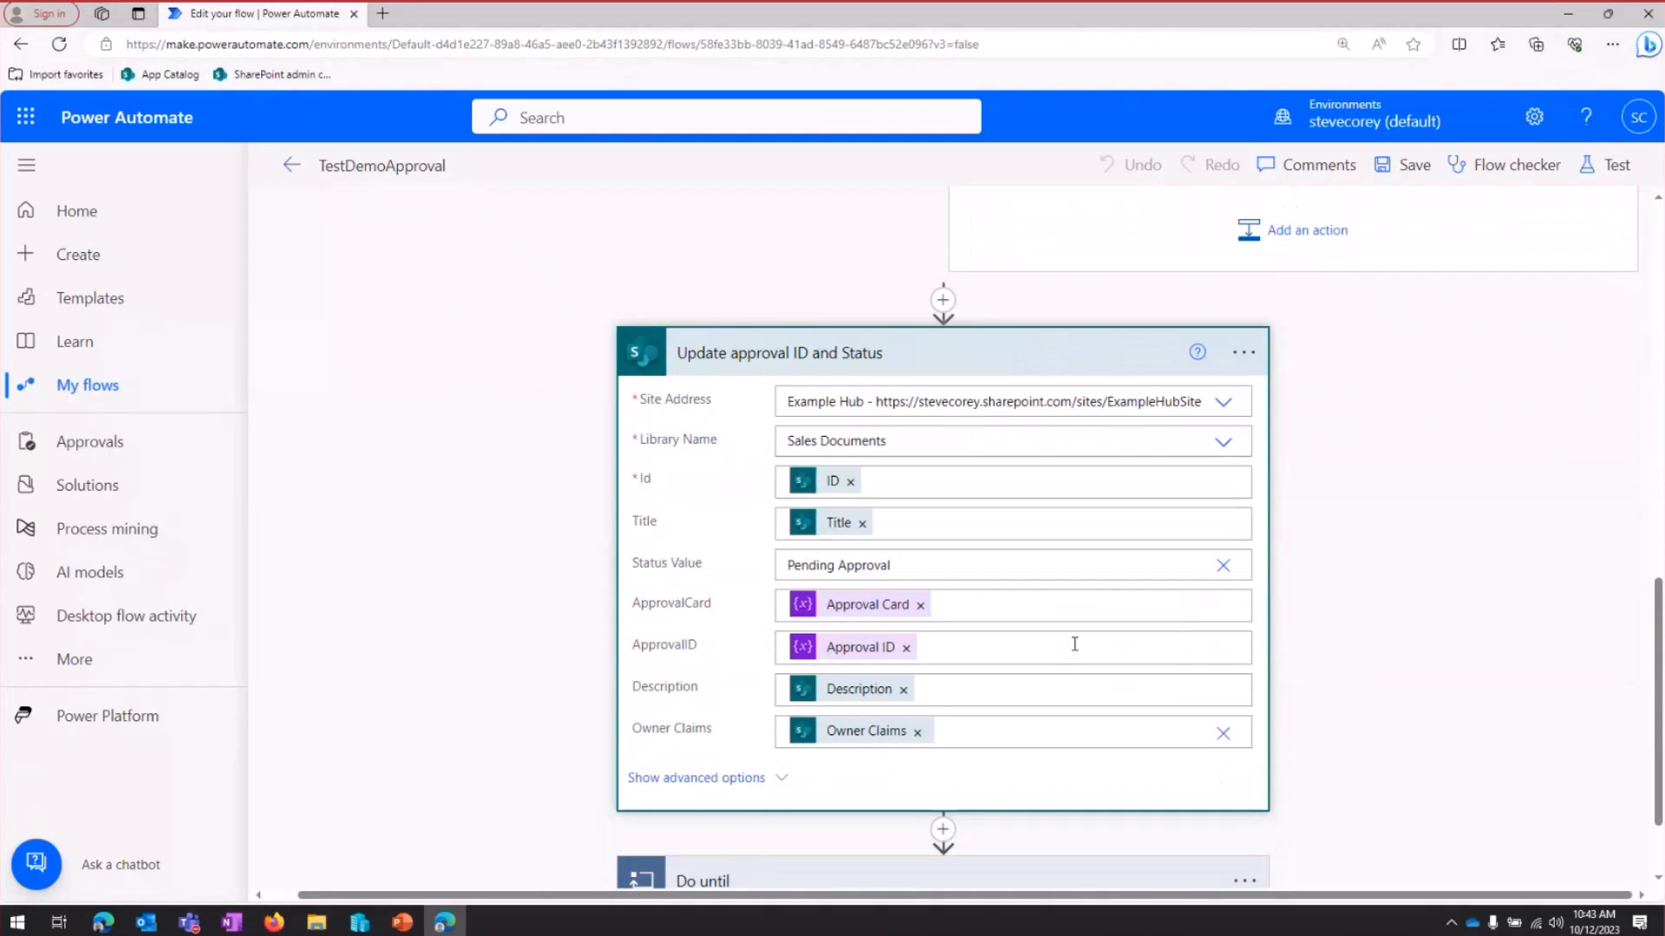
{"action": "mouse_move", "coordinate": [1060, 631]}
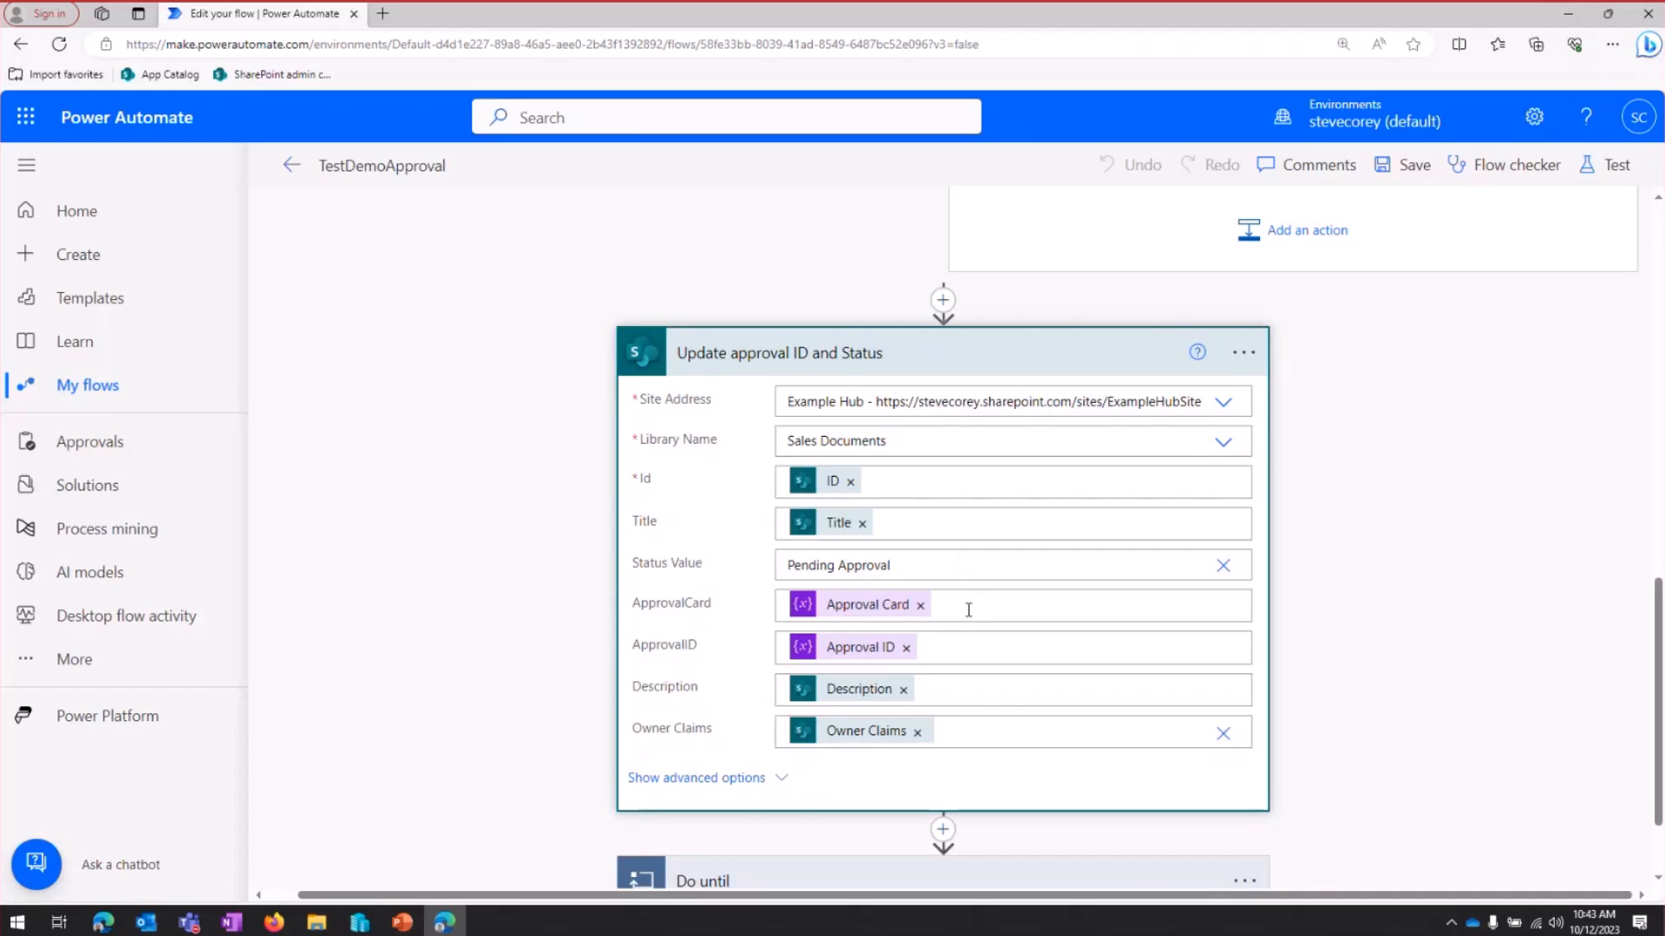
{"action": "mouse_move", "coordinate": [959, 603]}
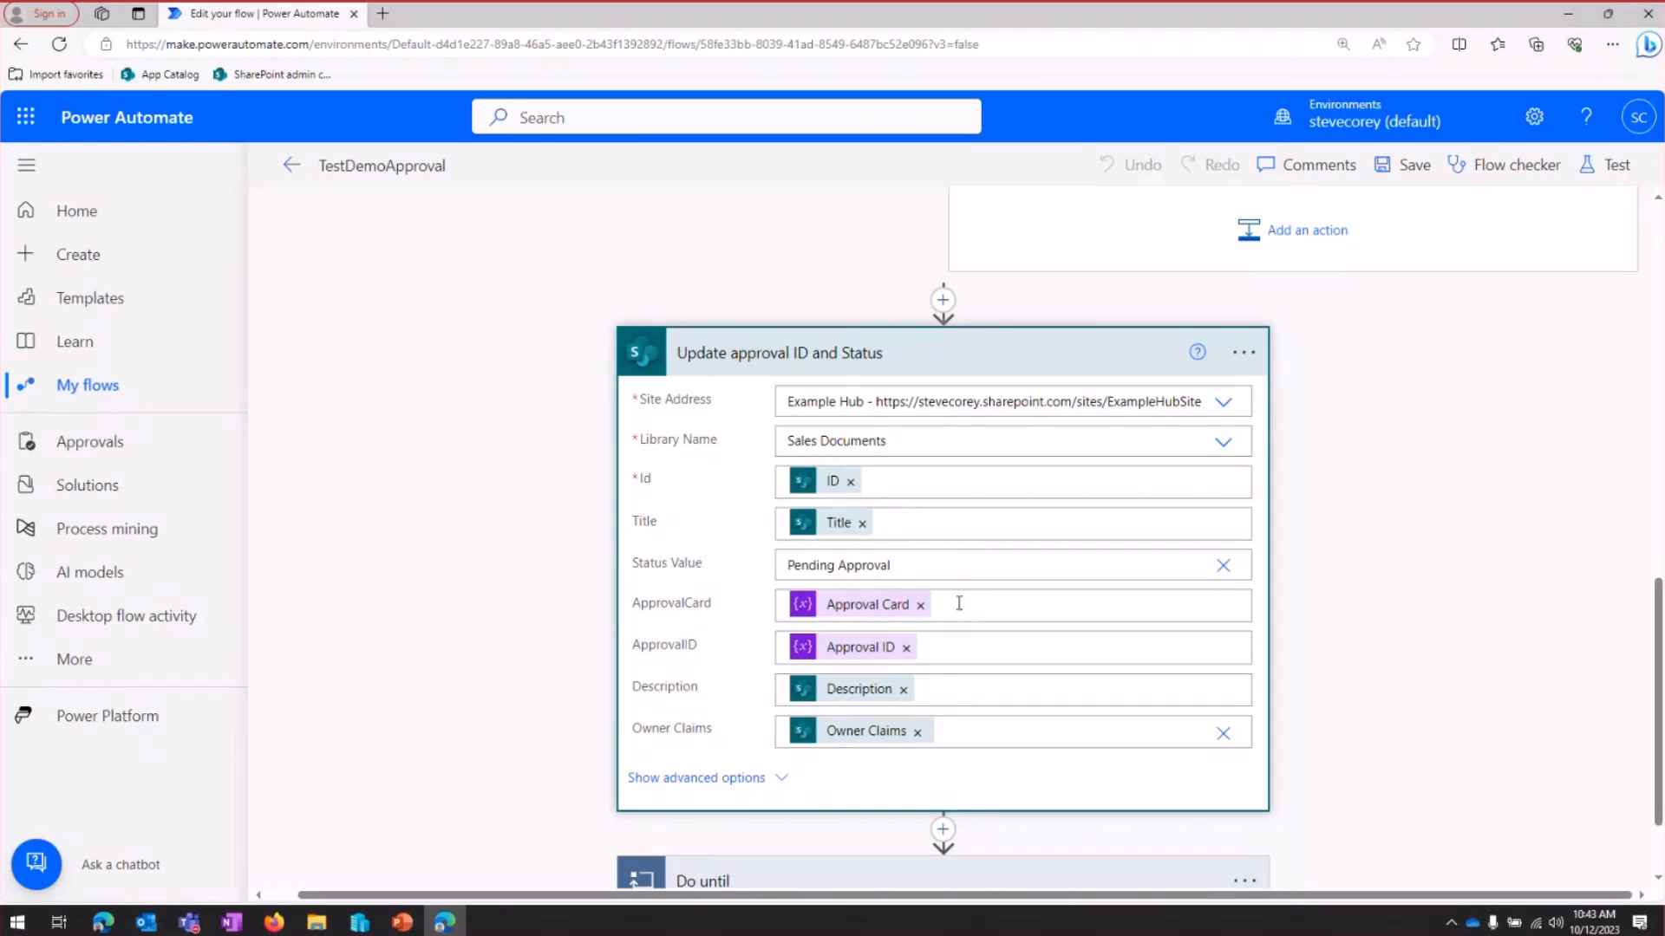
{"action": "mouse_move", "coordinate": [966, 632]}
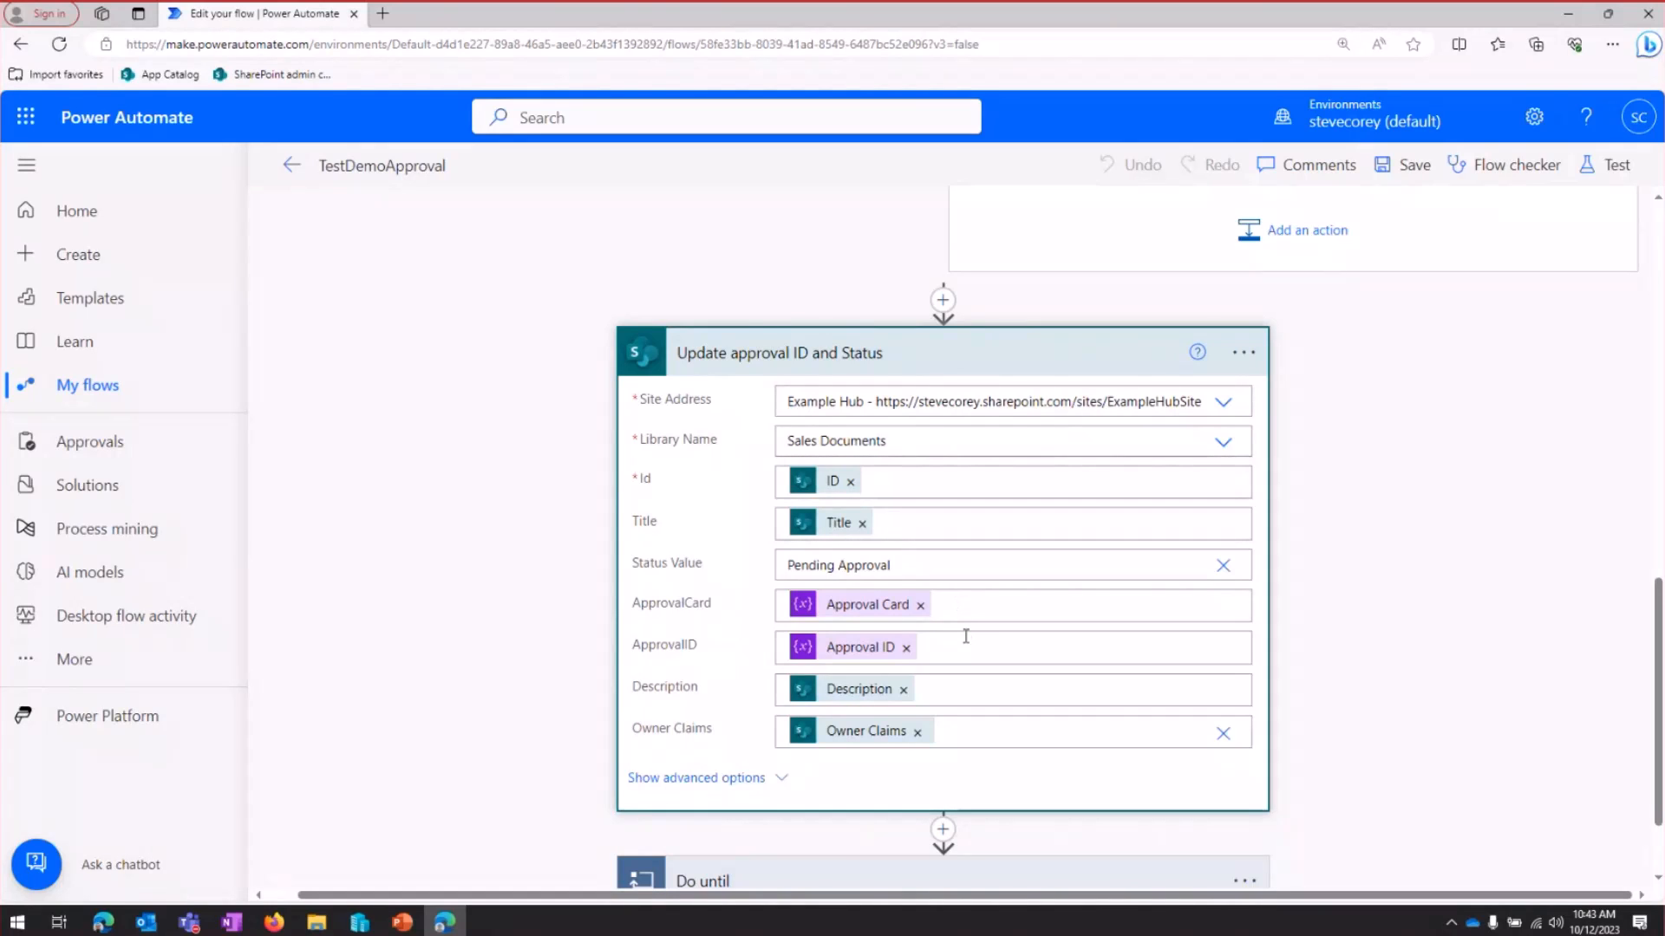
{"action": "mouse_move", "coordinate": [1047, 364]}
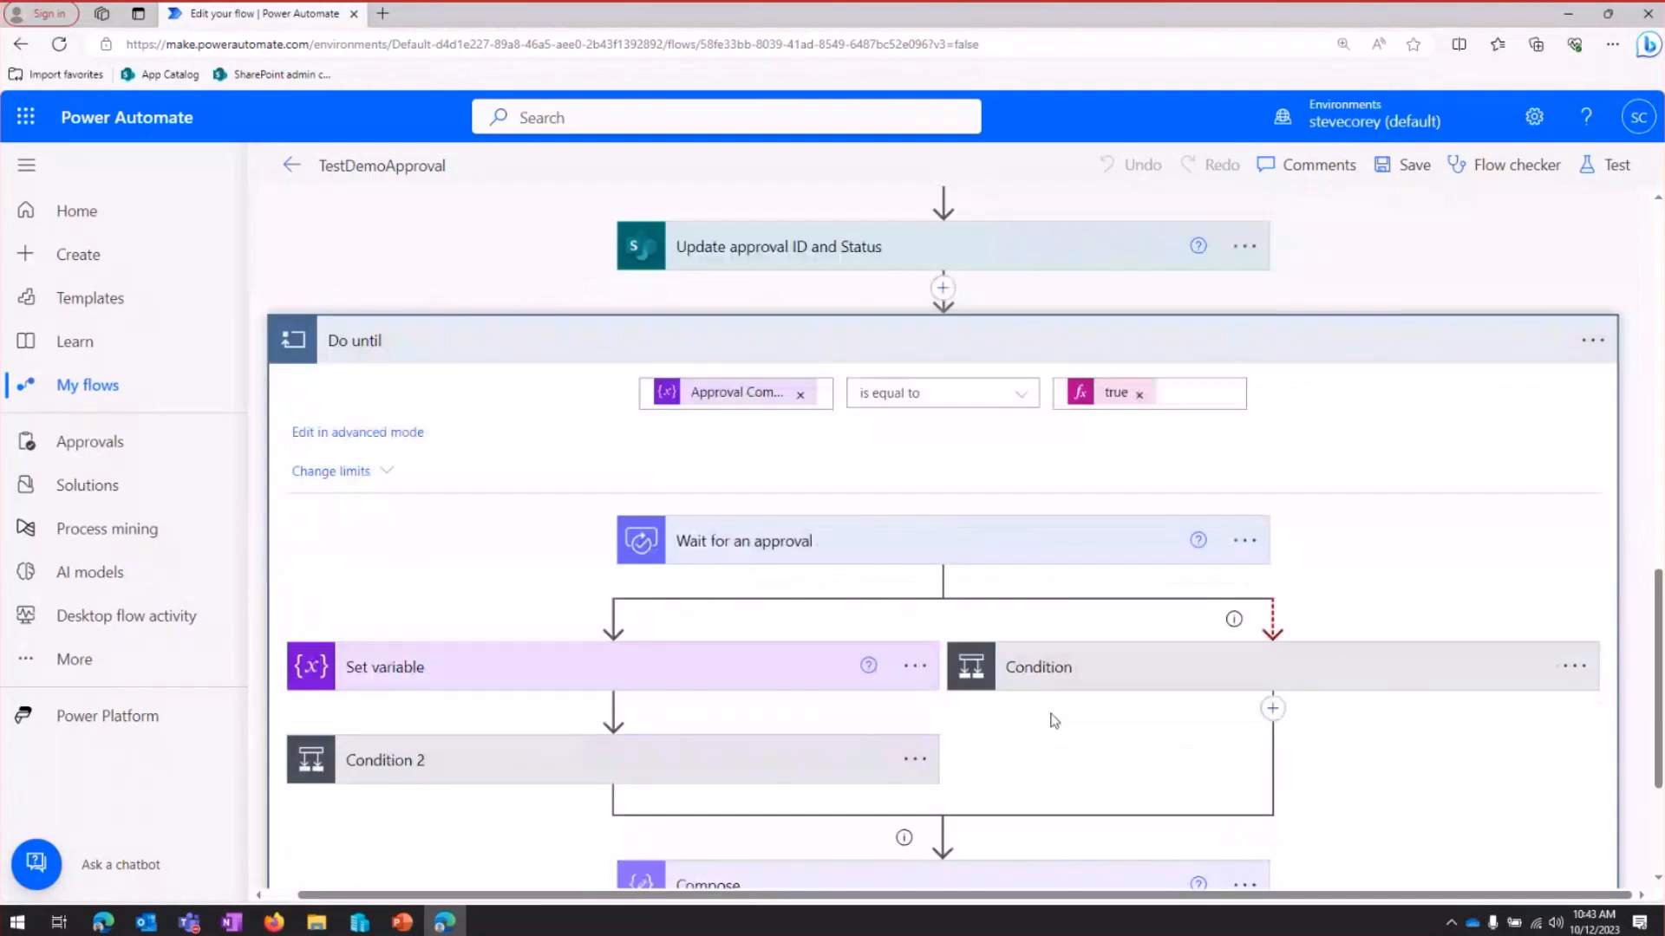
{"action": "mouse_move", "coordinate": [1023, 676]}
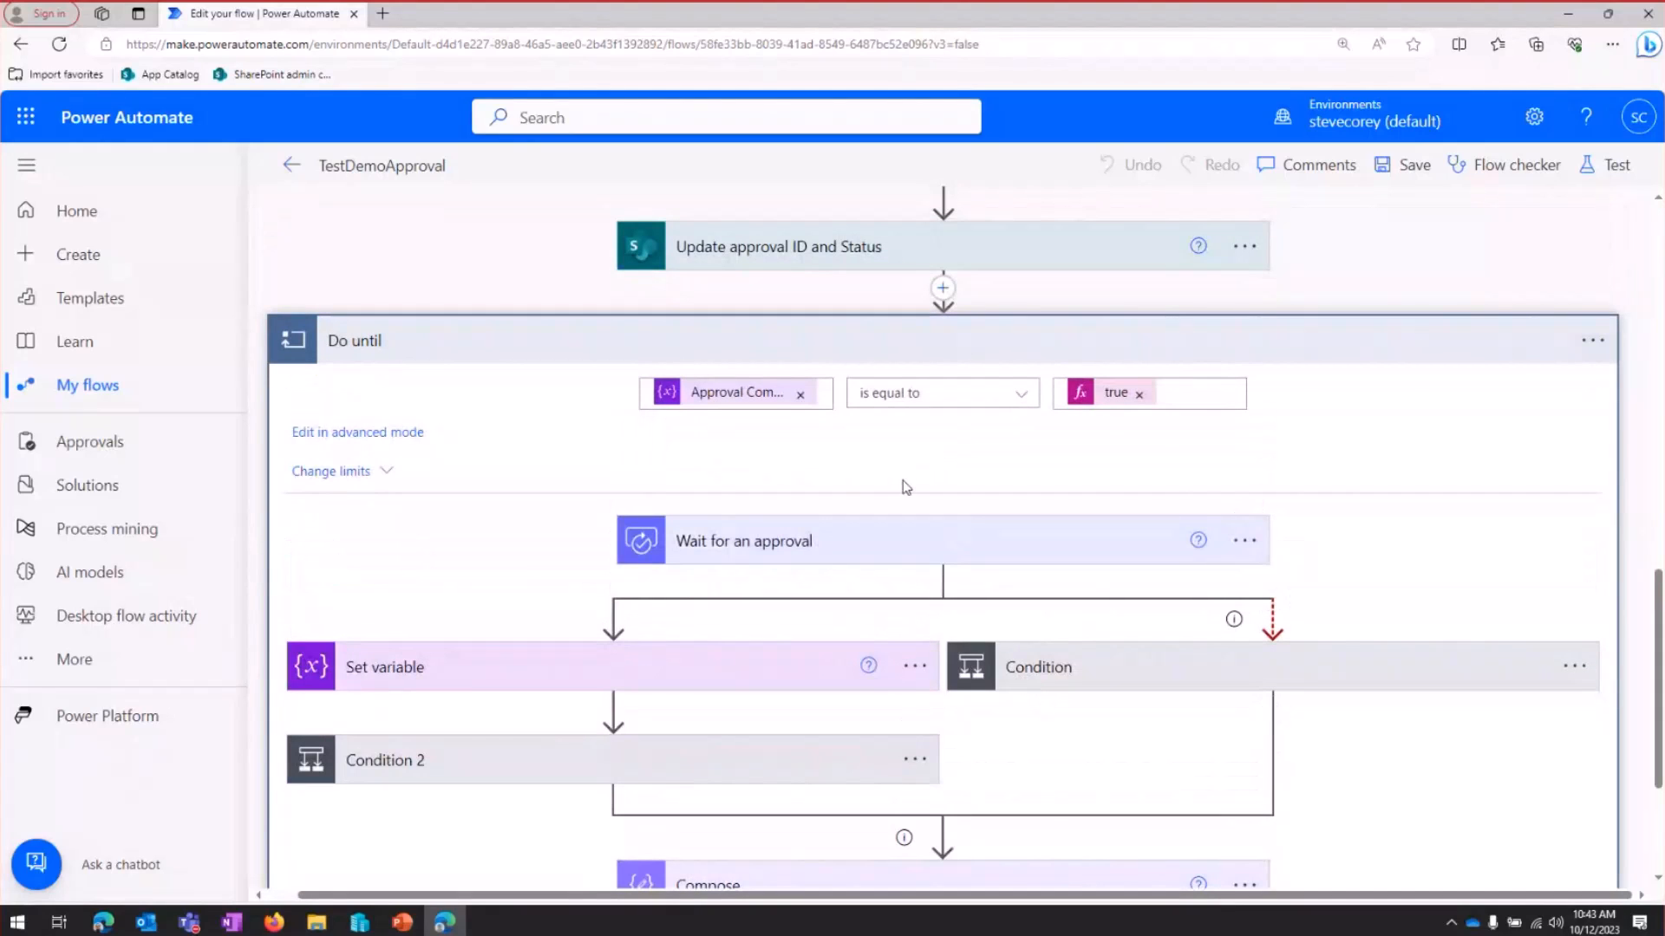
{"action": "mouse_move", "coordinate": [735, 392]}
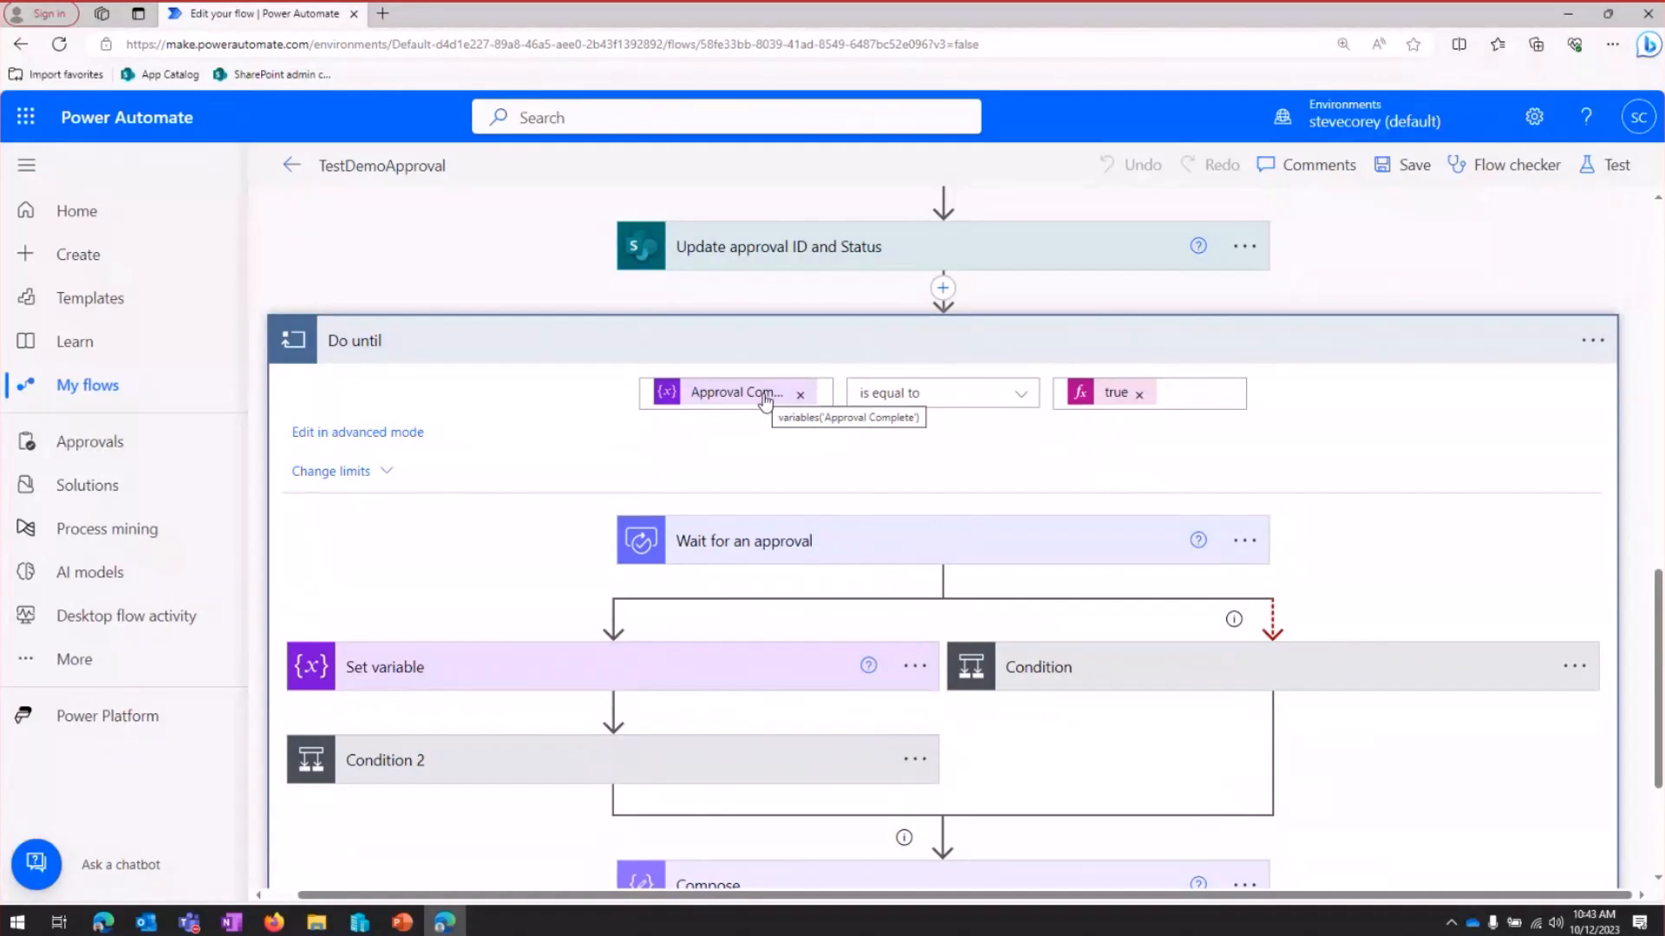
{"action": "mouse_move", "coordinate": [800, 445]}
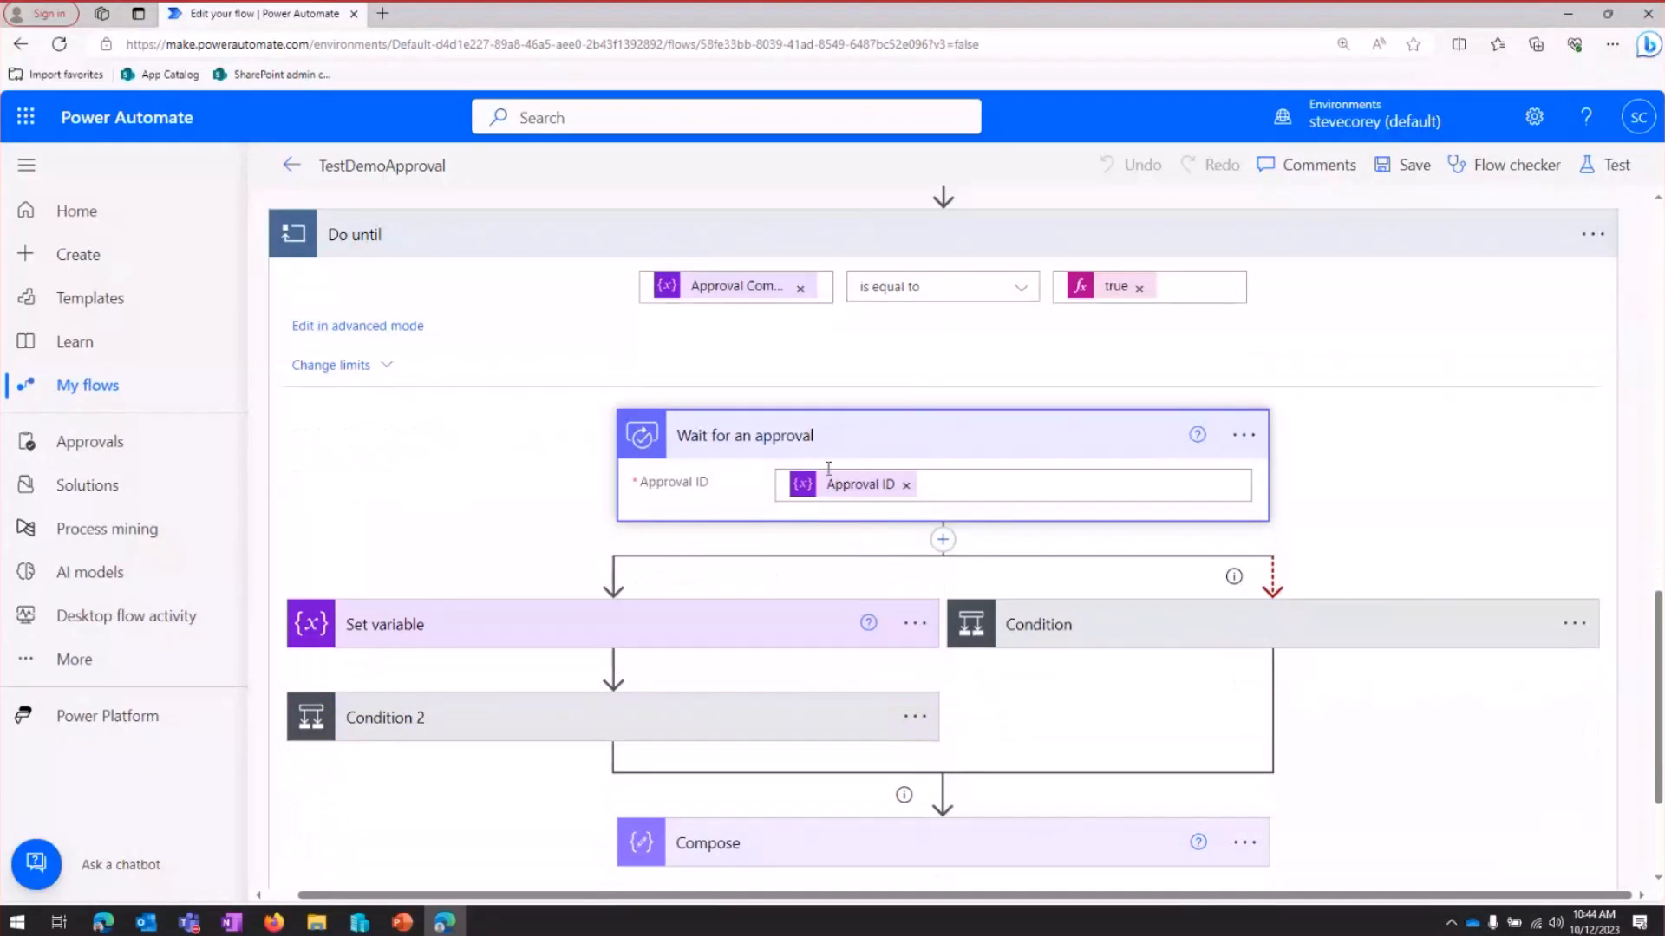
{"action": "mouse_move", "coordinate": [855, 484]}
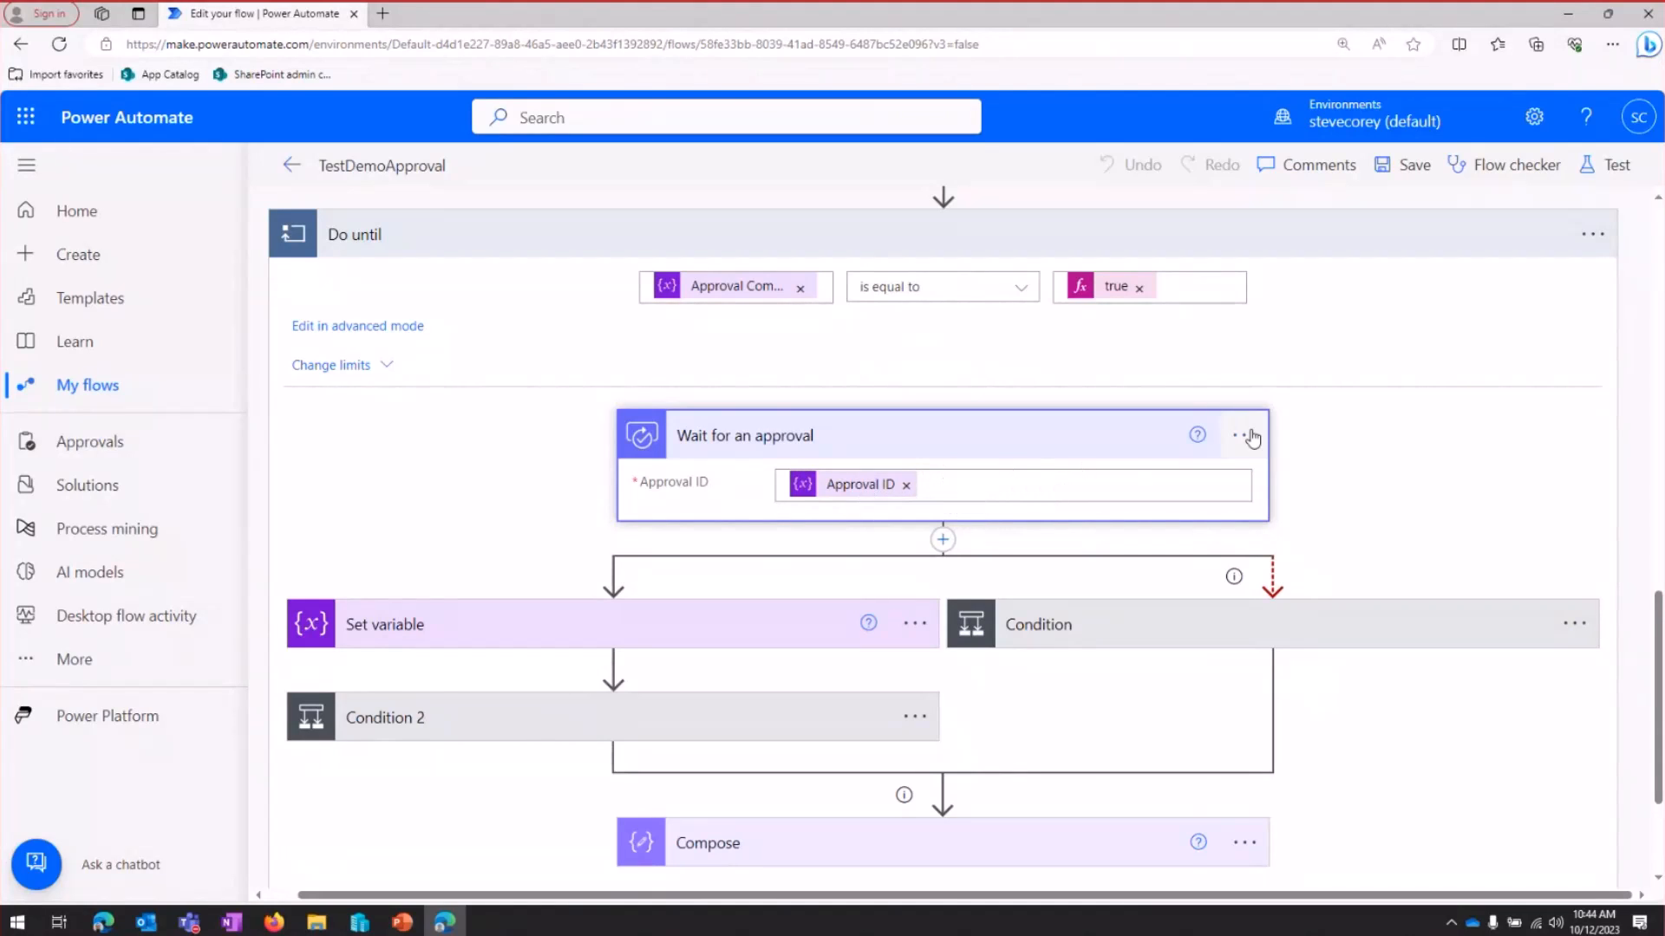
{"action": "mouse_move", "coordinate": [1251, 435]}
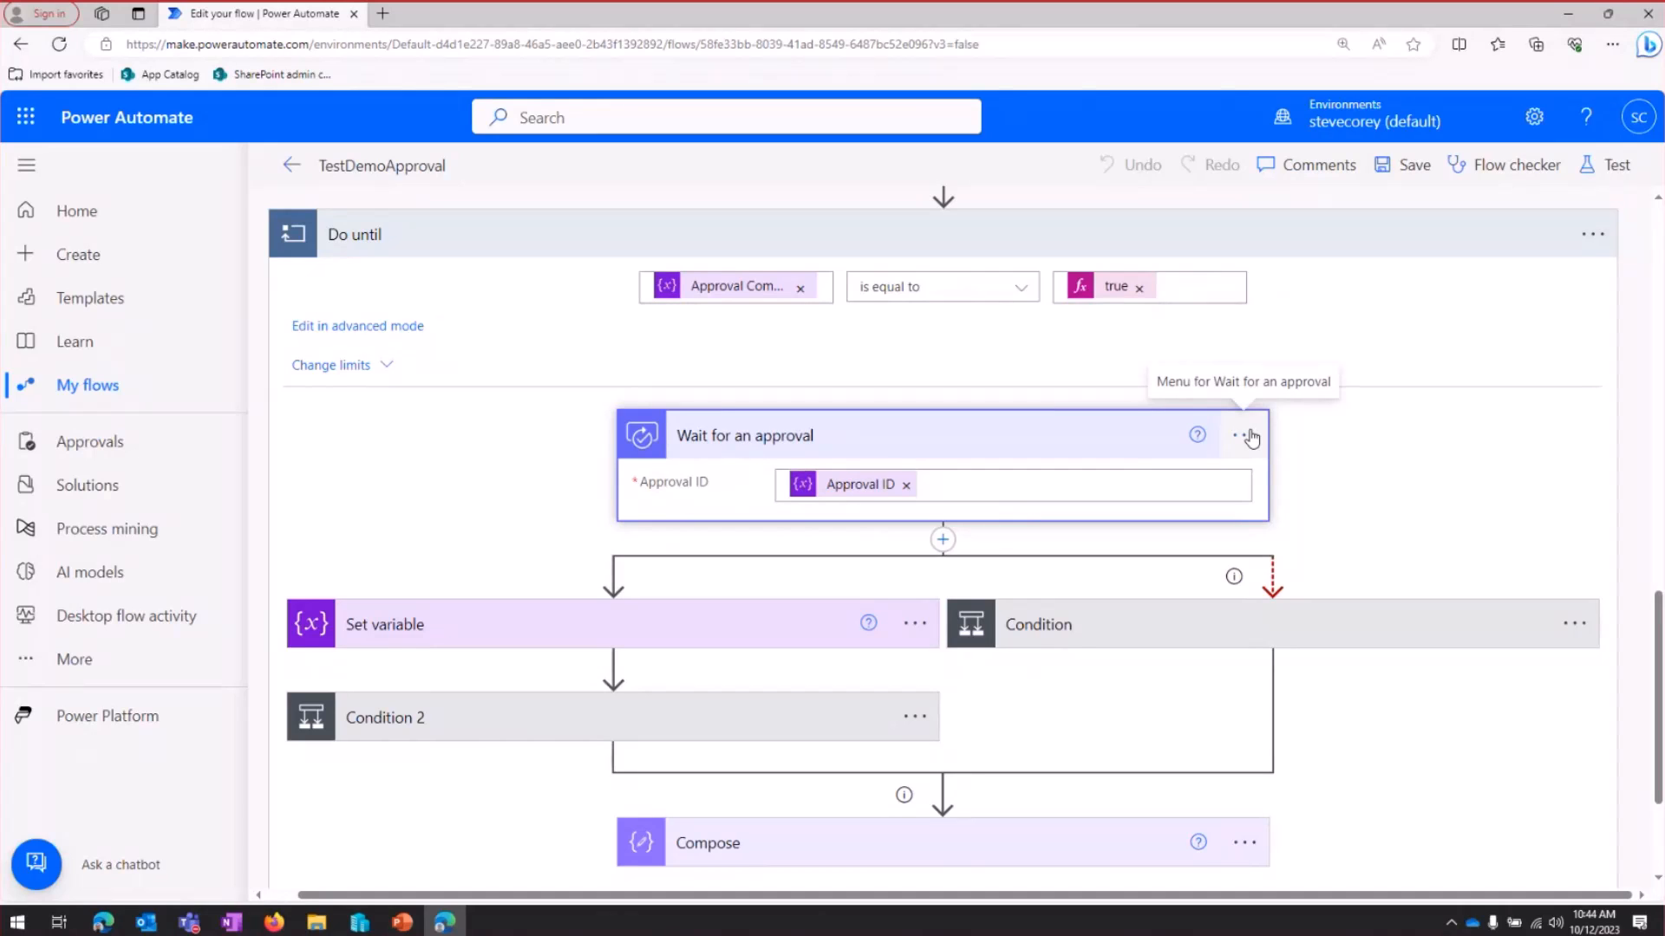
{"action": "mouse_move", "coordinate": [1122, 570]}
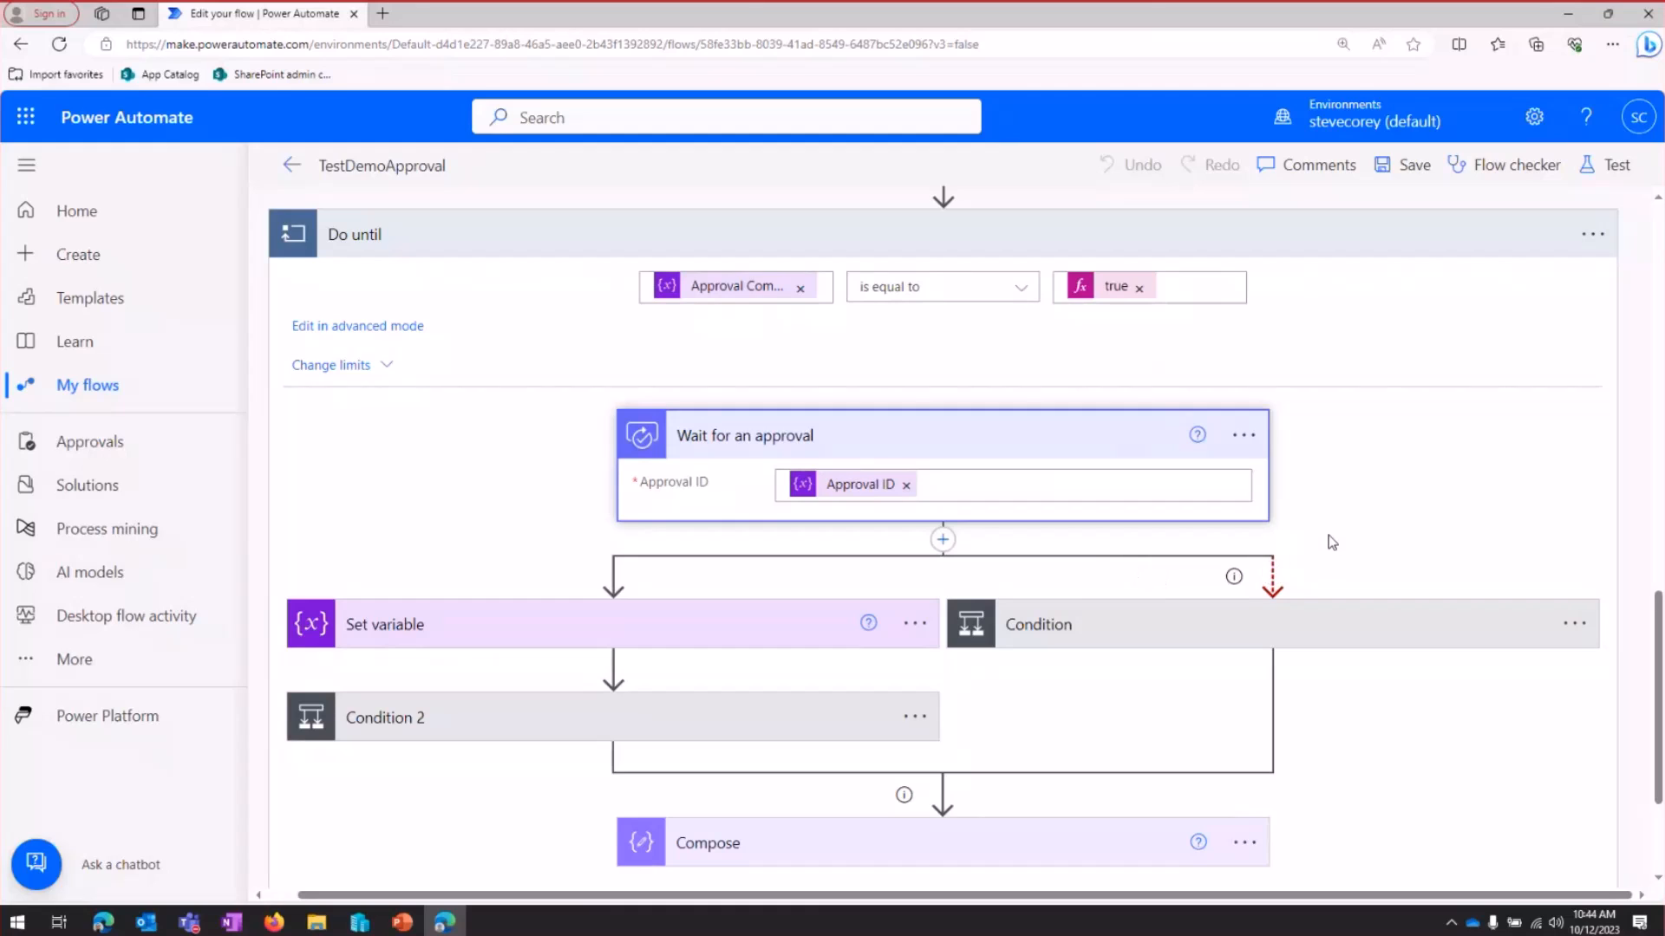
{"action": "mouse_move", "coordinate": [1241, 434]}
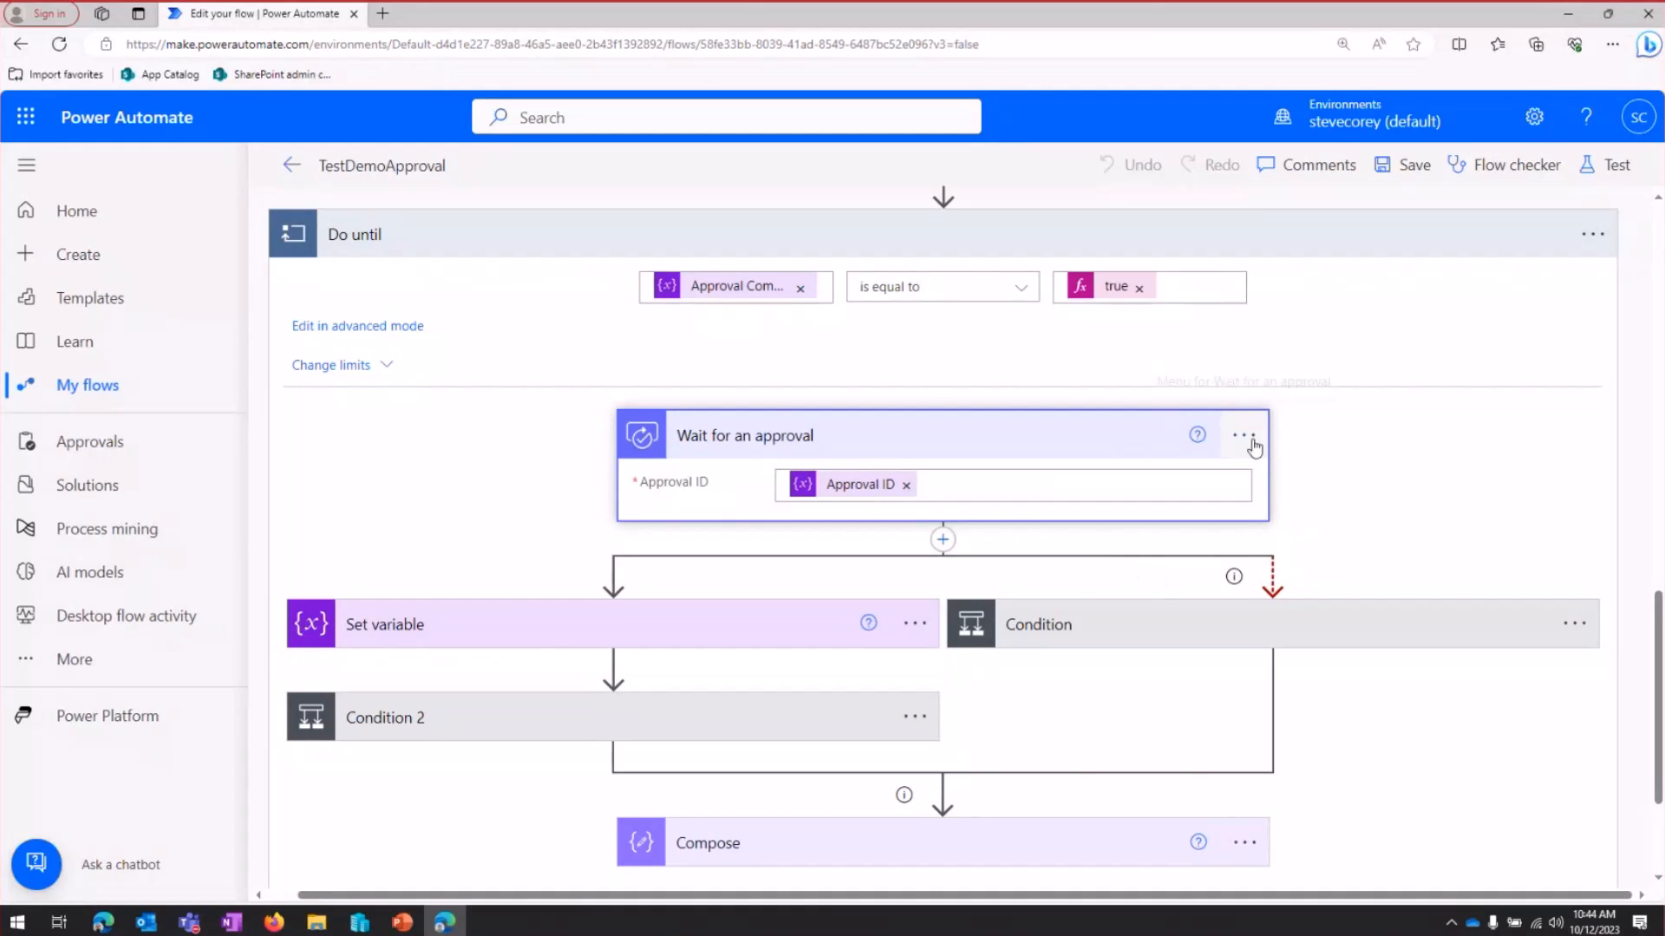
{"action": "left_click", "coordinate": [1241, 434]}
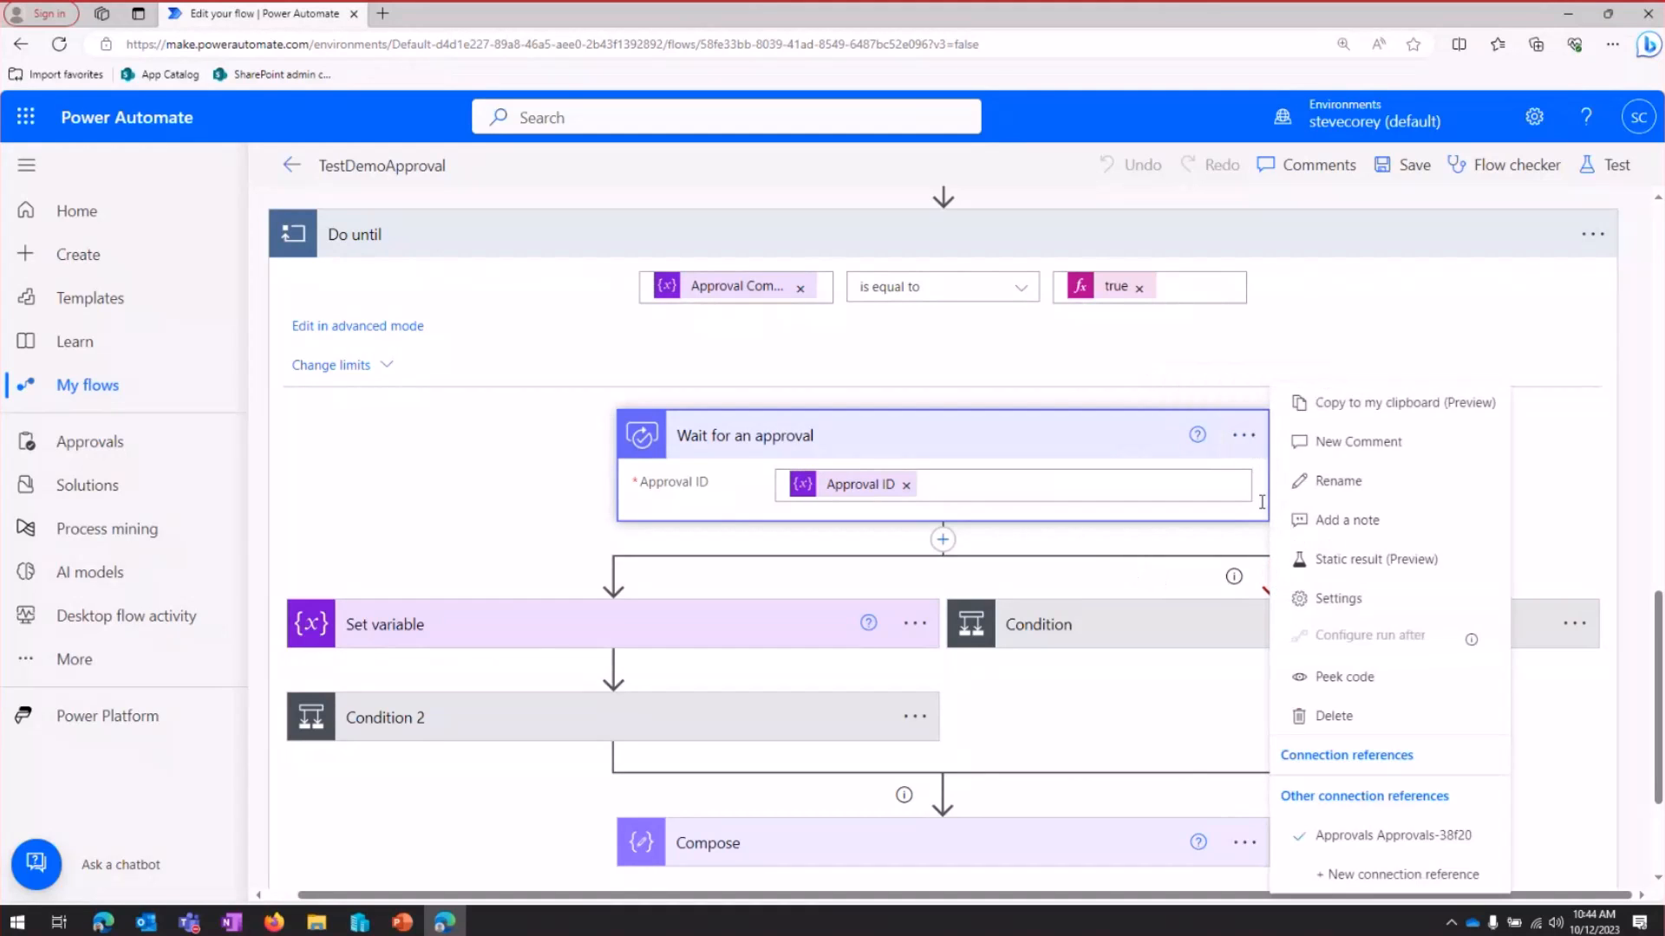
{"action": "left_click", "coordinate": [1337, 599]}
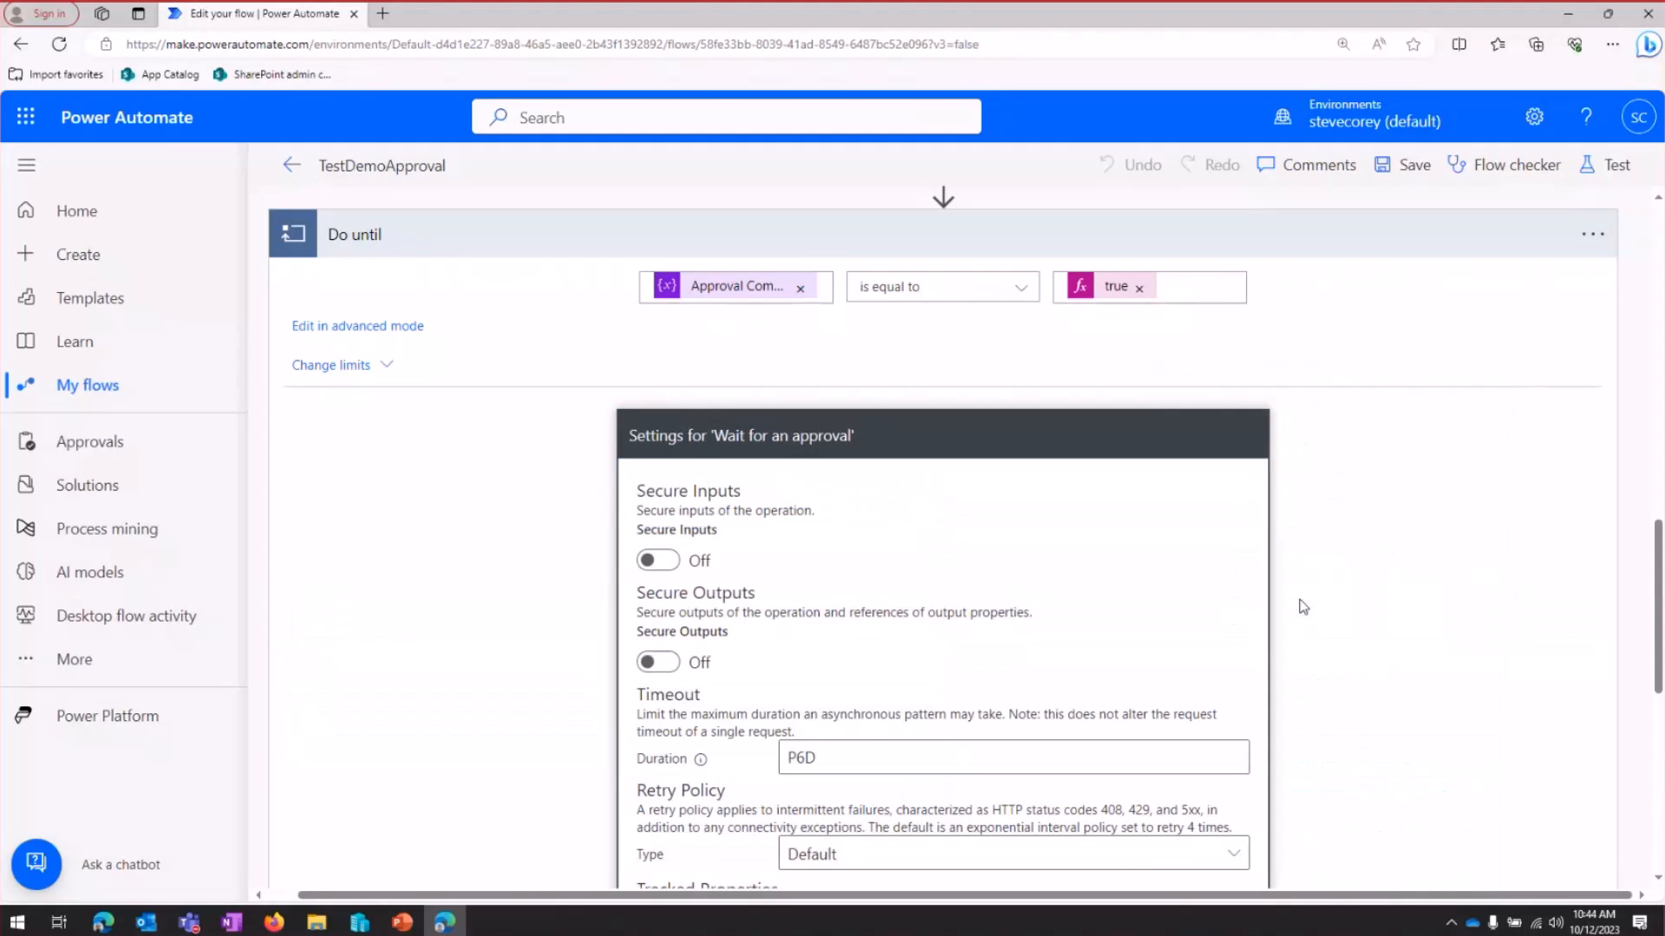
{"action": "scroll", "scroll_direction": "down", "scroll_amount": 3}
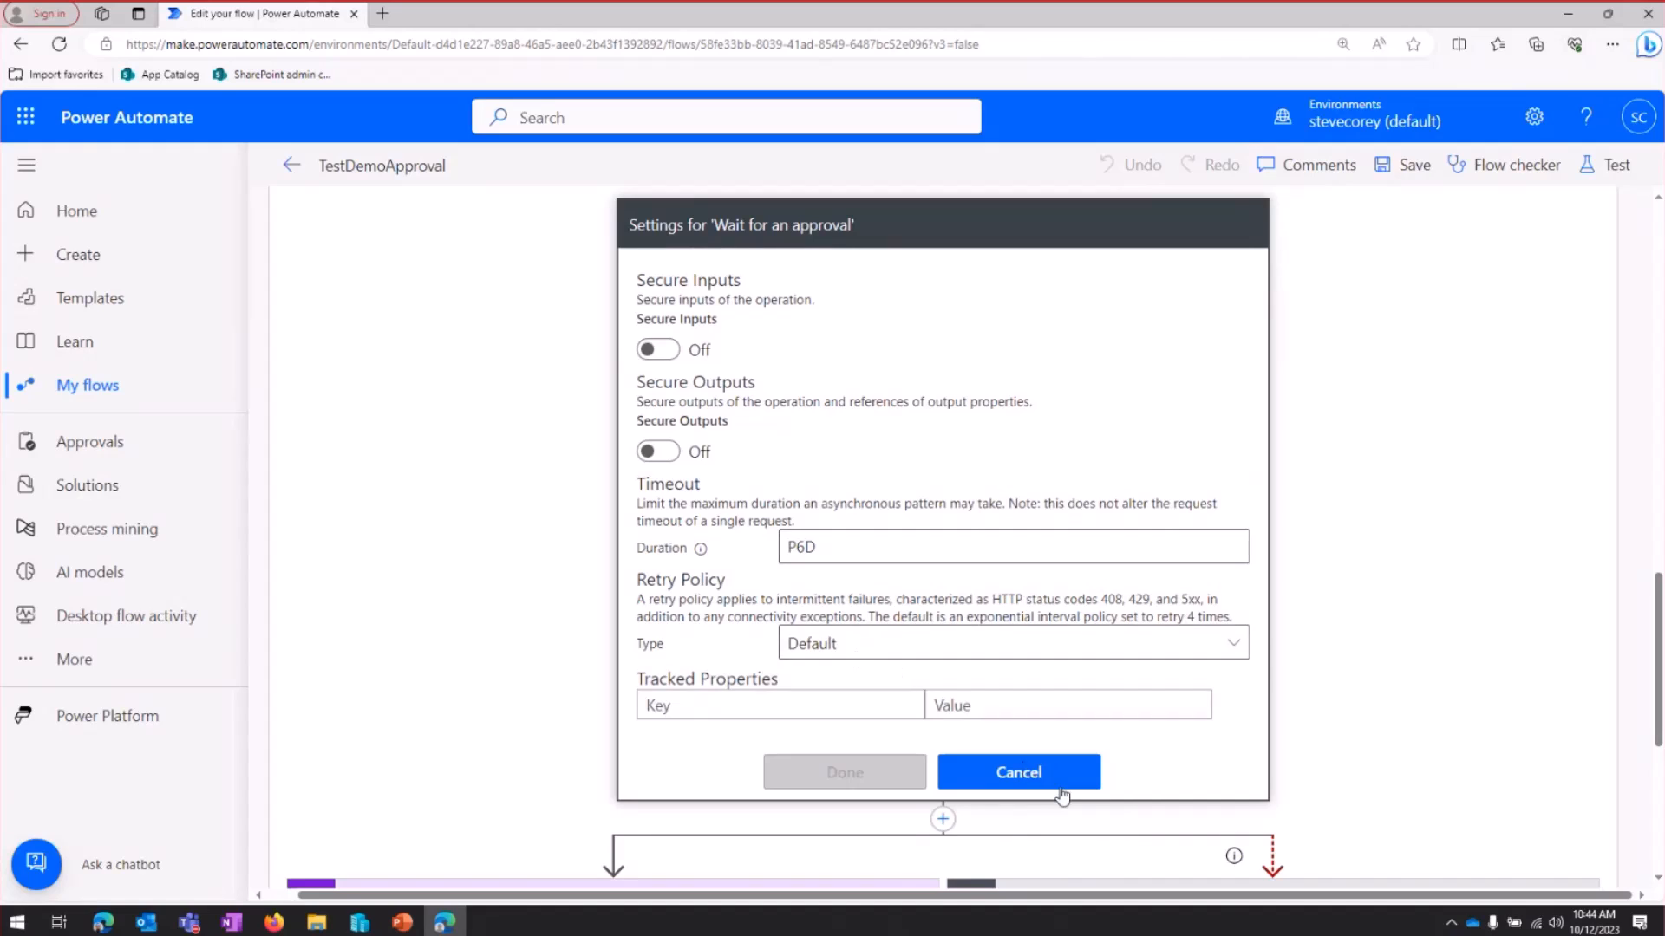
{"action": "left_click", "coordinate": [1016, 771]}
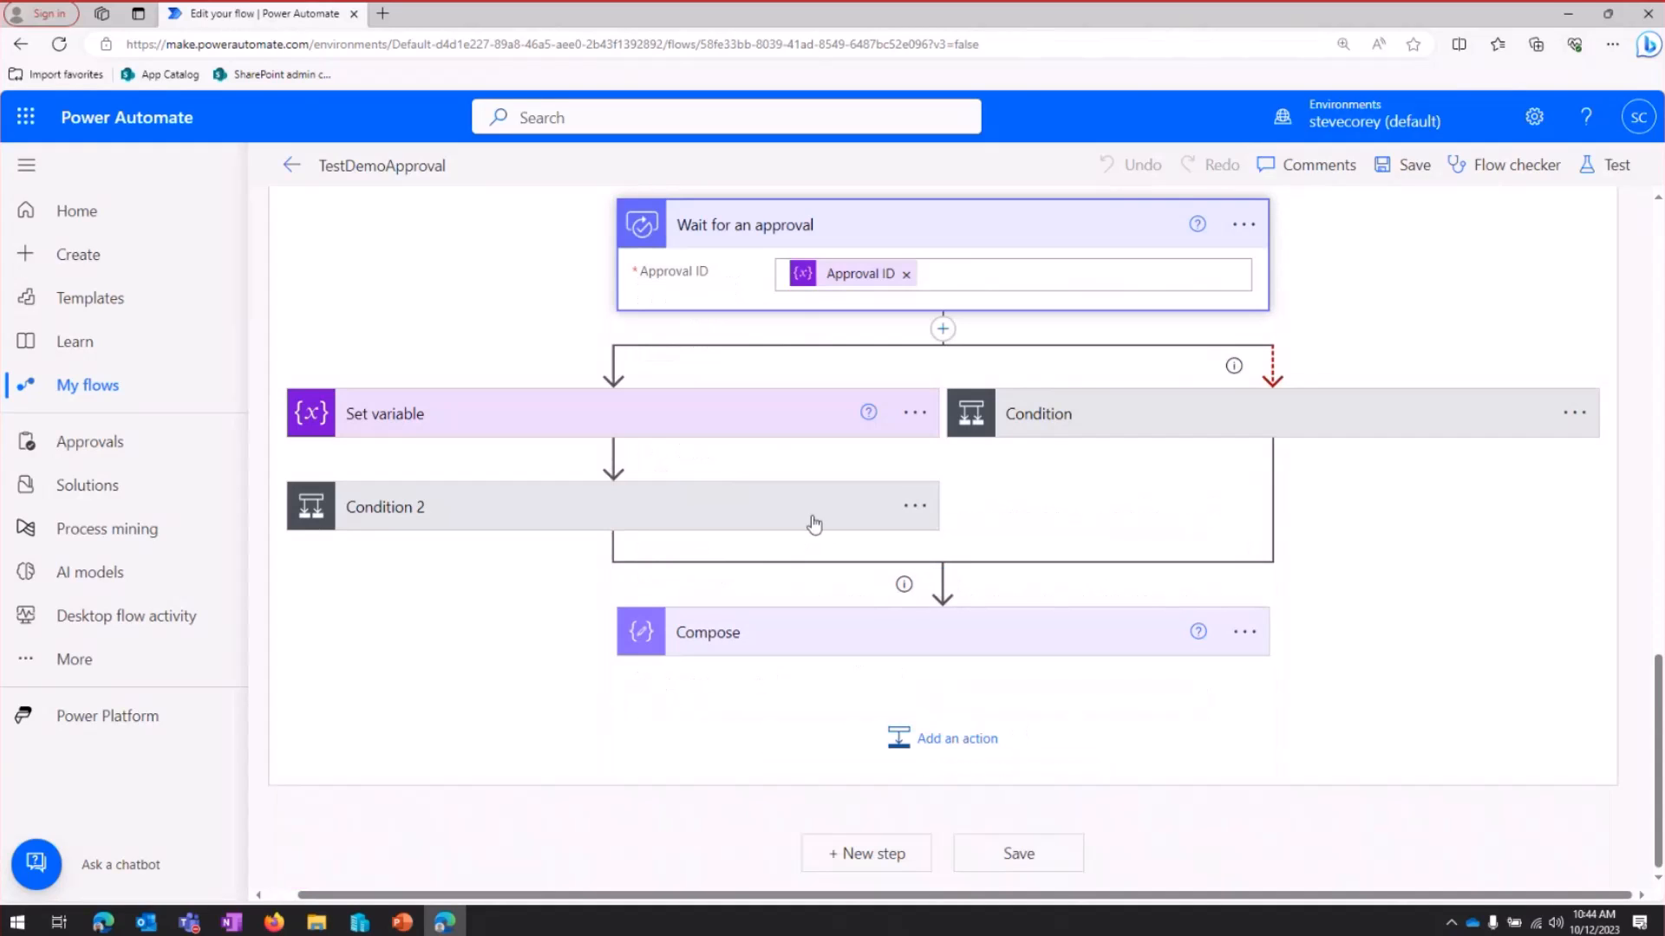
{"action": "mouse_move", "coordinate": [820, 483]}
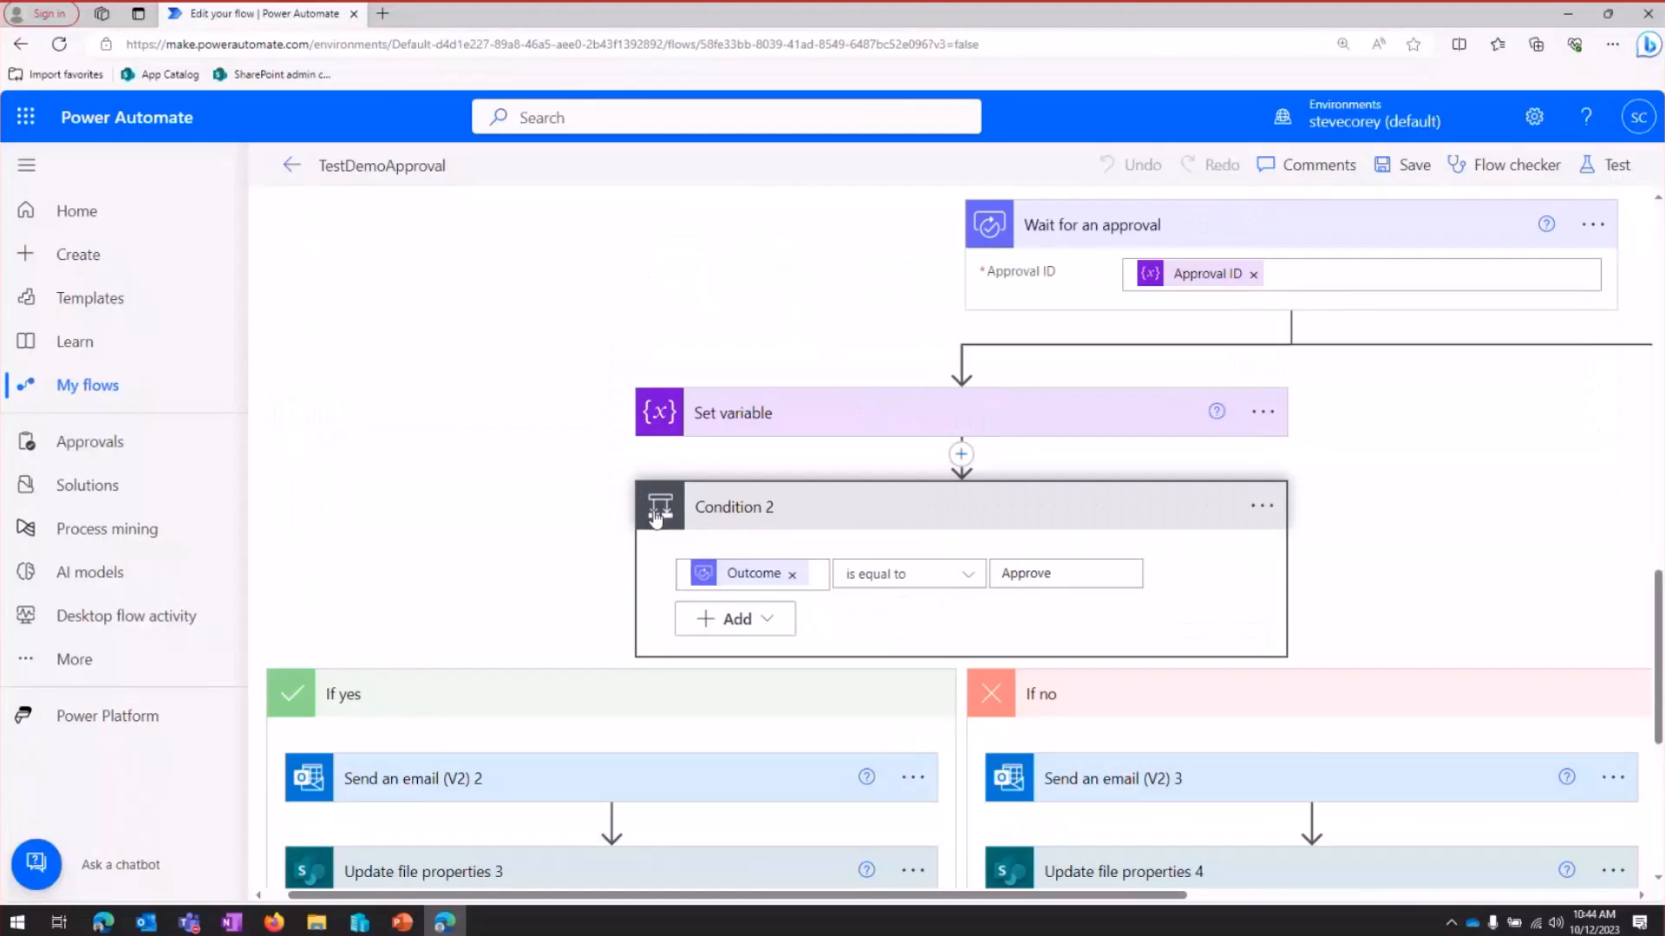
Expand the loop's Condition to show its Reminder Count equals 3 rule
{"action": "scroll", "scroll_direction": "down", "scroll_amount": 3}
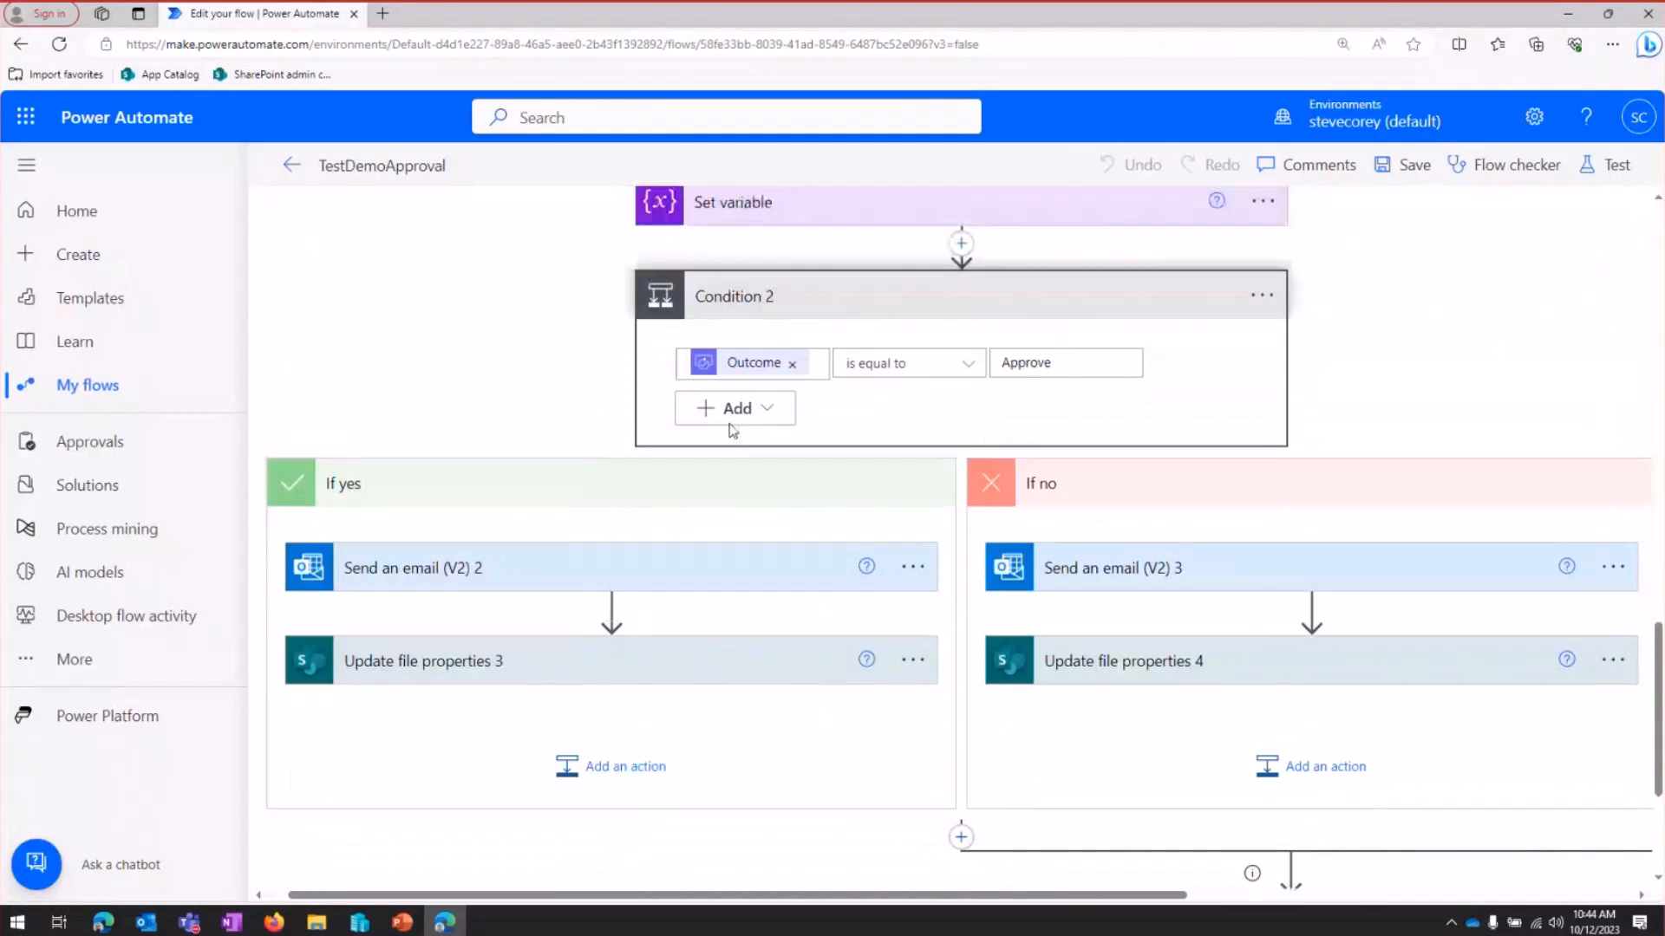
{"action": "mouse_move", "coordinate": [749, 481]}
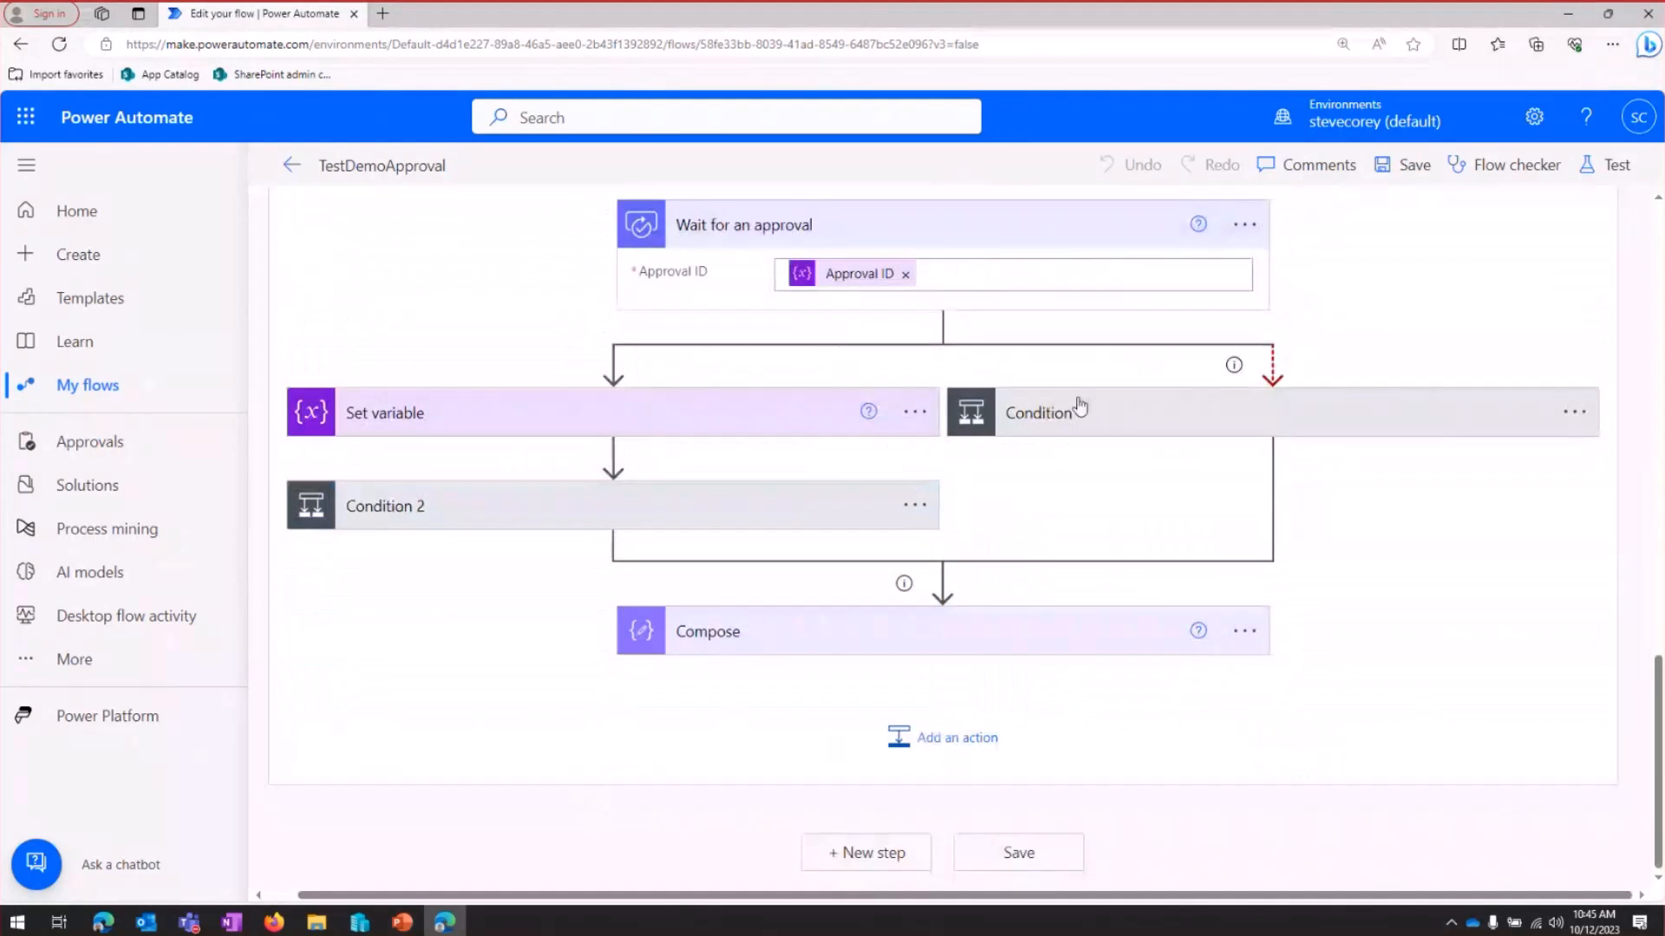
{"action": "mouse_move", "coordinate": [1160, 418]}
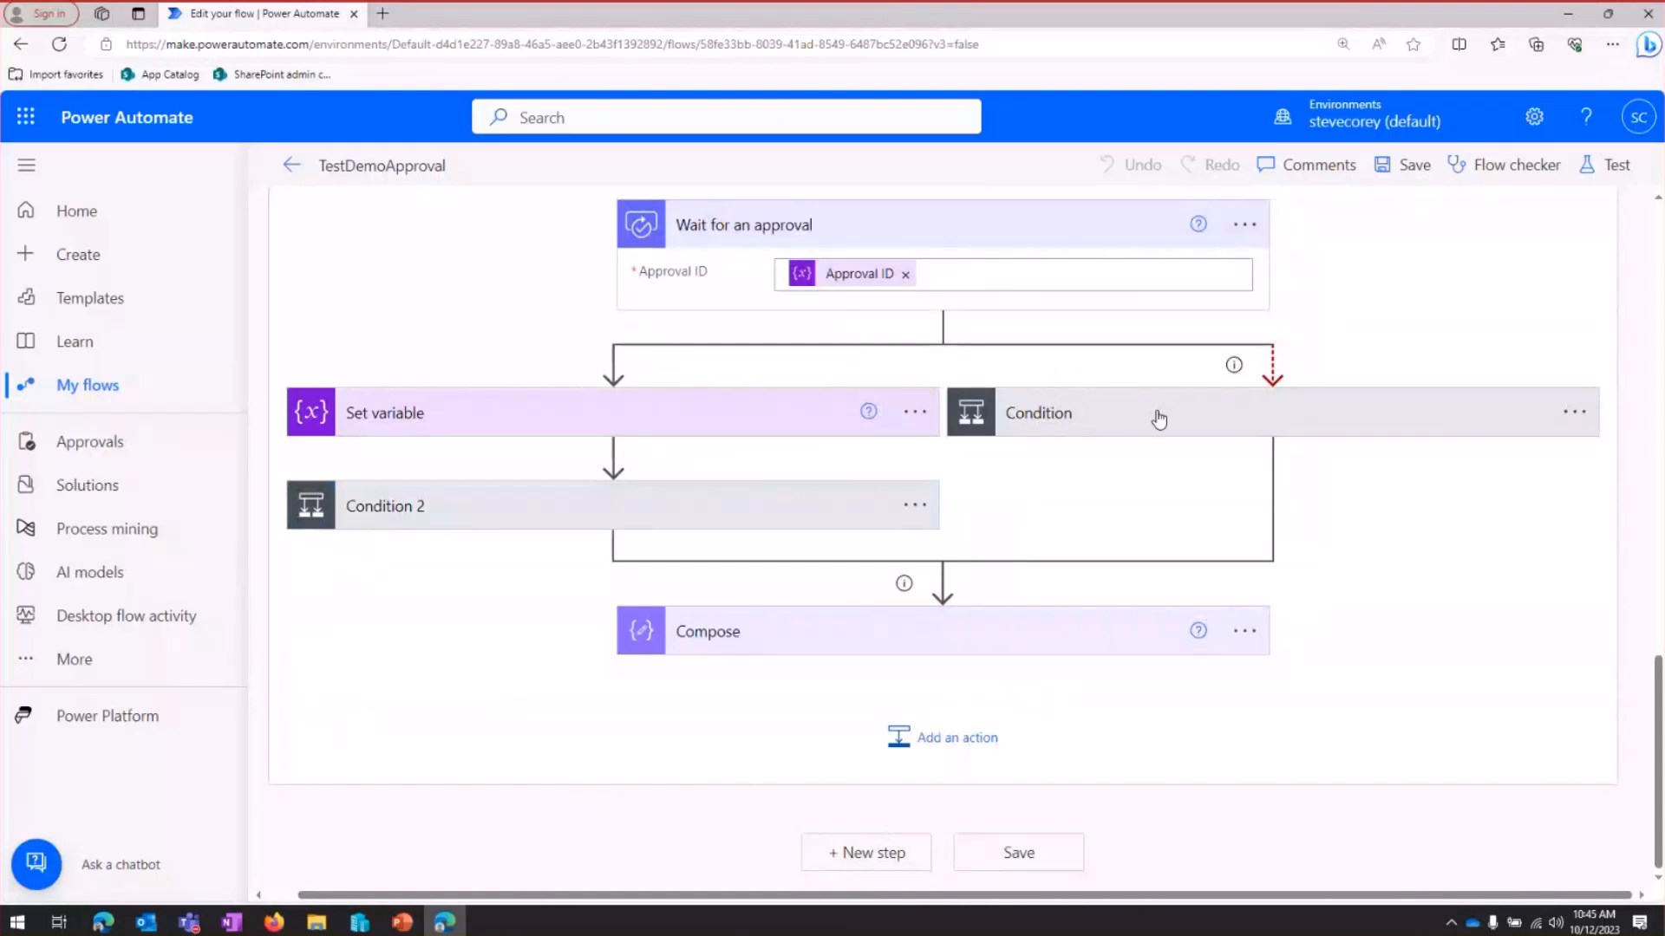
{"action": "left_click", "coordinate": [1038, 413]}
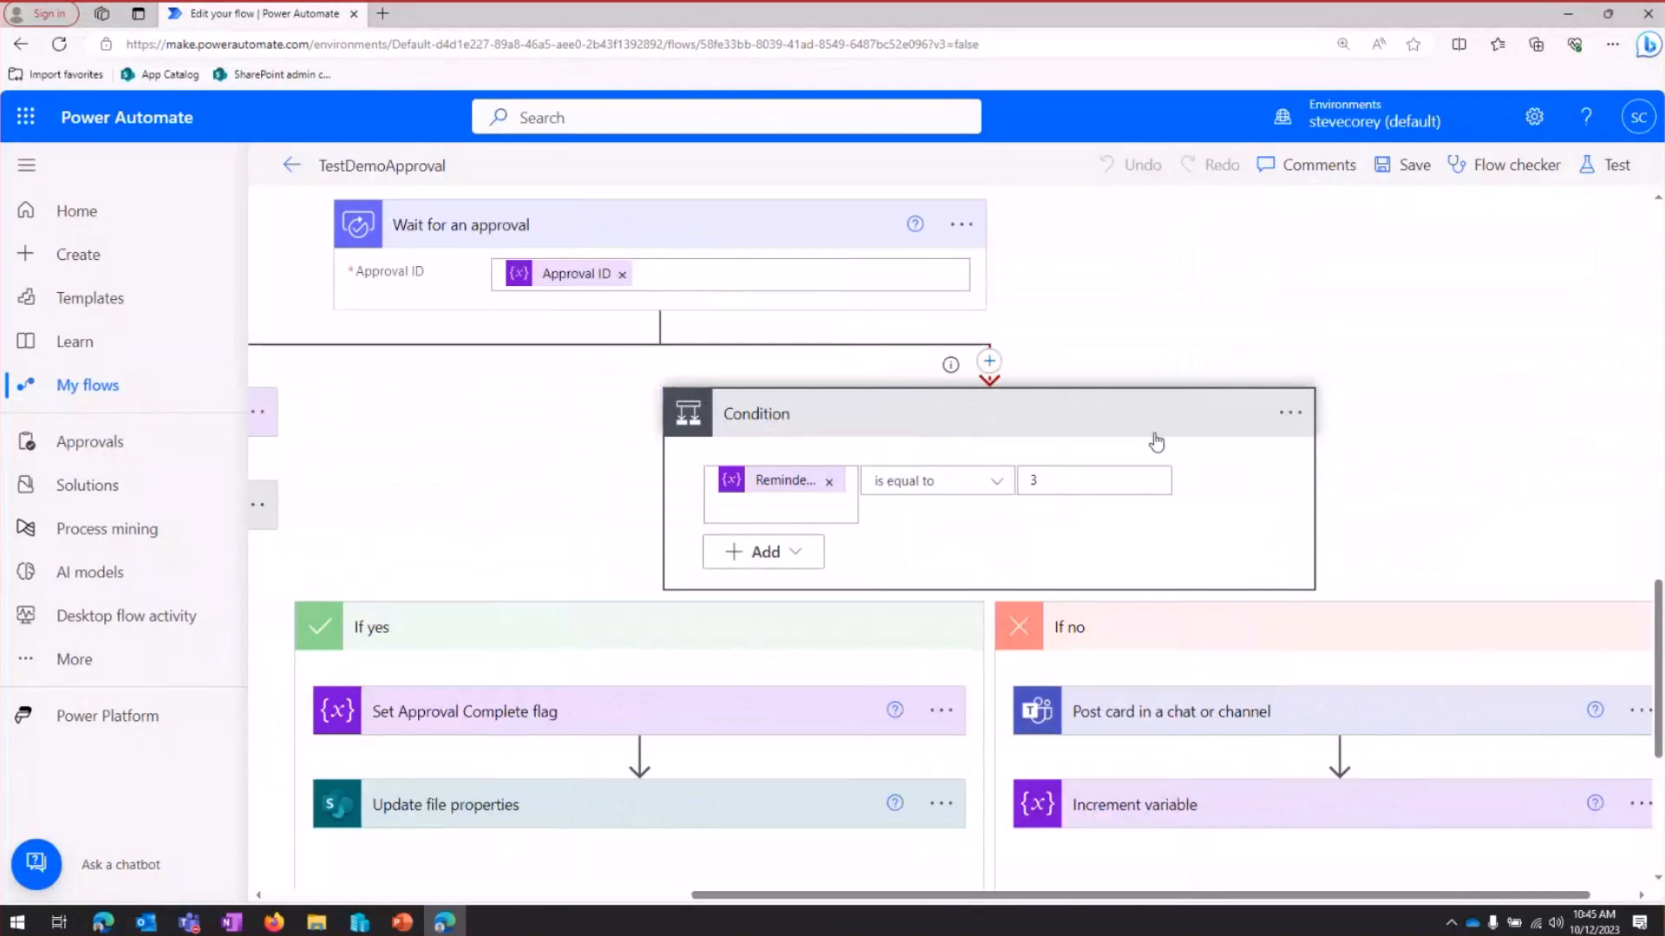
{"action": "scroll", "scroll_direction": "down", "scroll_amount": 3}
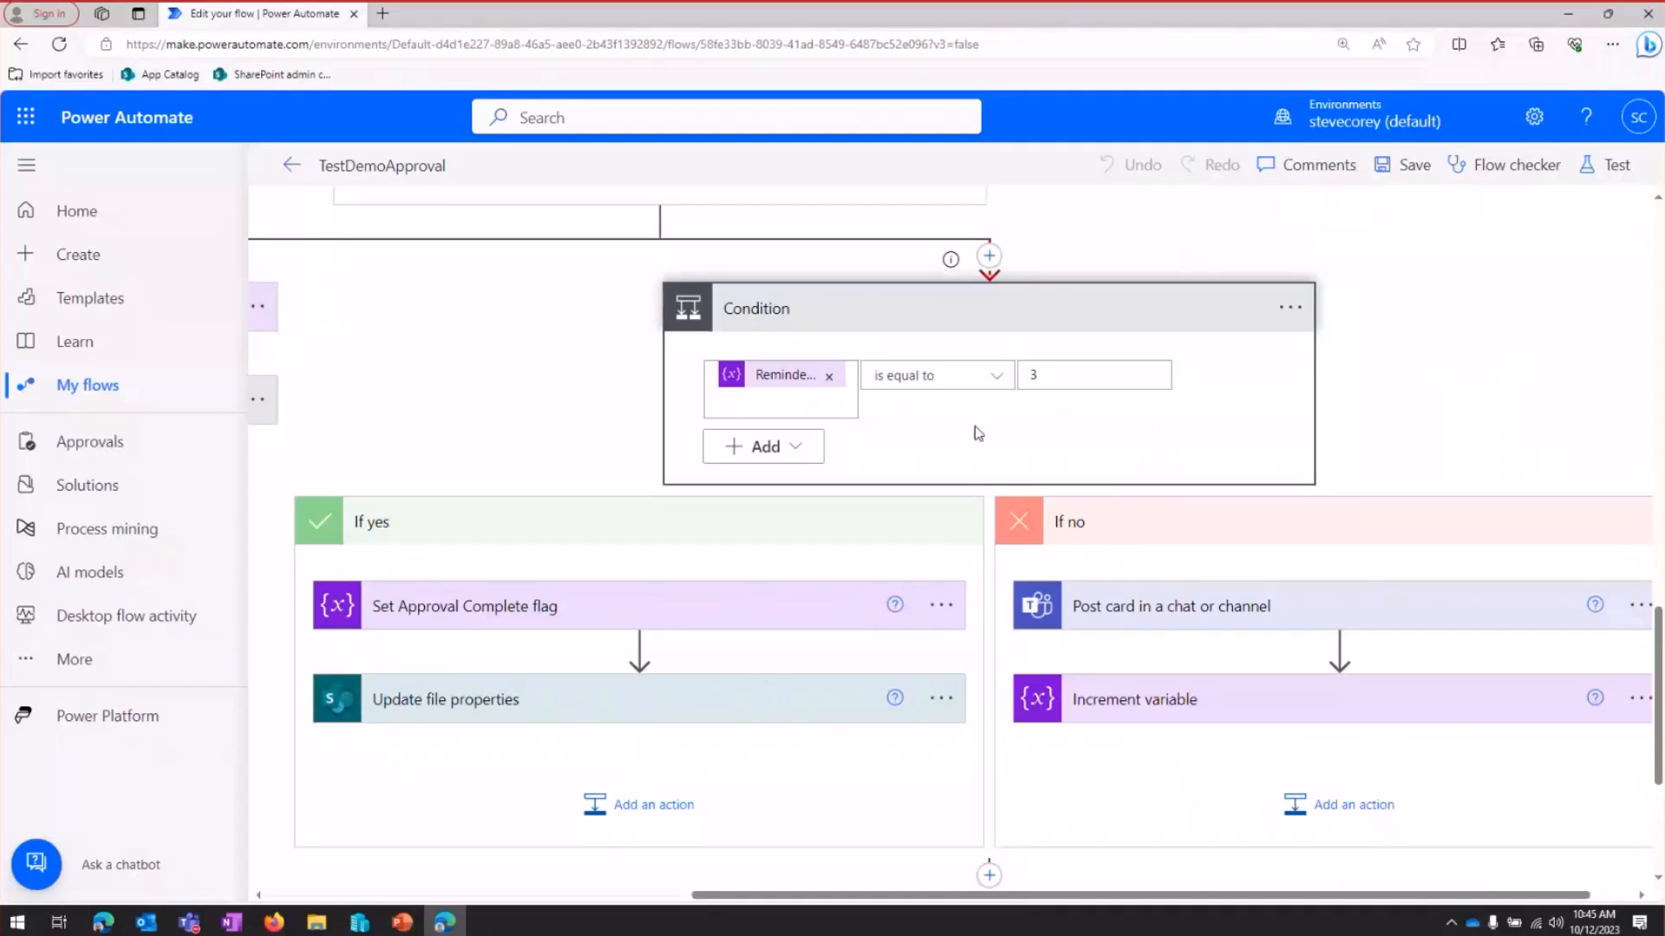
{"action": "mouse_move", "coordinate": [785, 374]}
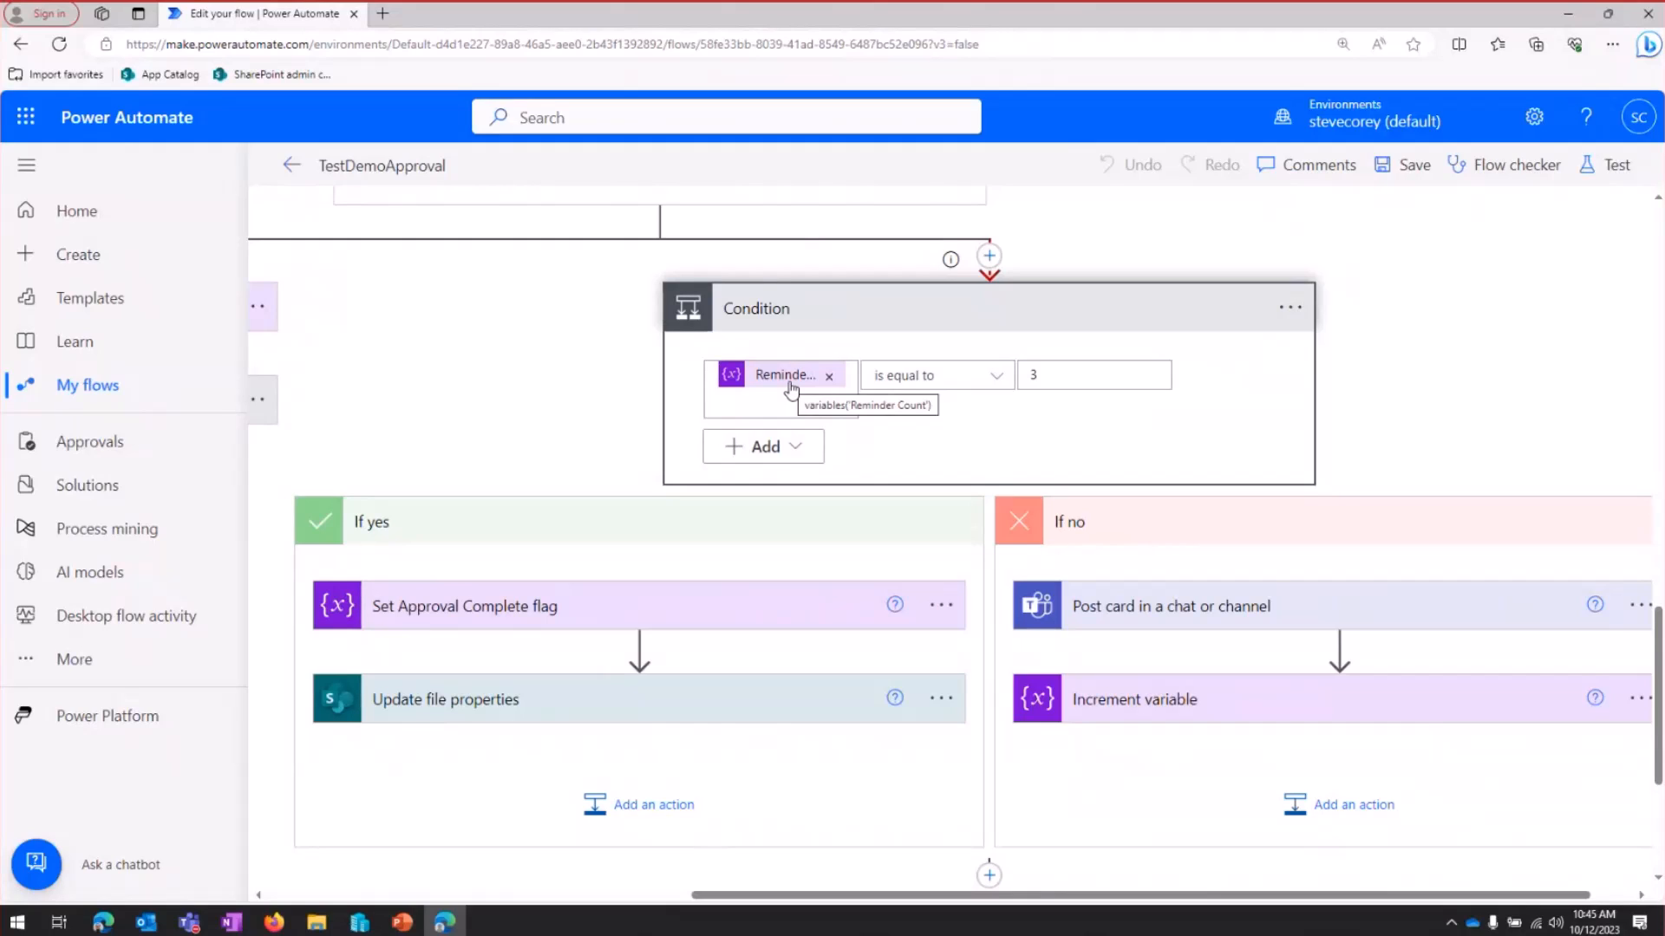
{"action": "mouse_move", "coordinate": [910, 463]}
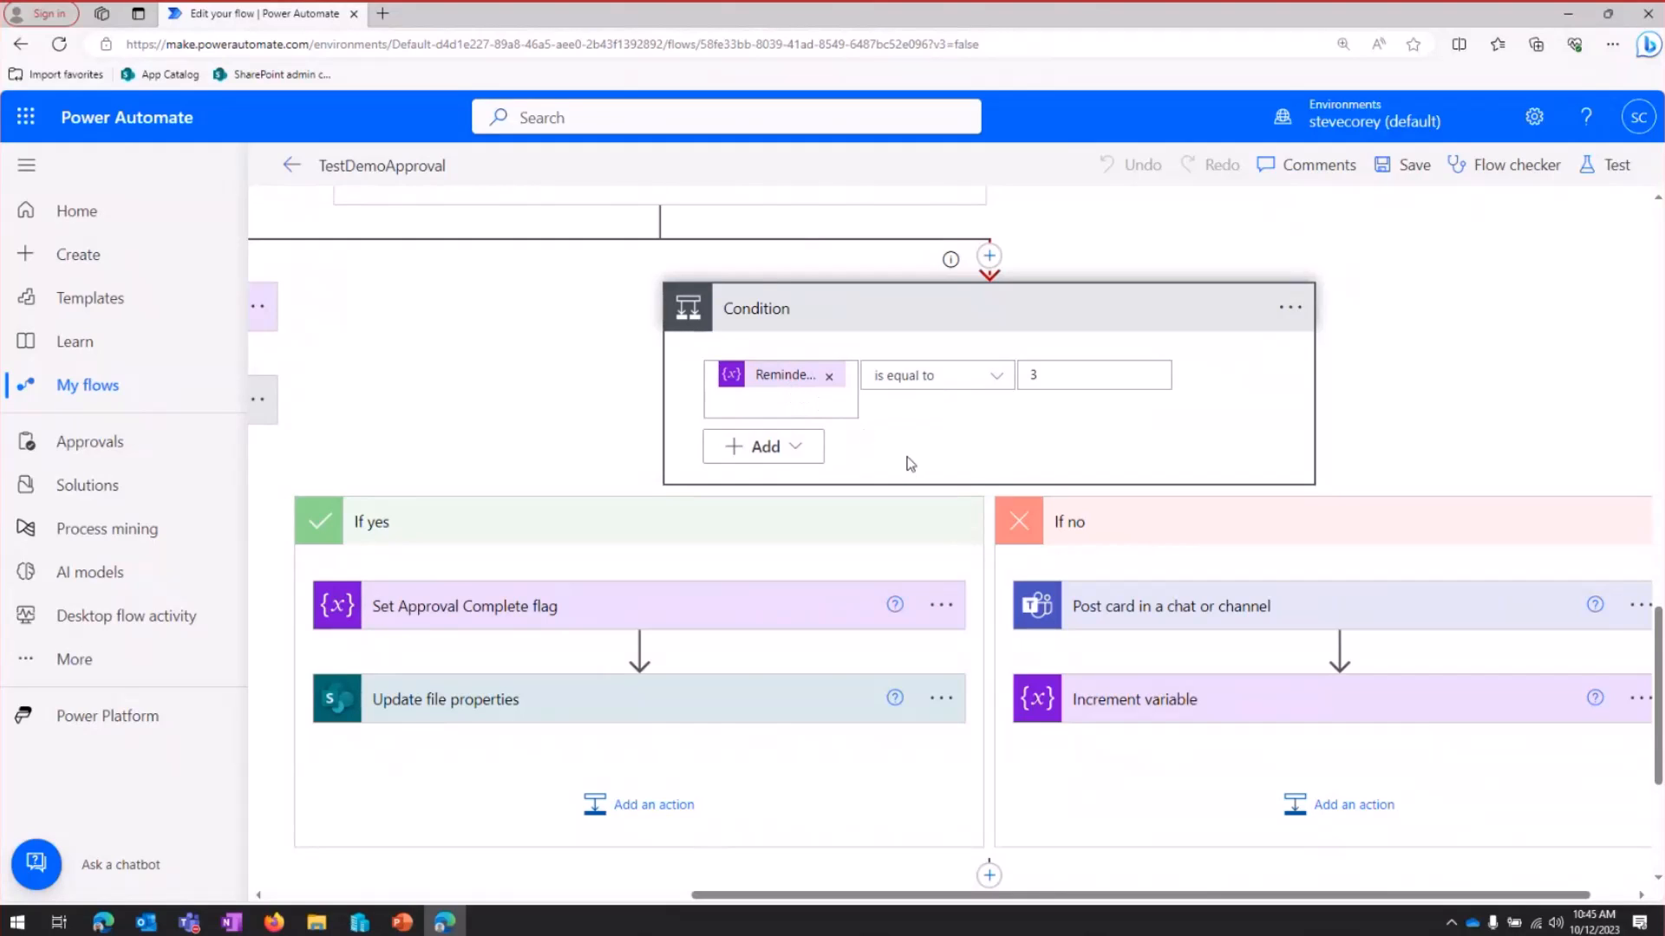
{"action": "mouse_move", "coordinate": [1270, 597]}
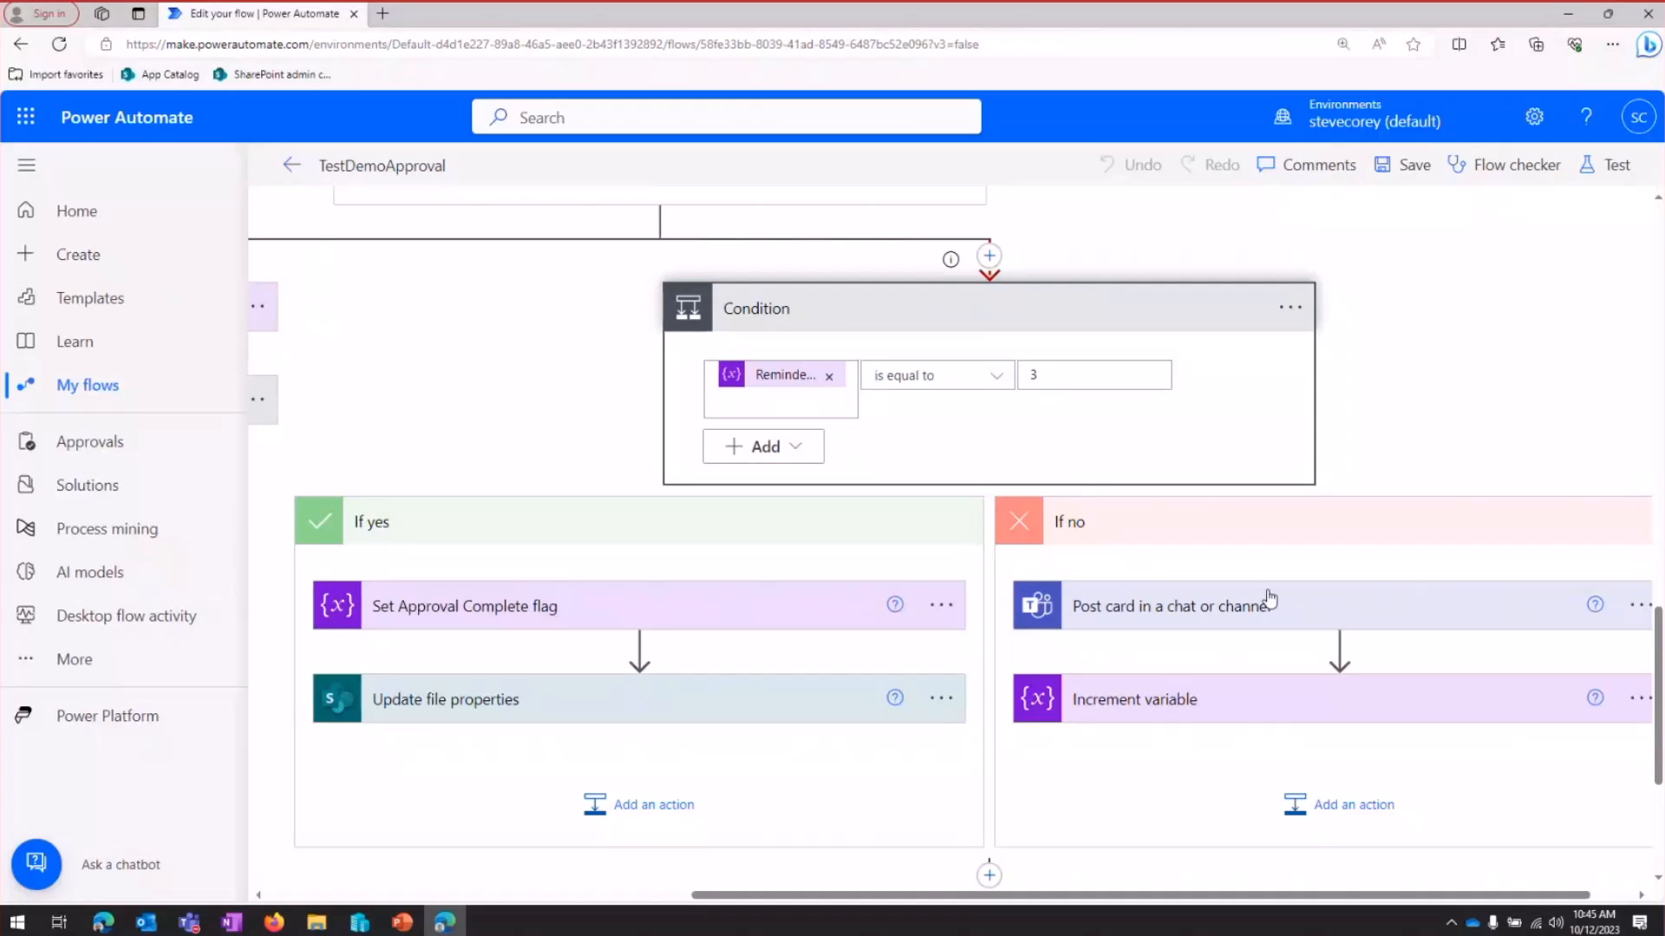
Expand the If no branch's Teams 'Post card in a chat or channel' and Increment variable steps
{"action": "left_click", "coordinate": [1170, 607]}
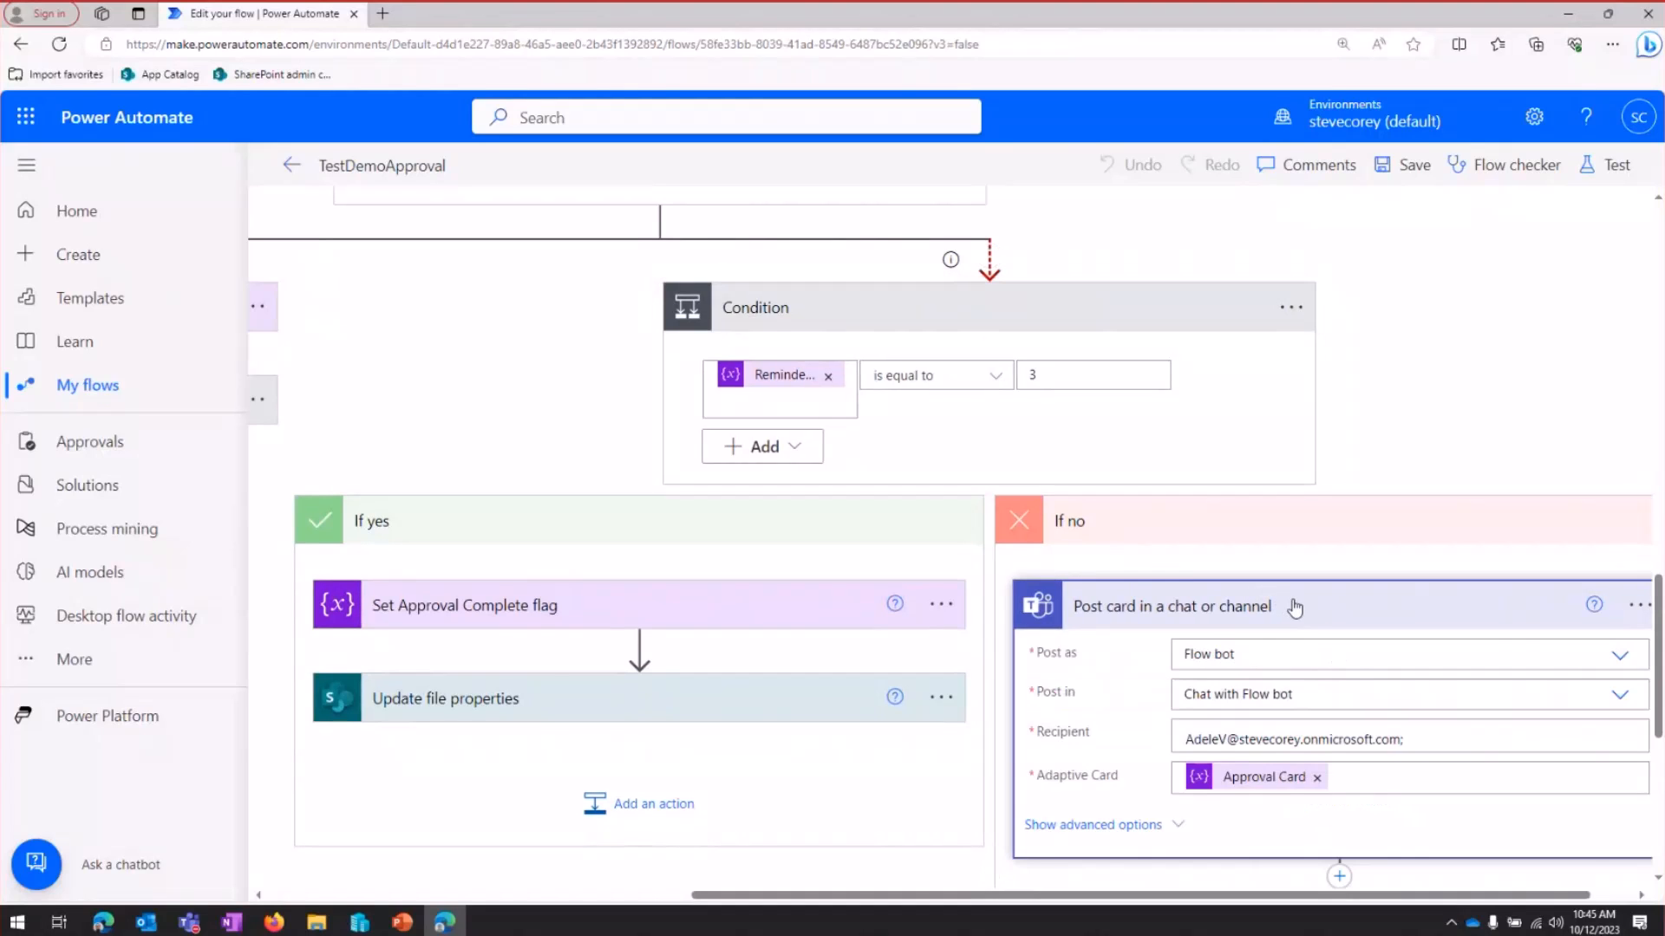
{"action": "scroll", "scroll_direction": "down", "scroll_amount": 3}
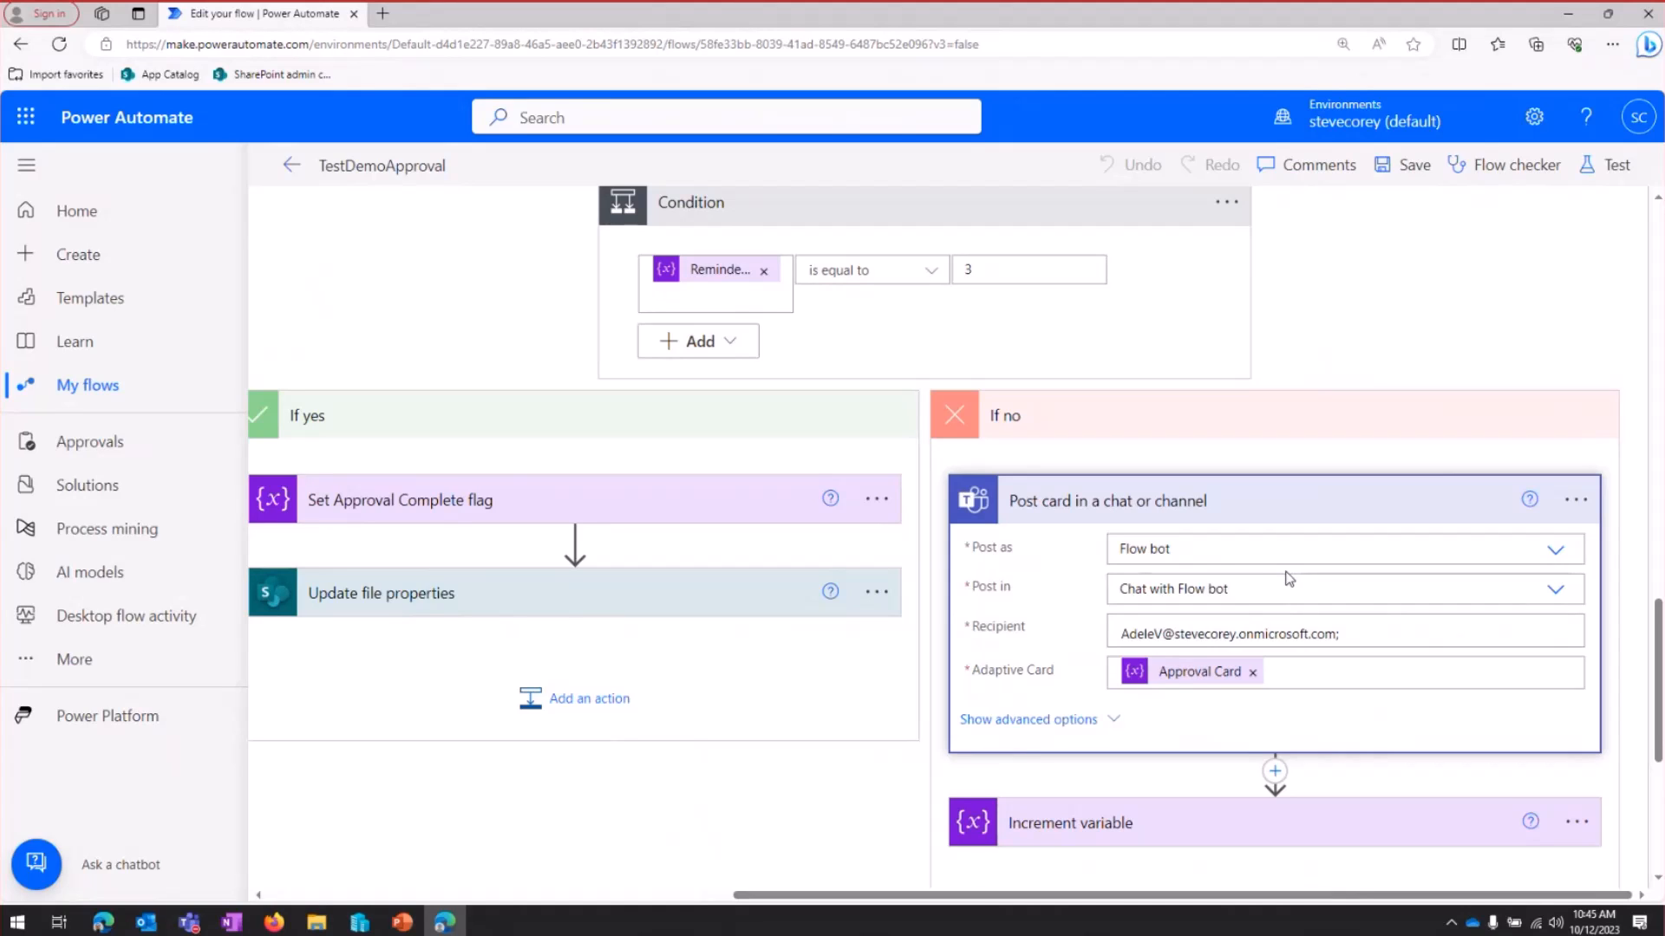
{"action": "mouse_move", "coordinate": [1190, 671]}
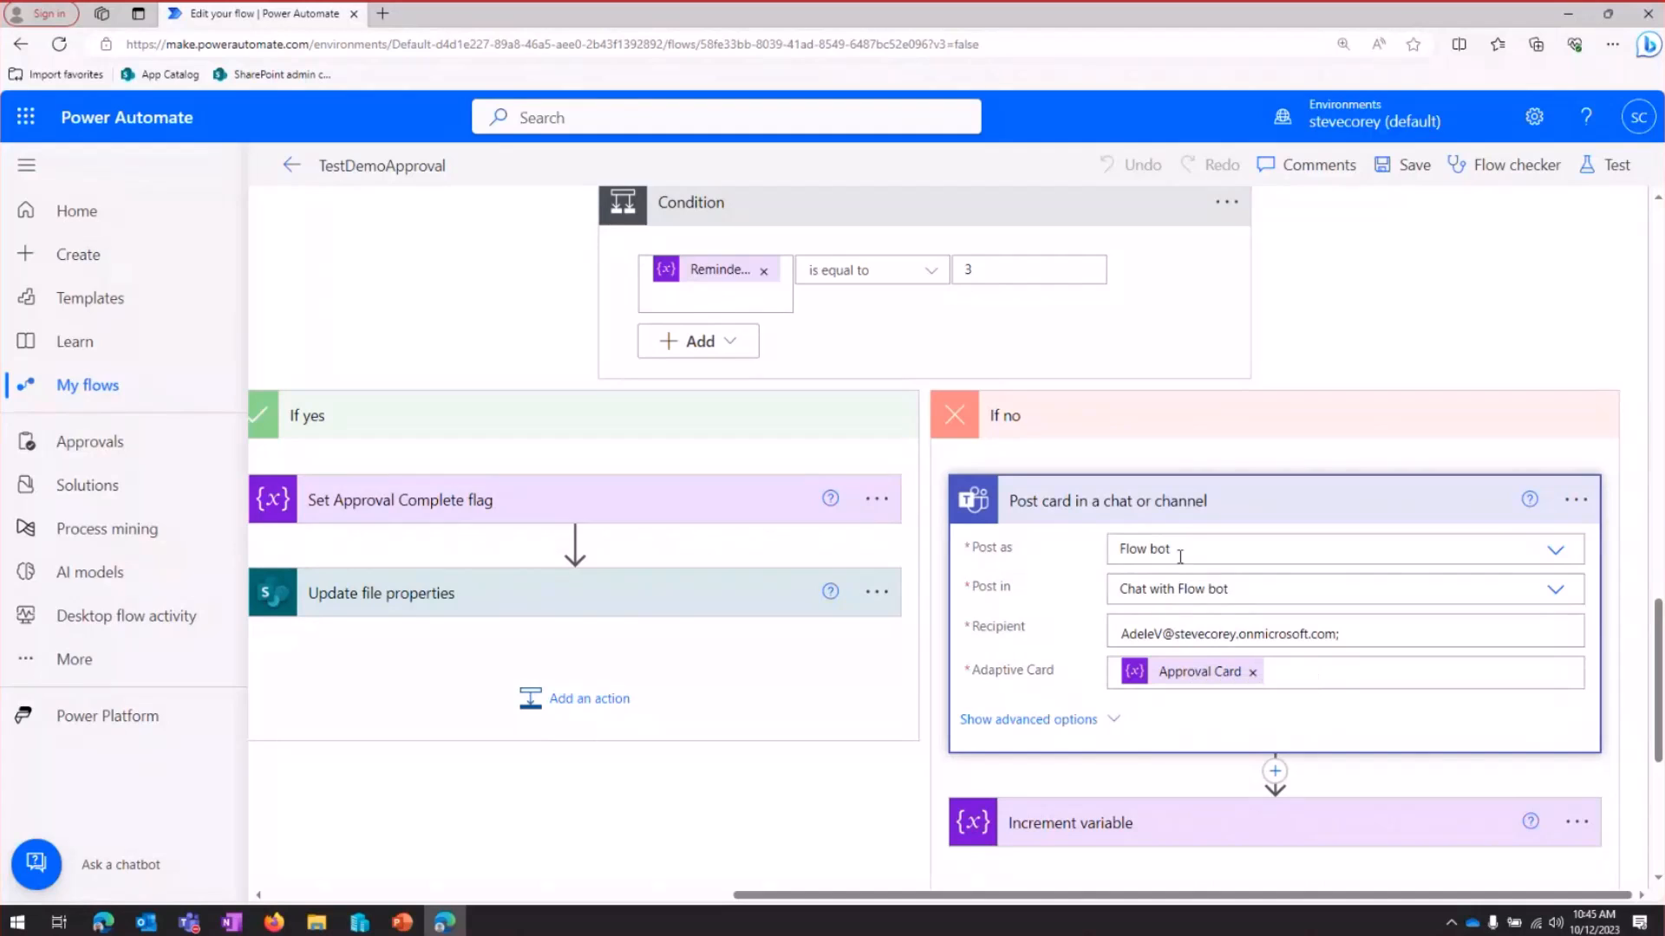
{"action": "mouse_move", "coordinate": [1191, 515]}
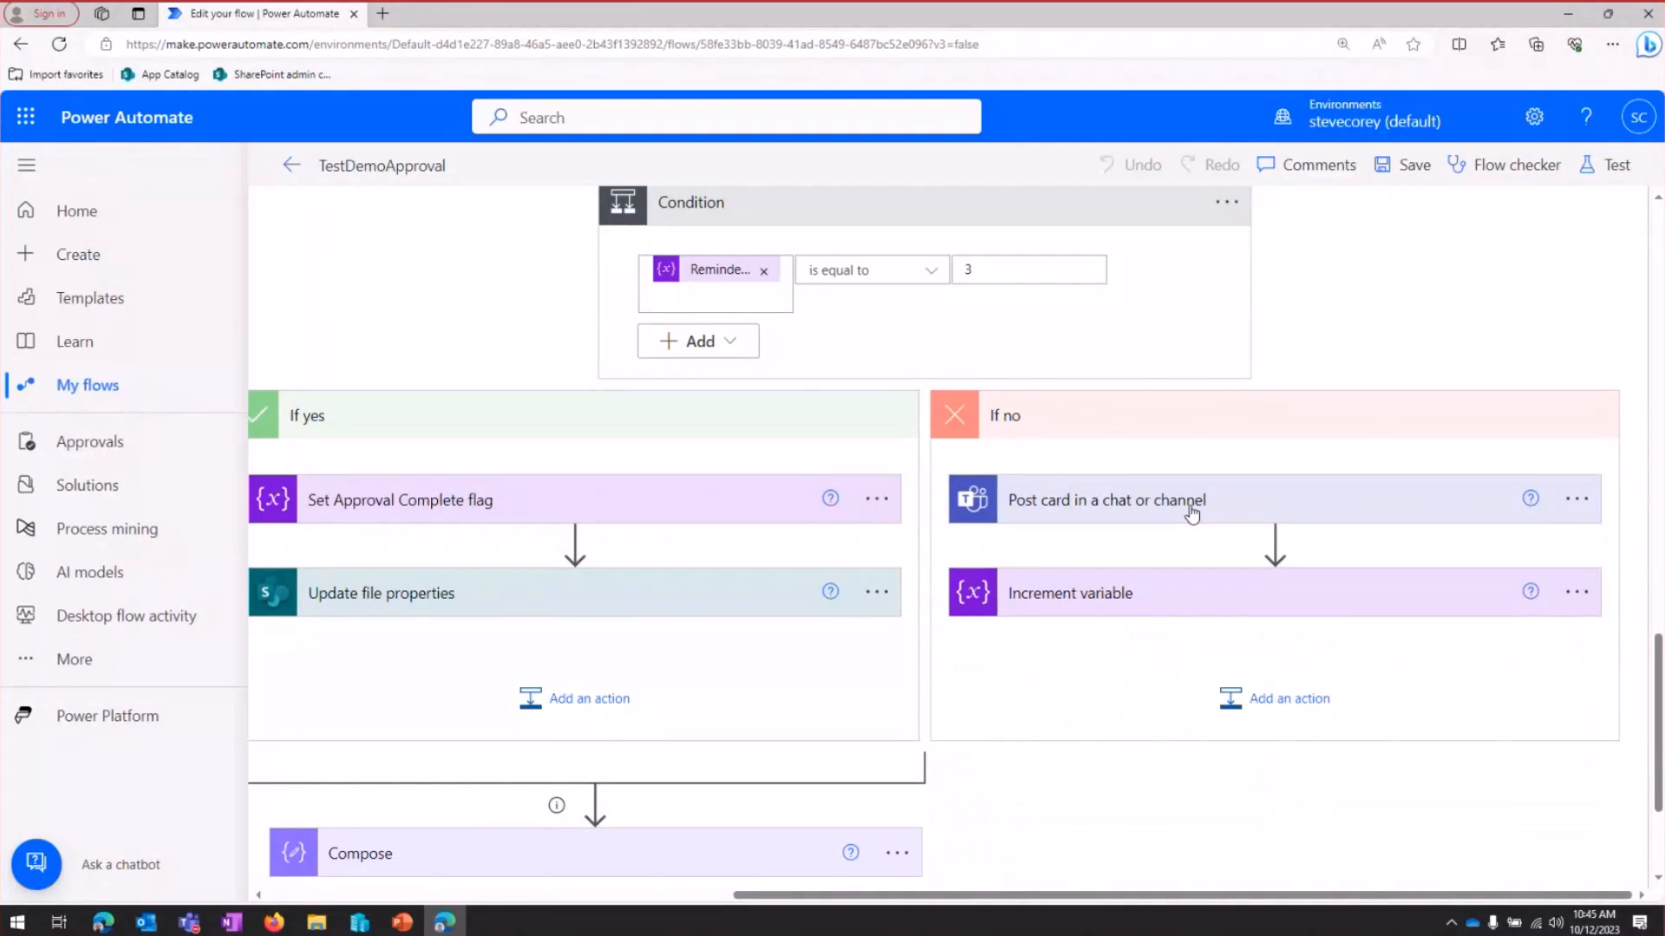
{"action": "left_click", "coordinate": [1070, 593]}
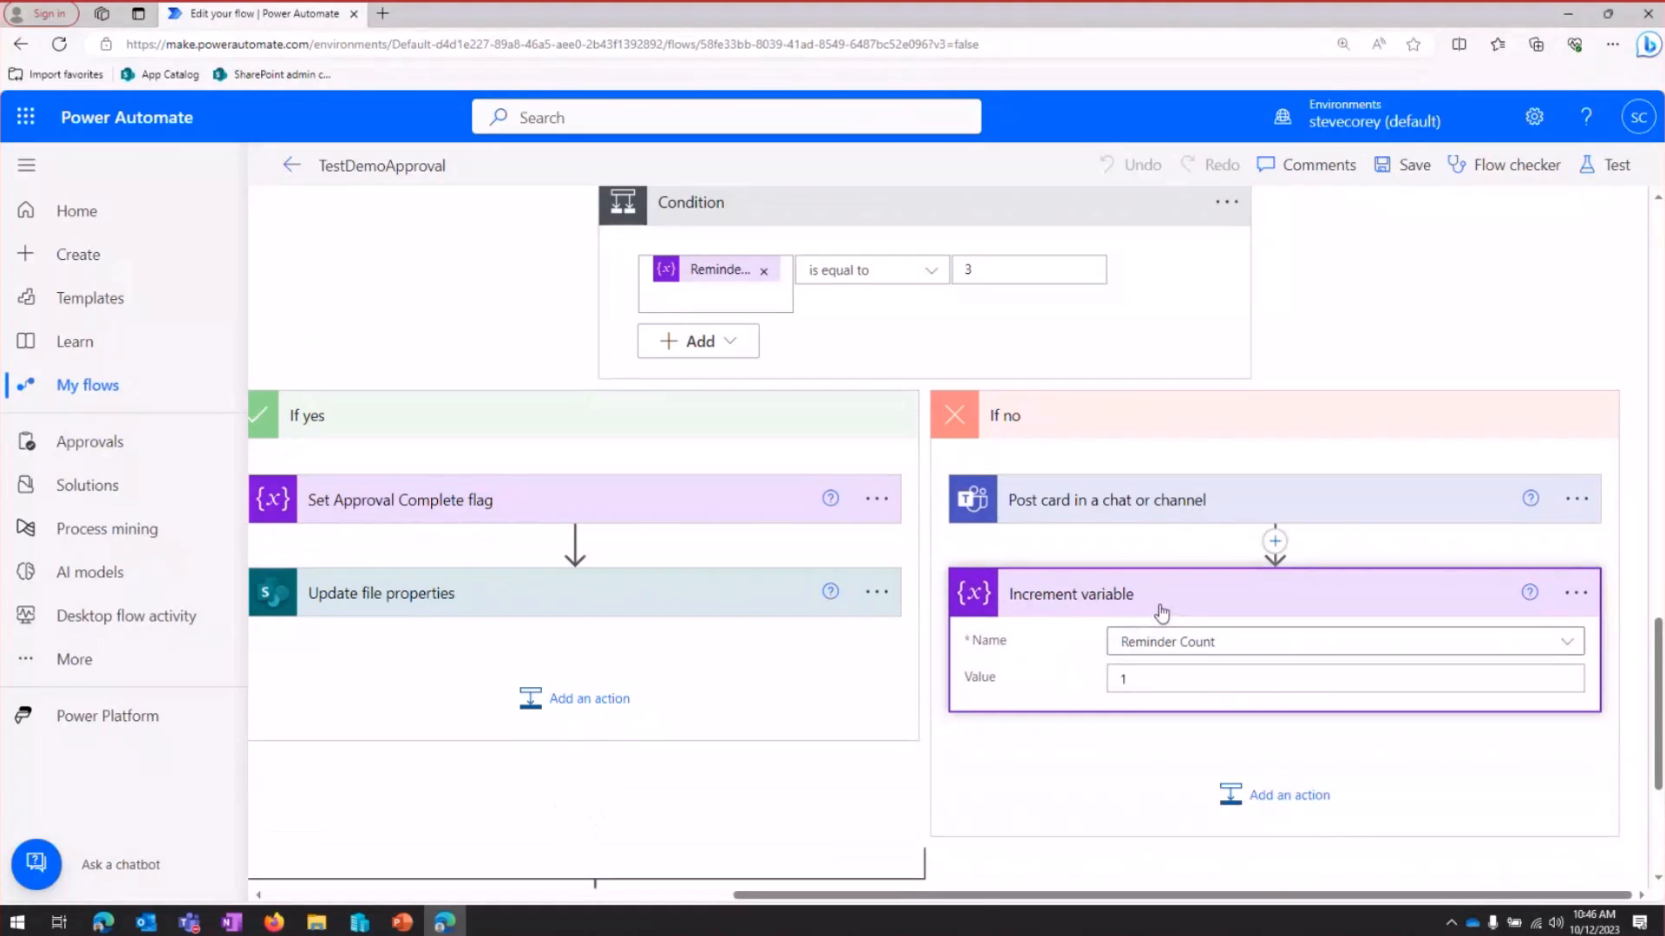
{"action": "mouse_move", "coordinate": [1146, 609]}
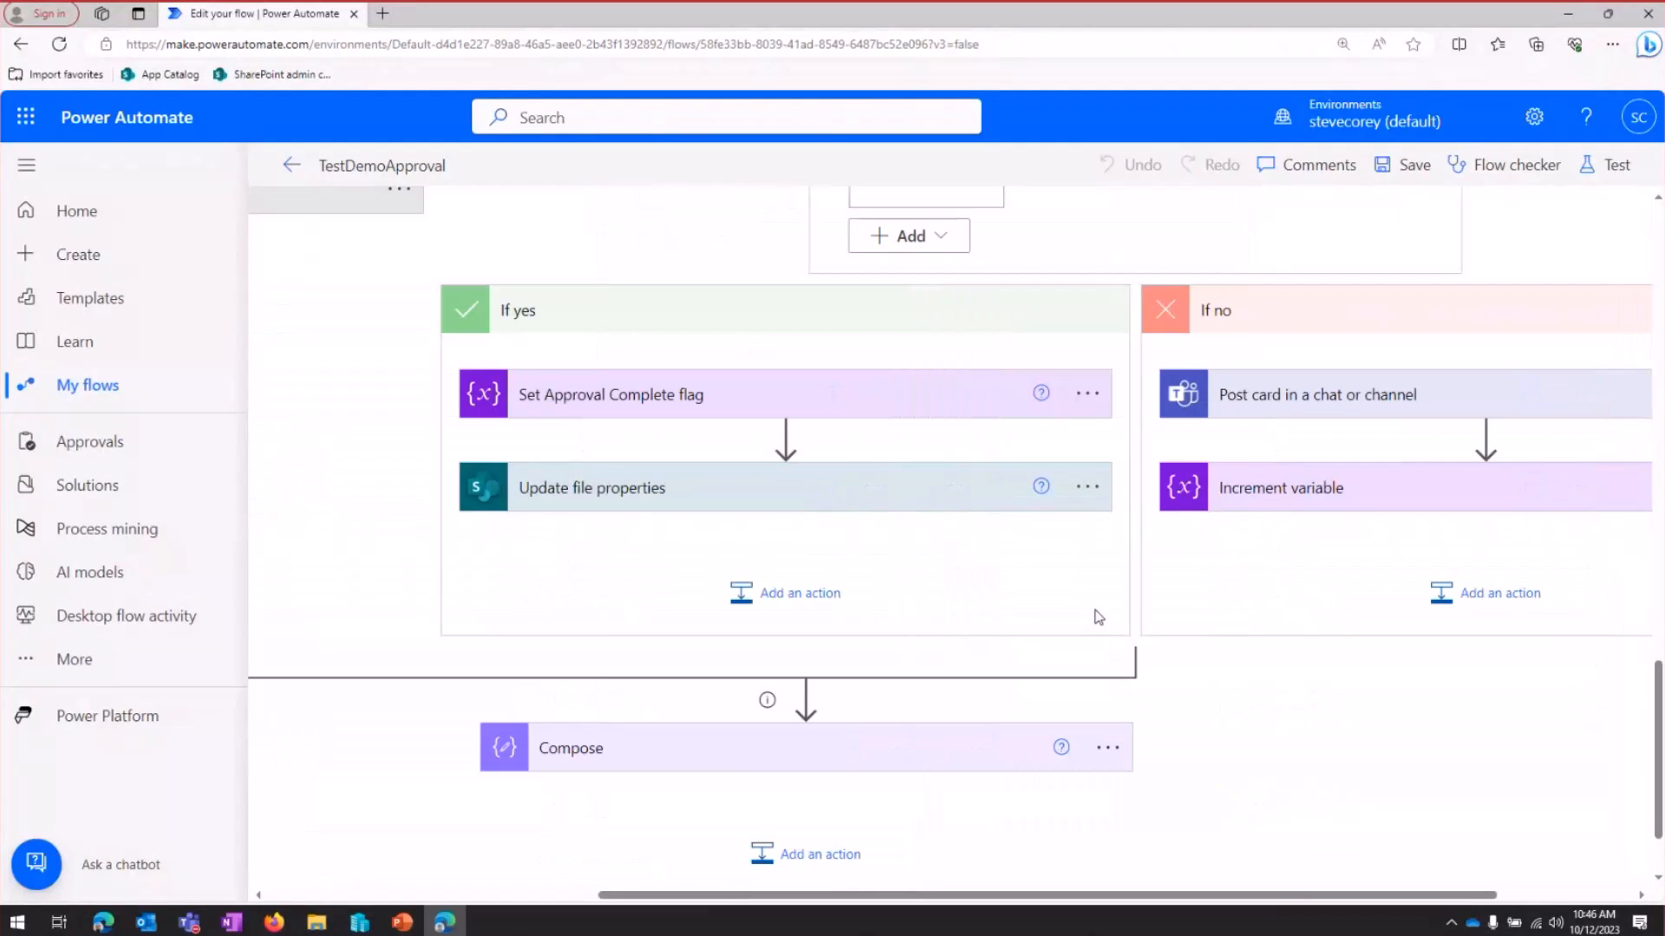
{"action": "mouse_move", "coordinate": [919, 632]}
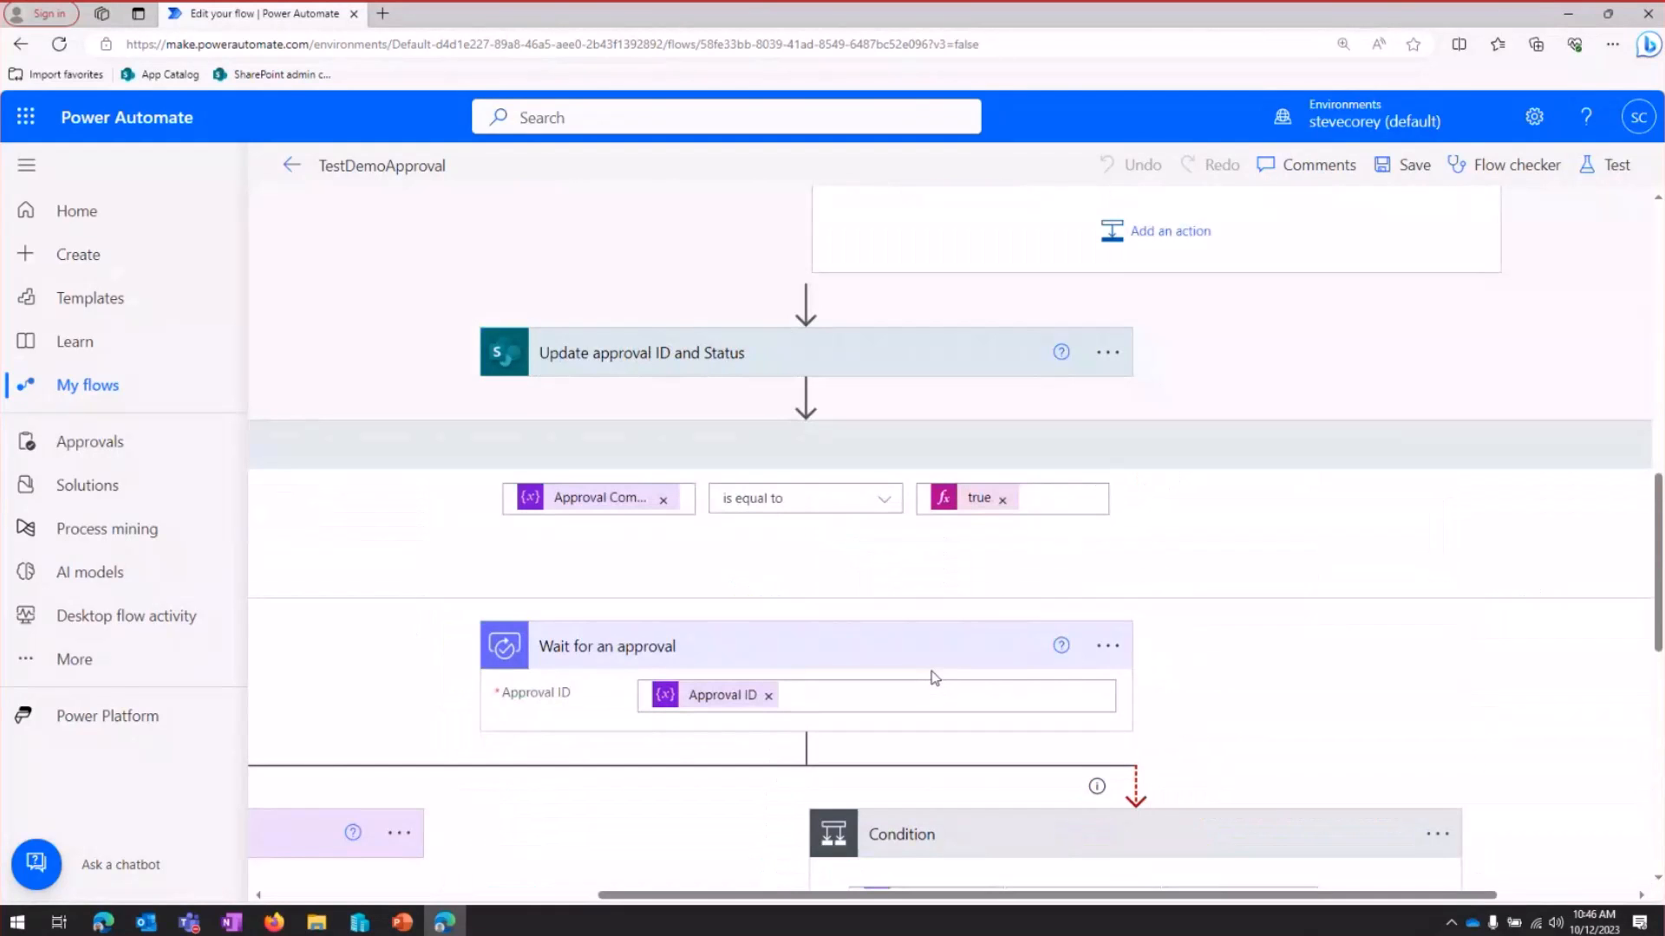
{"action": "mouse_move", "coordinate": [600, 498]}
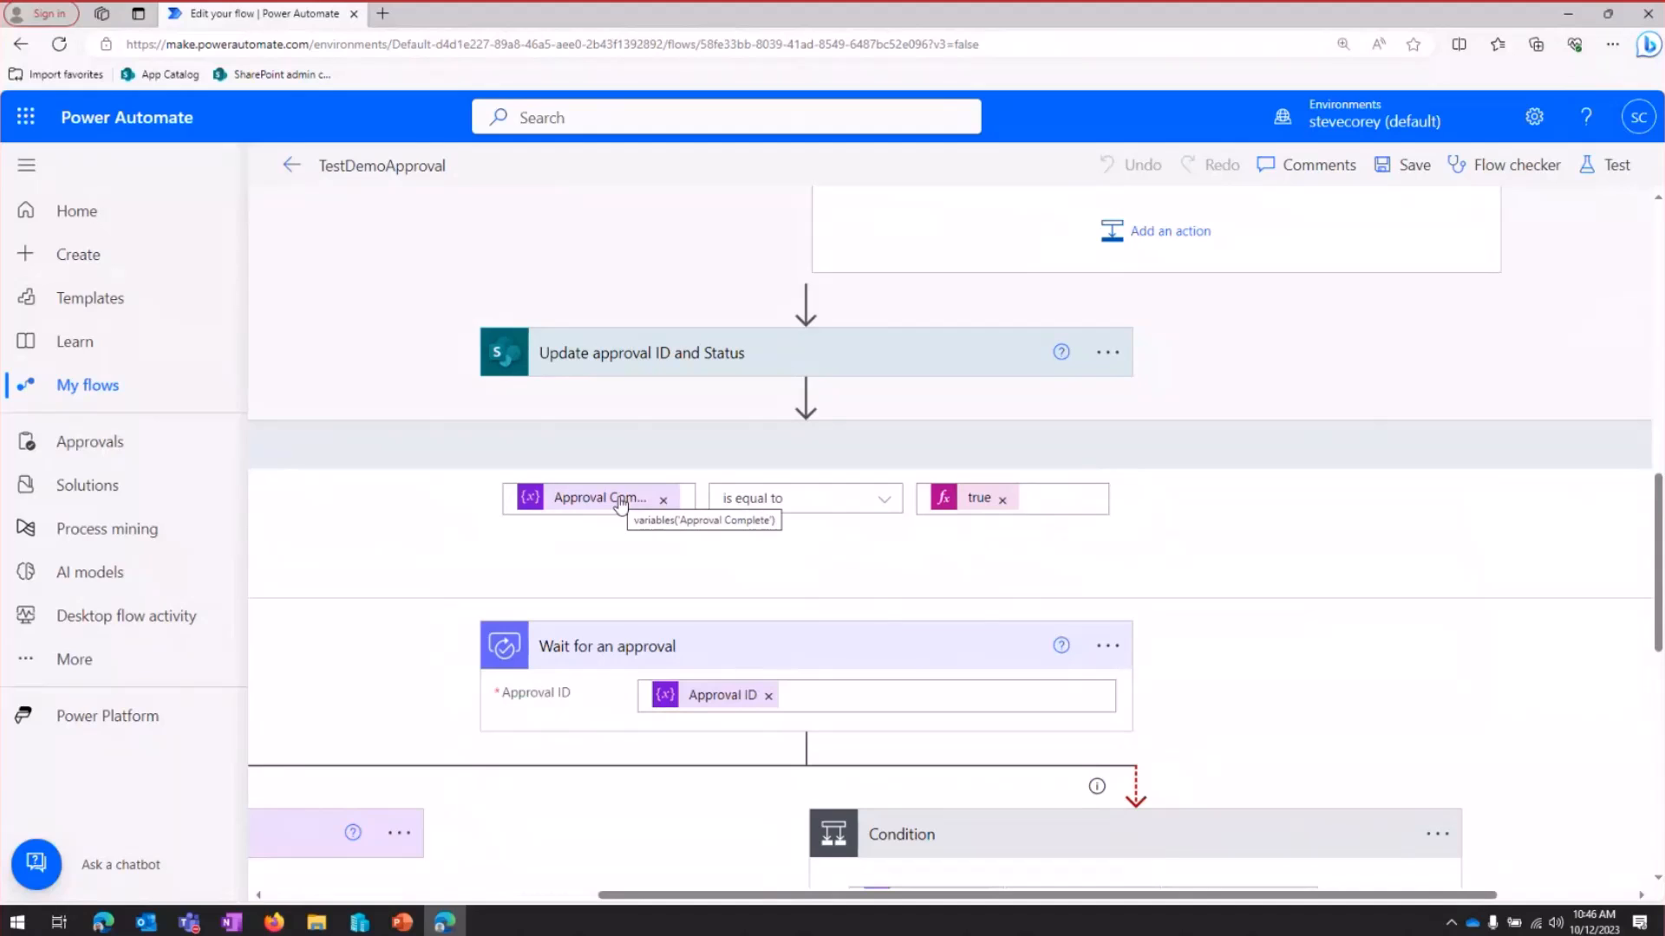
{"action": "mouse_move", "coordinate": [641, 562]}
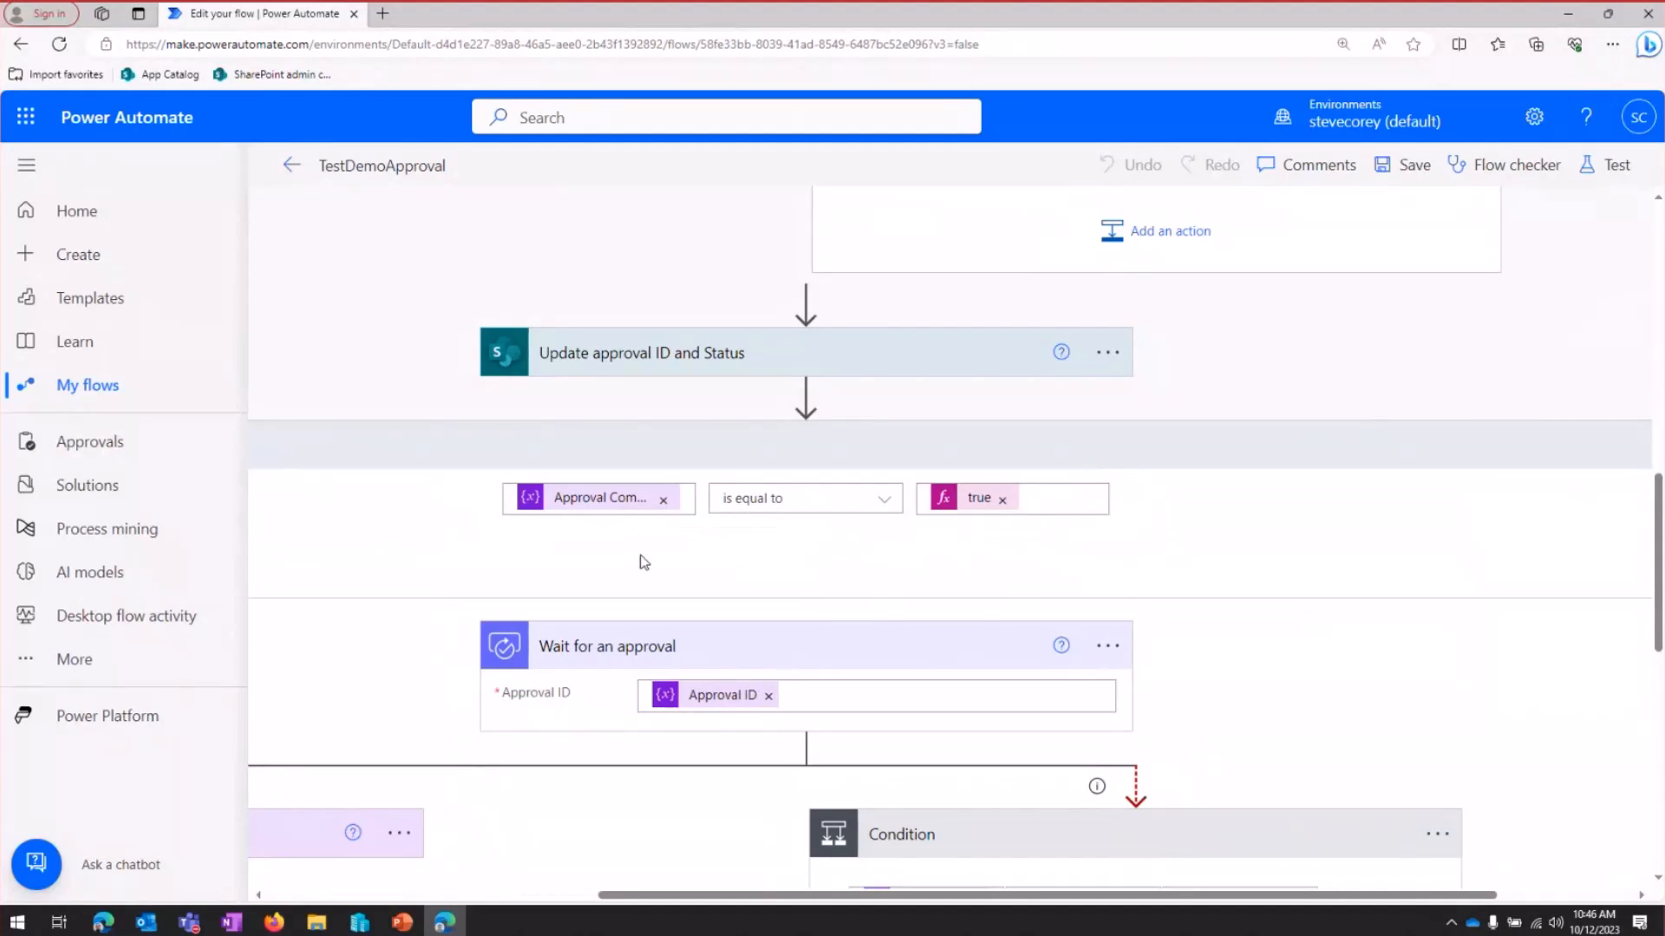
Scroll down past Wait for an approval to the Set Approval Complete flag step setting it true
{"action": "scroll", "scroll_direction": "down", "scroll_amount": 3}
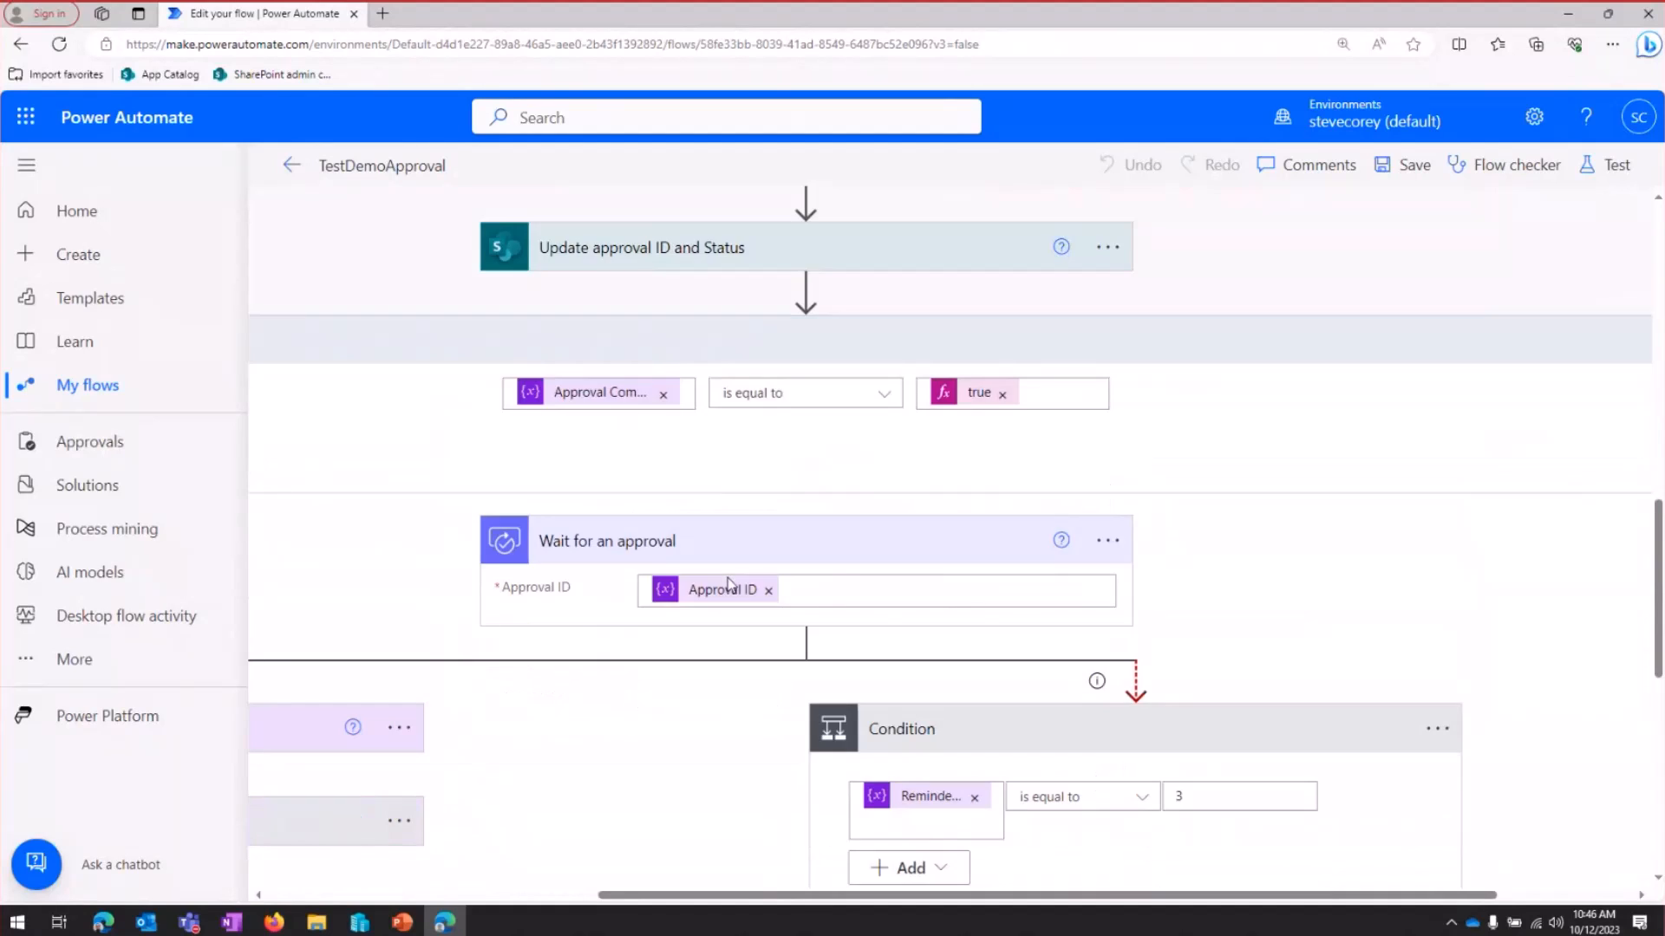
{"action": "mouse_move", "coordinate": [664, 557]}
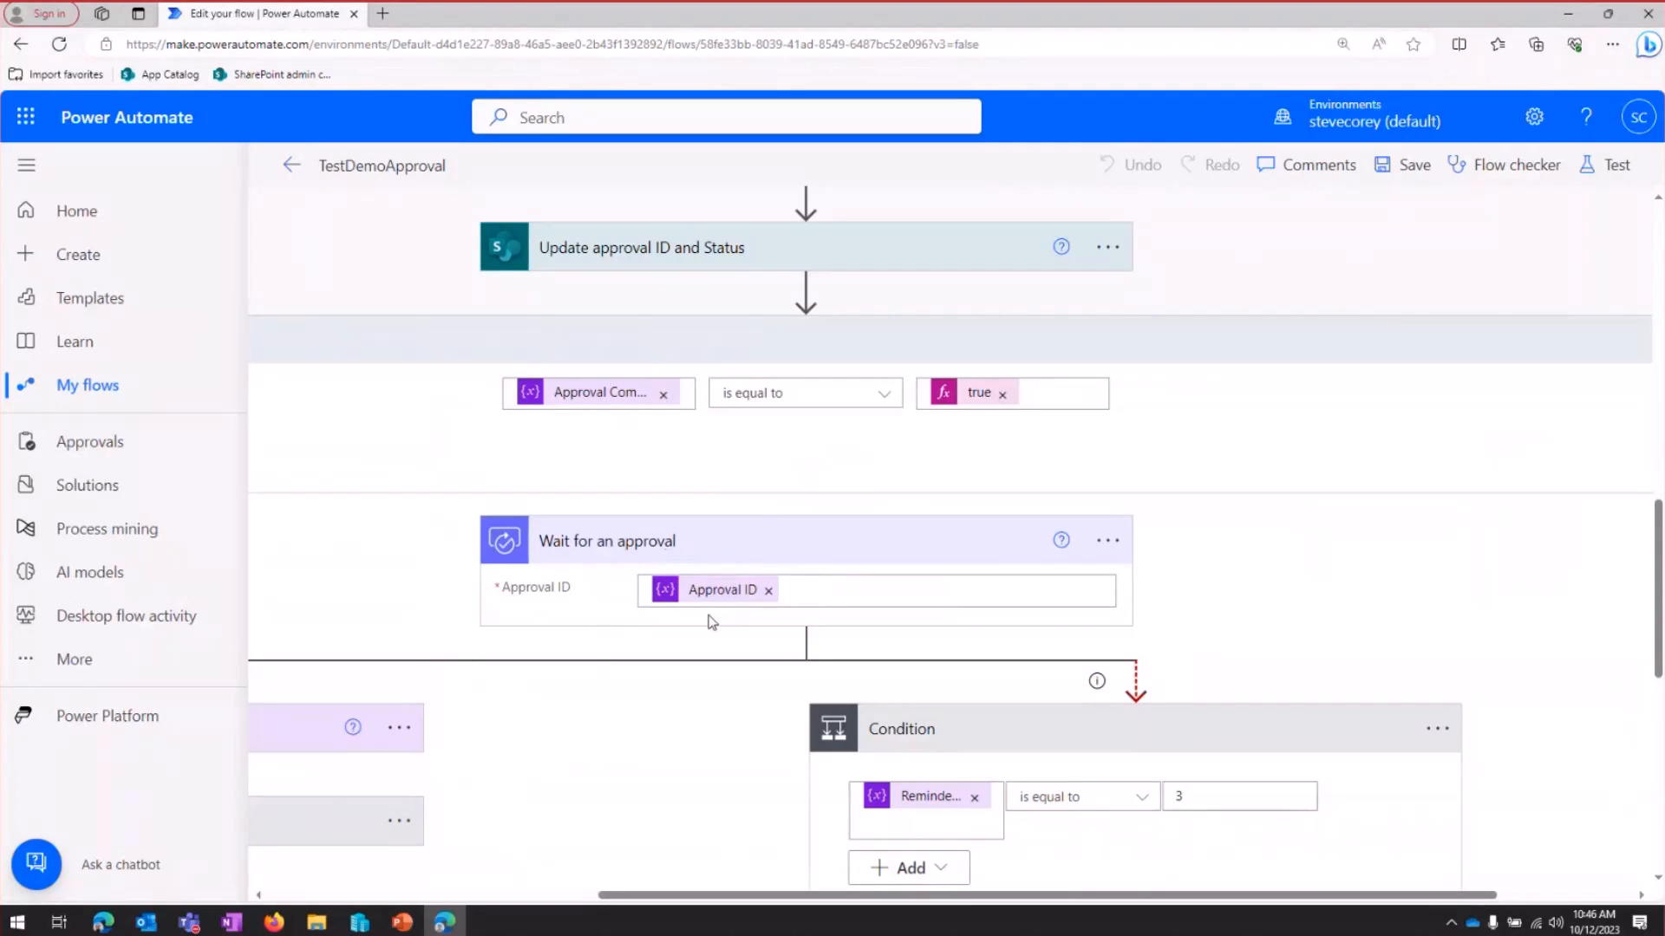
{"action": "scroll", "scroll_direction": "down", "scroll_amount": 3}
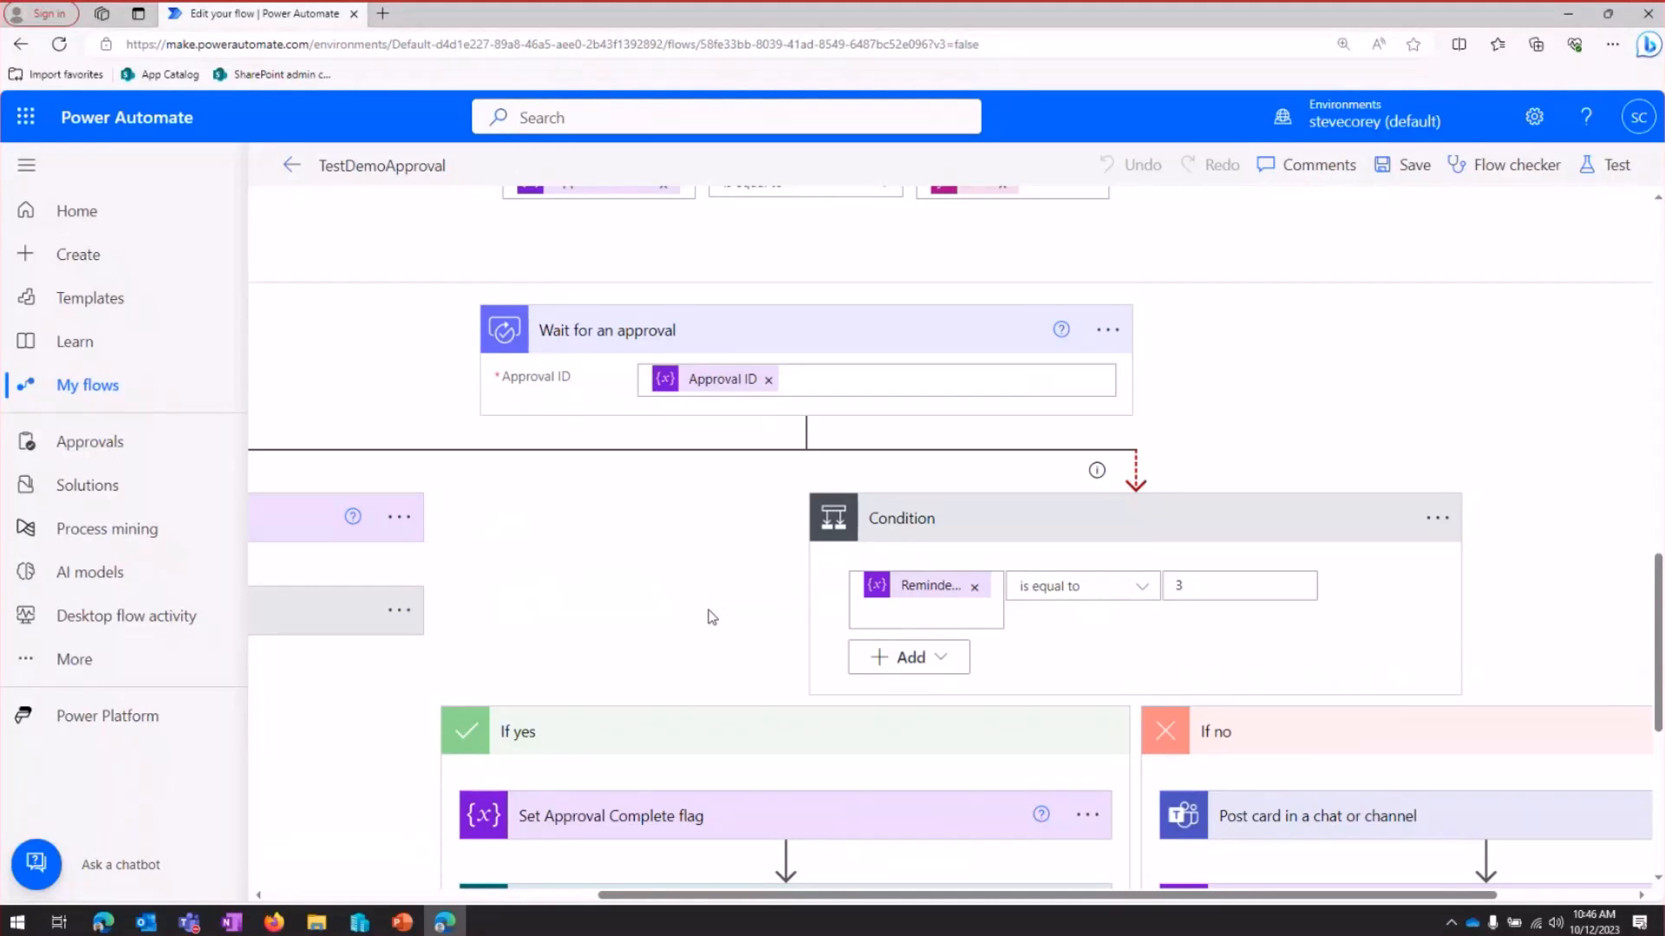
{"action": "mouse_move", "coordinate": [803, 617]}
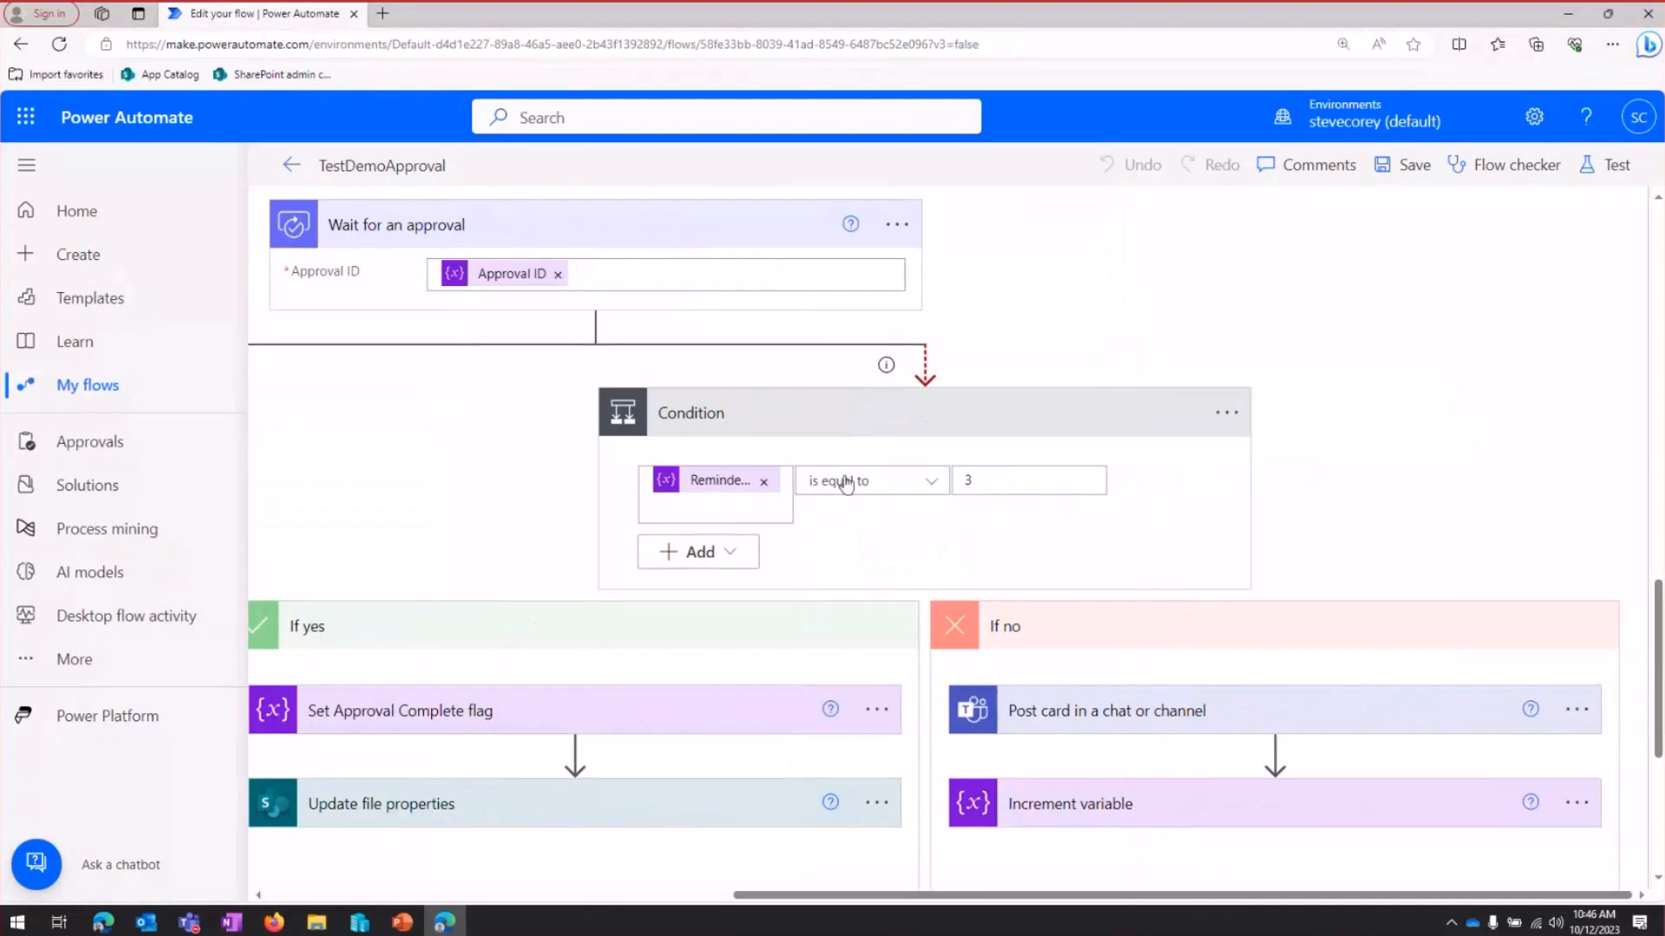
{"action": "mouse_move", "coordinate": [855, 611]}
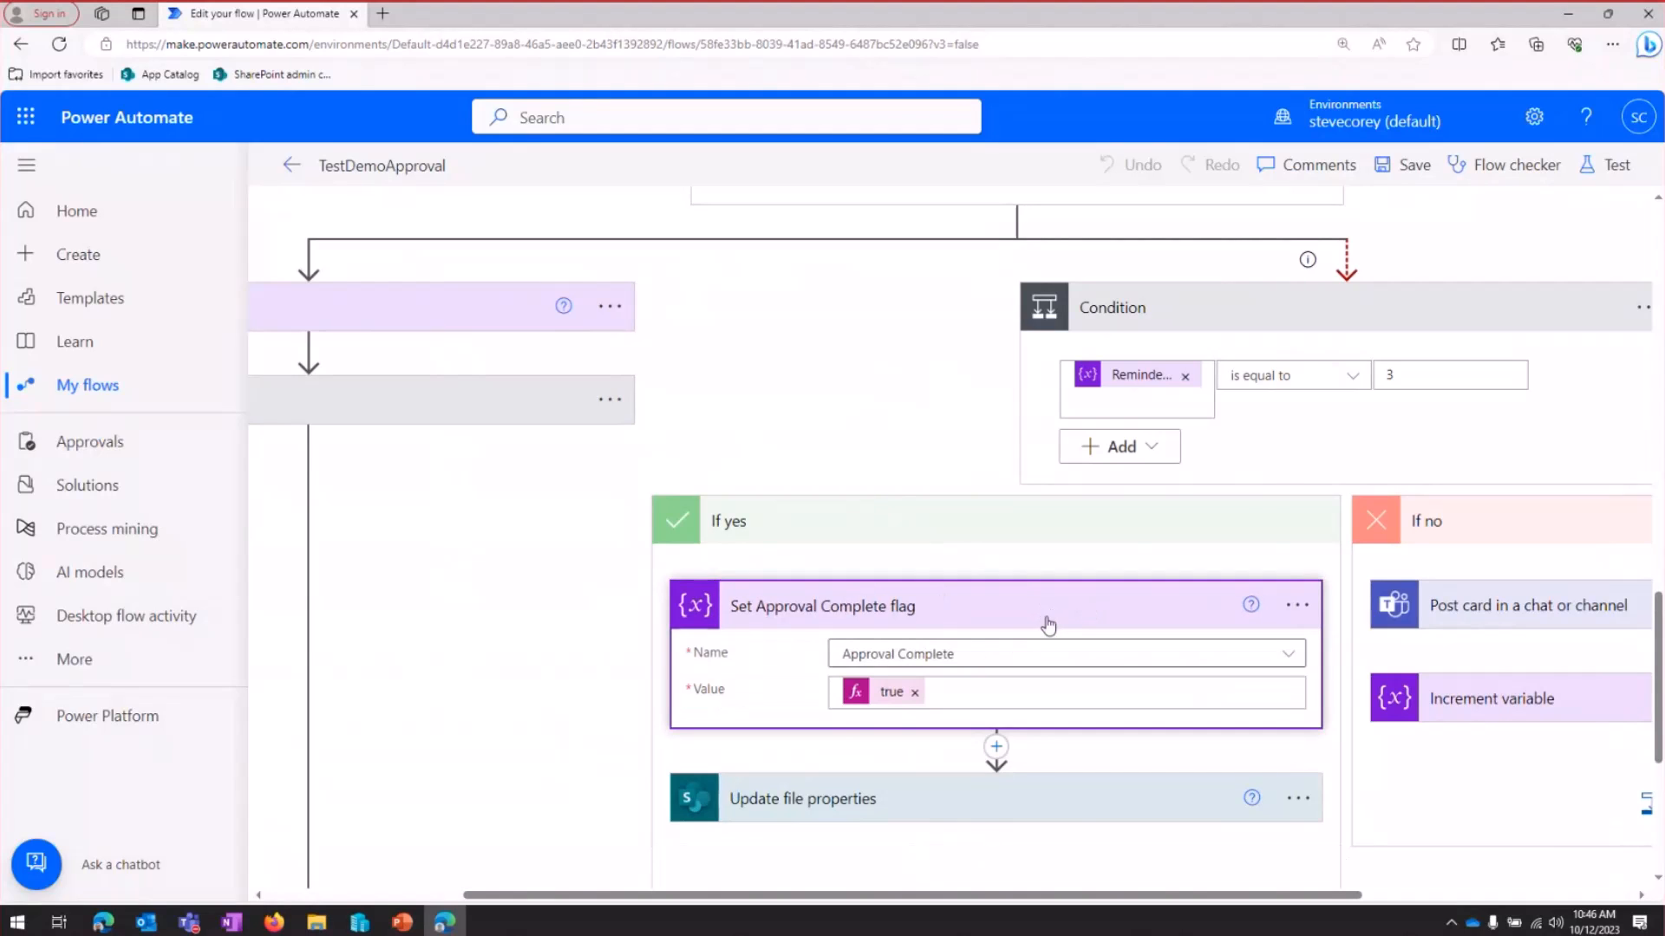
Review Update file properties setting Status to Submitted, then collapse the 'test' Compose step
{"action": "scroll", "scroll_direction": "down", "scroll_amount": 3}
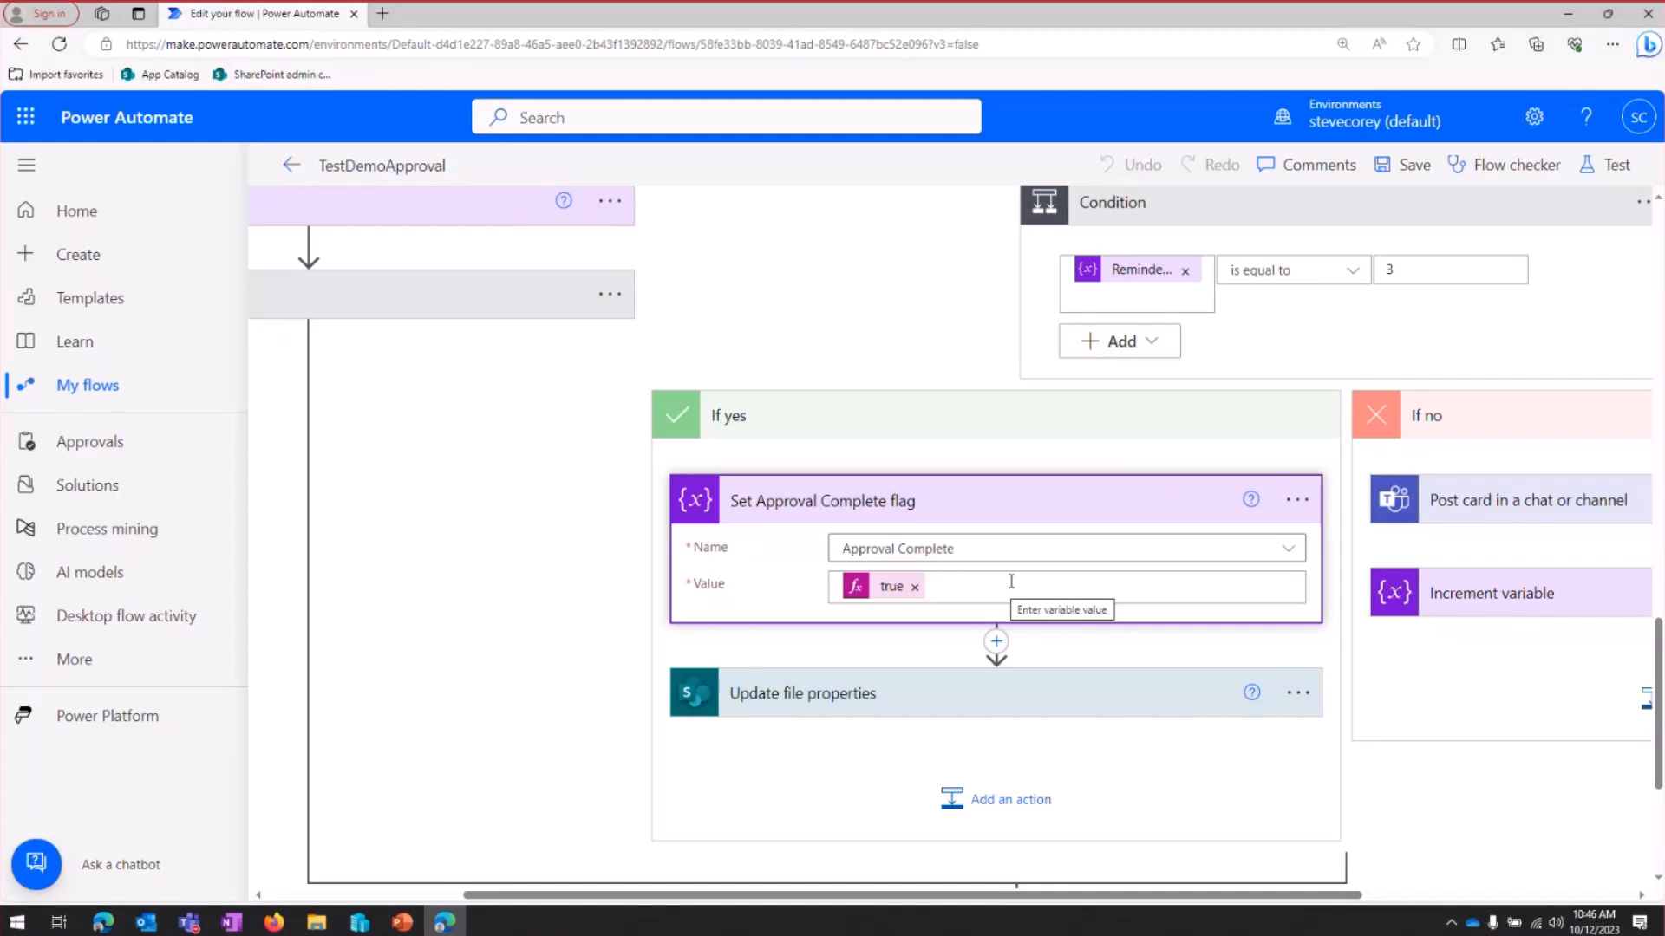
{"action": "mouse_move", "coordinate": [1080, 666]}
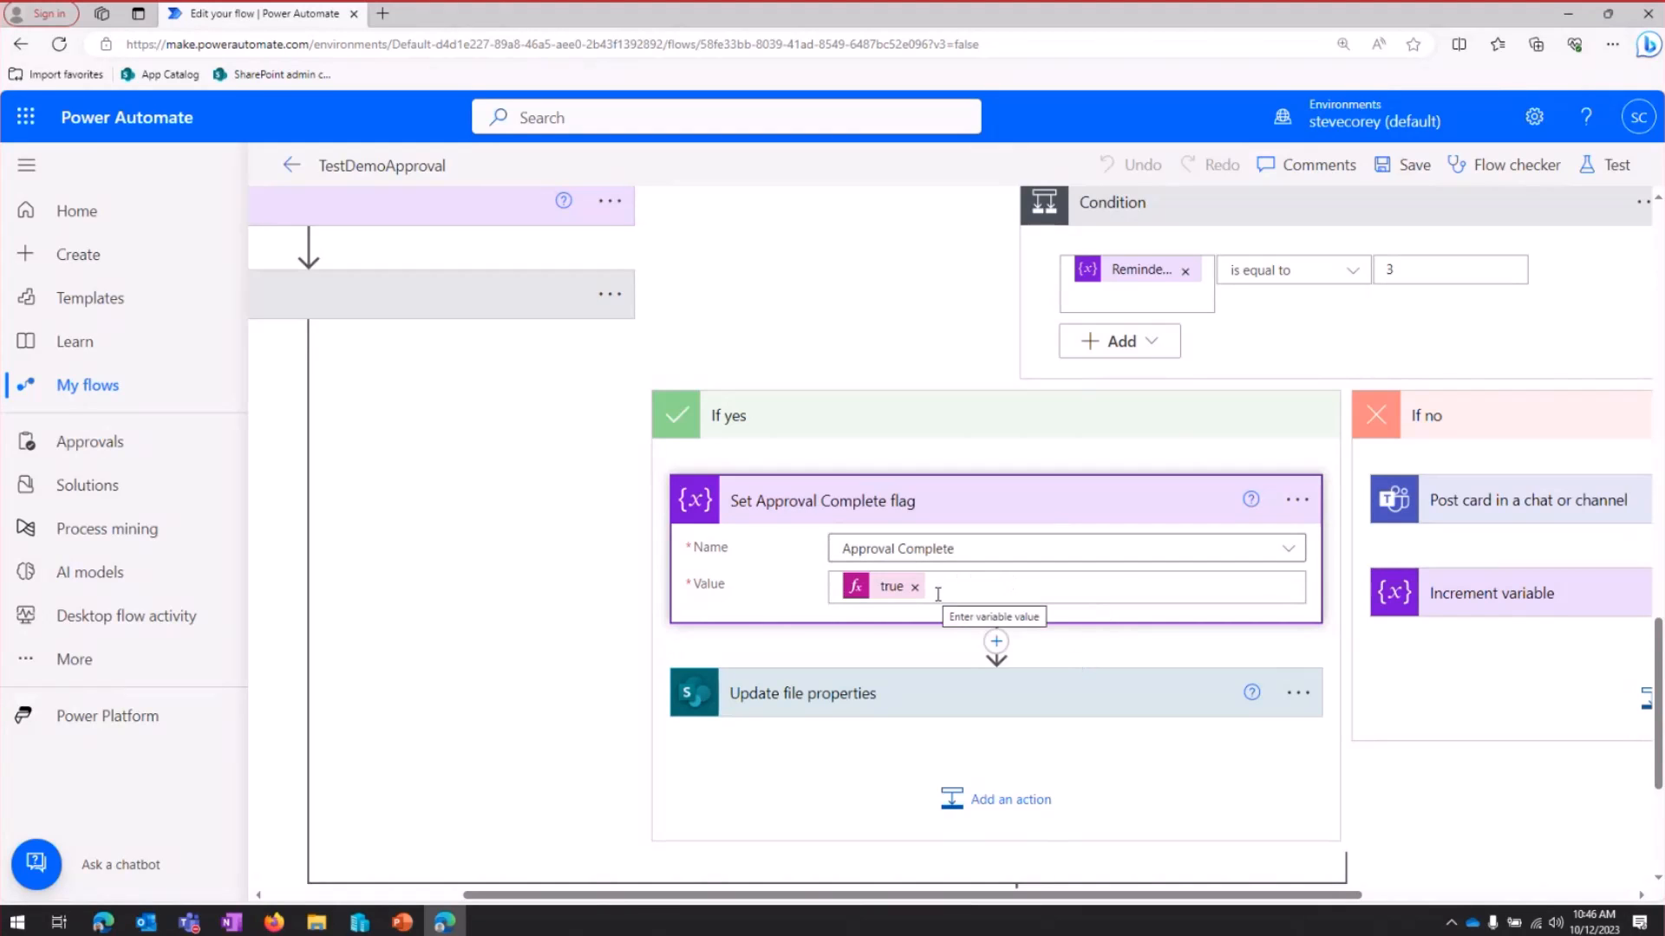
{"action": "scroll", "scroll_direction": "down", "scroll_amount": 3}
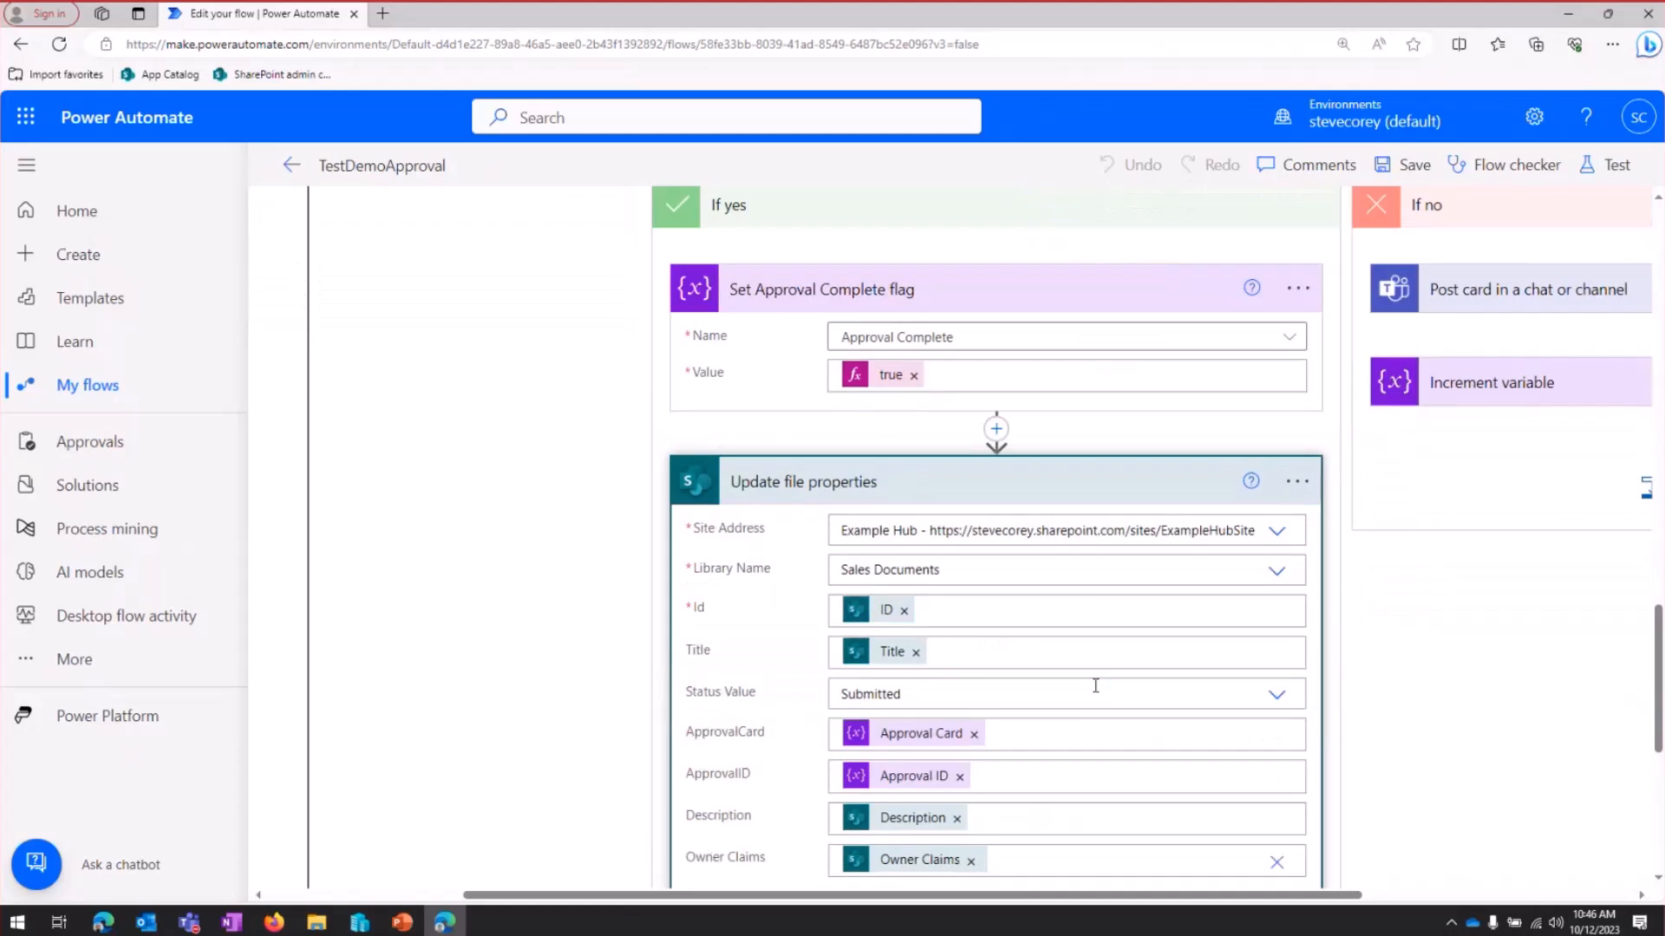
{"action": "scroll", "scroll_direction": "down", "scroll_amount": 3}
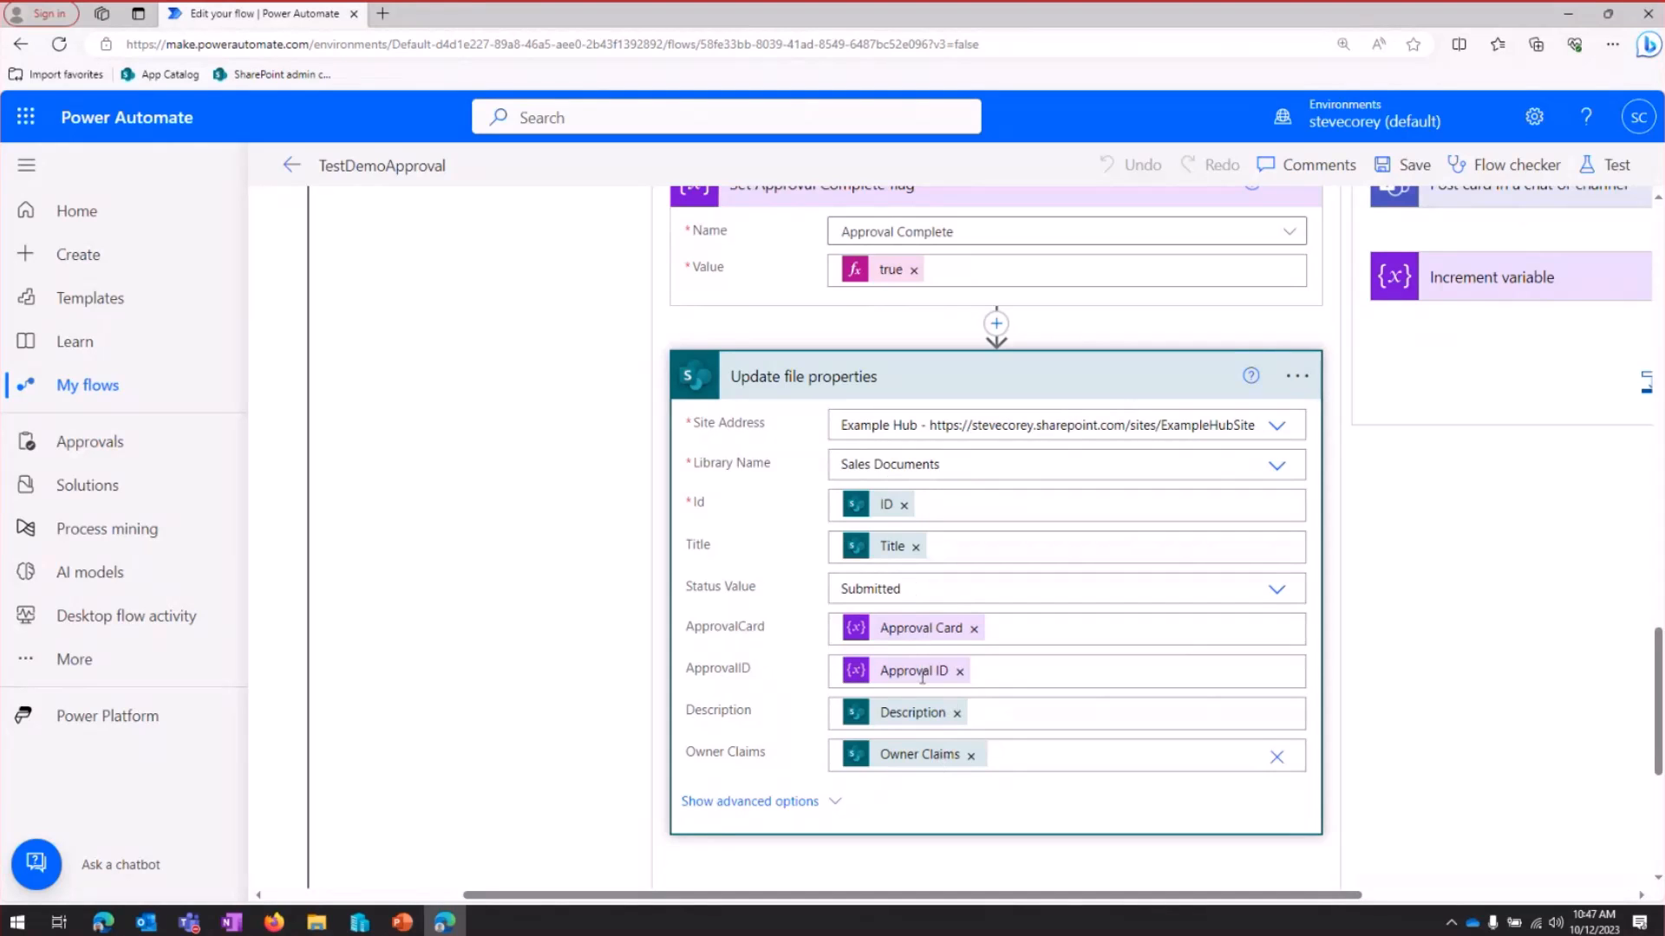
{"action": "mouse_move", "coordinate": [914, 670]}
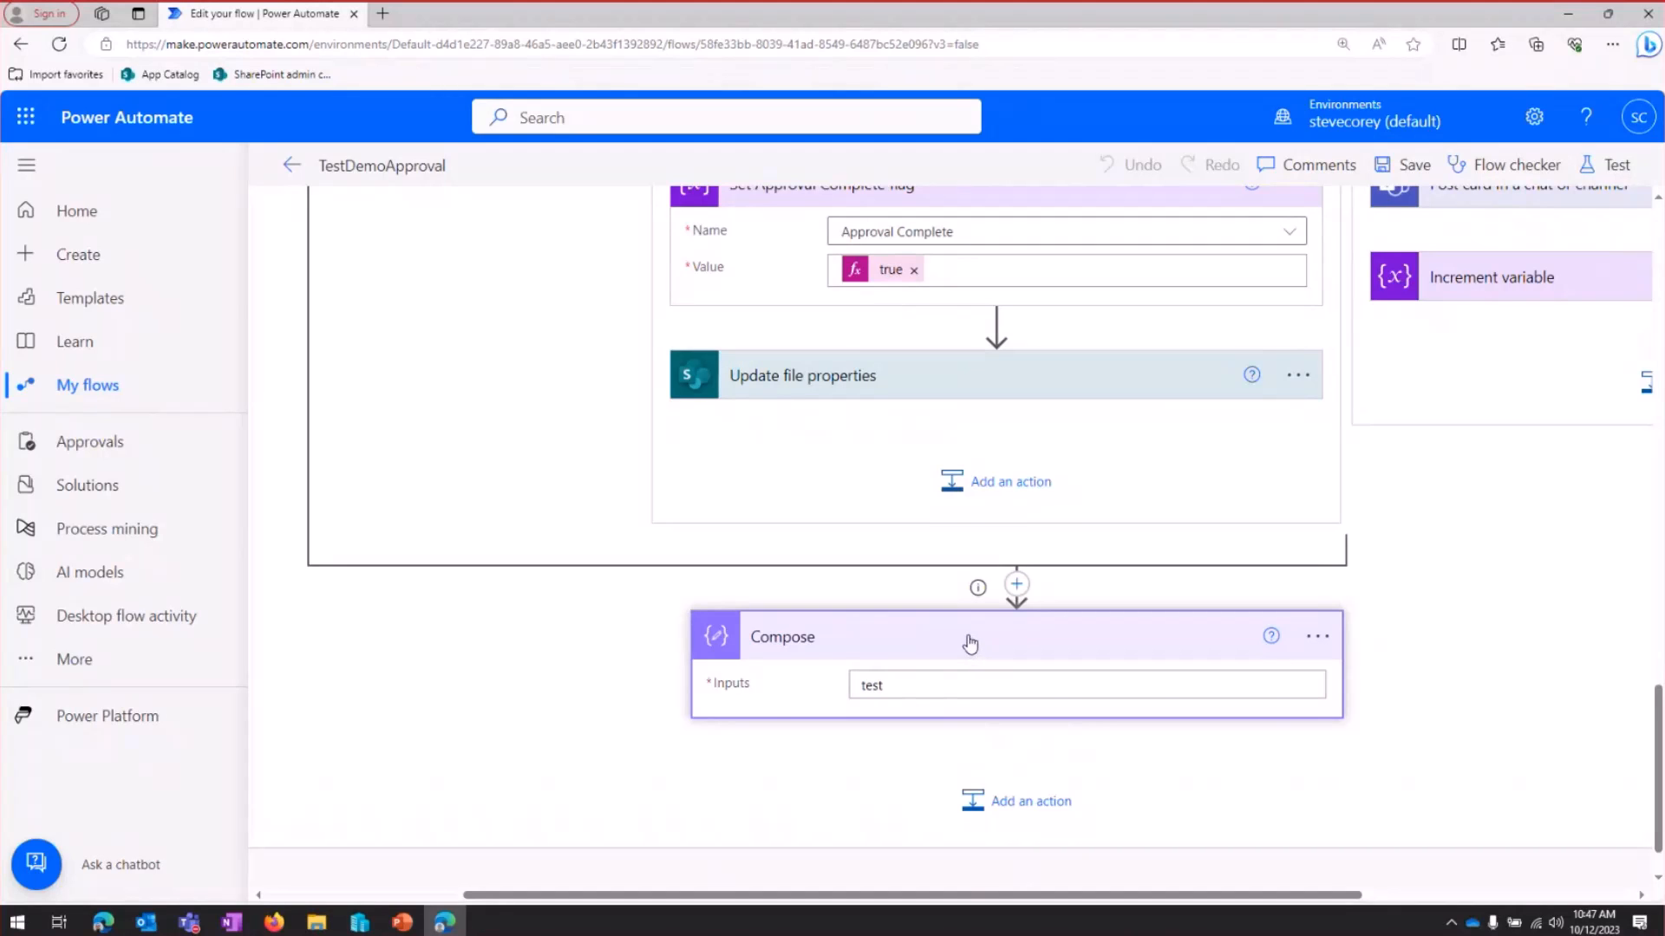
{"action": "left_click", "coordinate": [955, 636]}
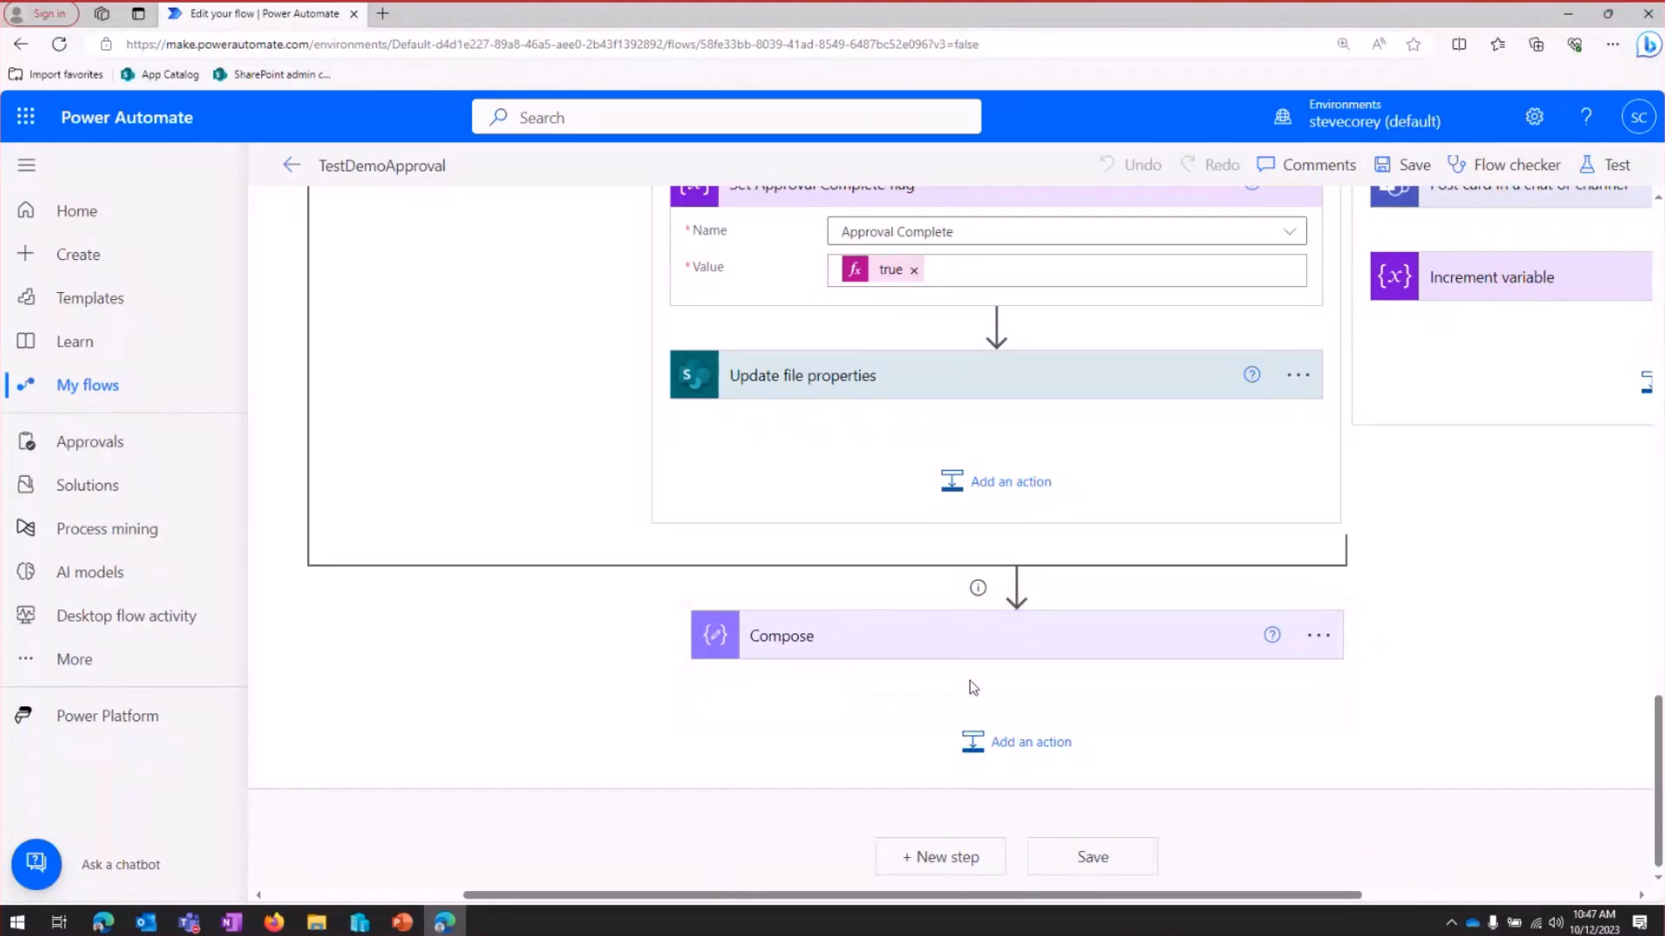
{"action": "mouse_move", "coordinate": [959, 702]}
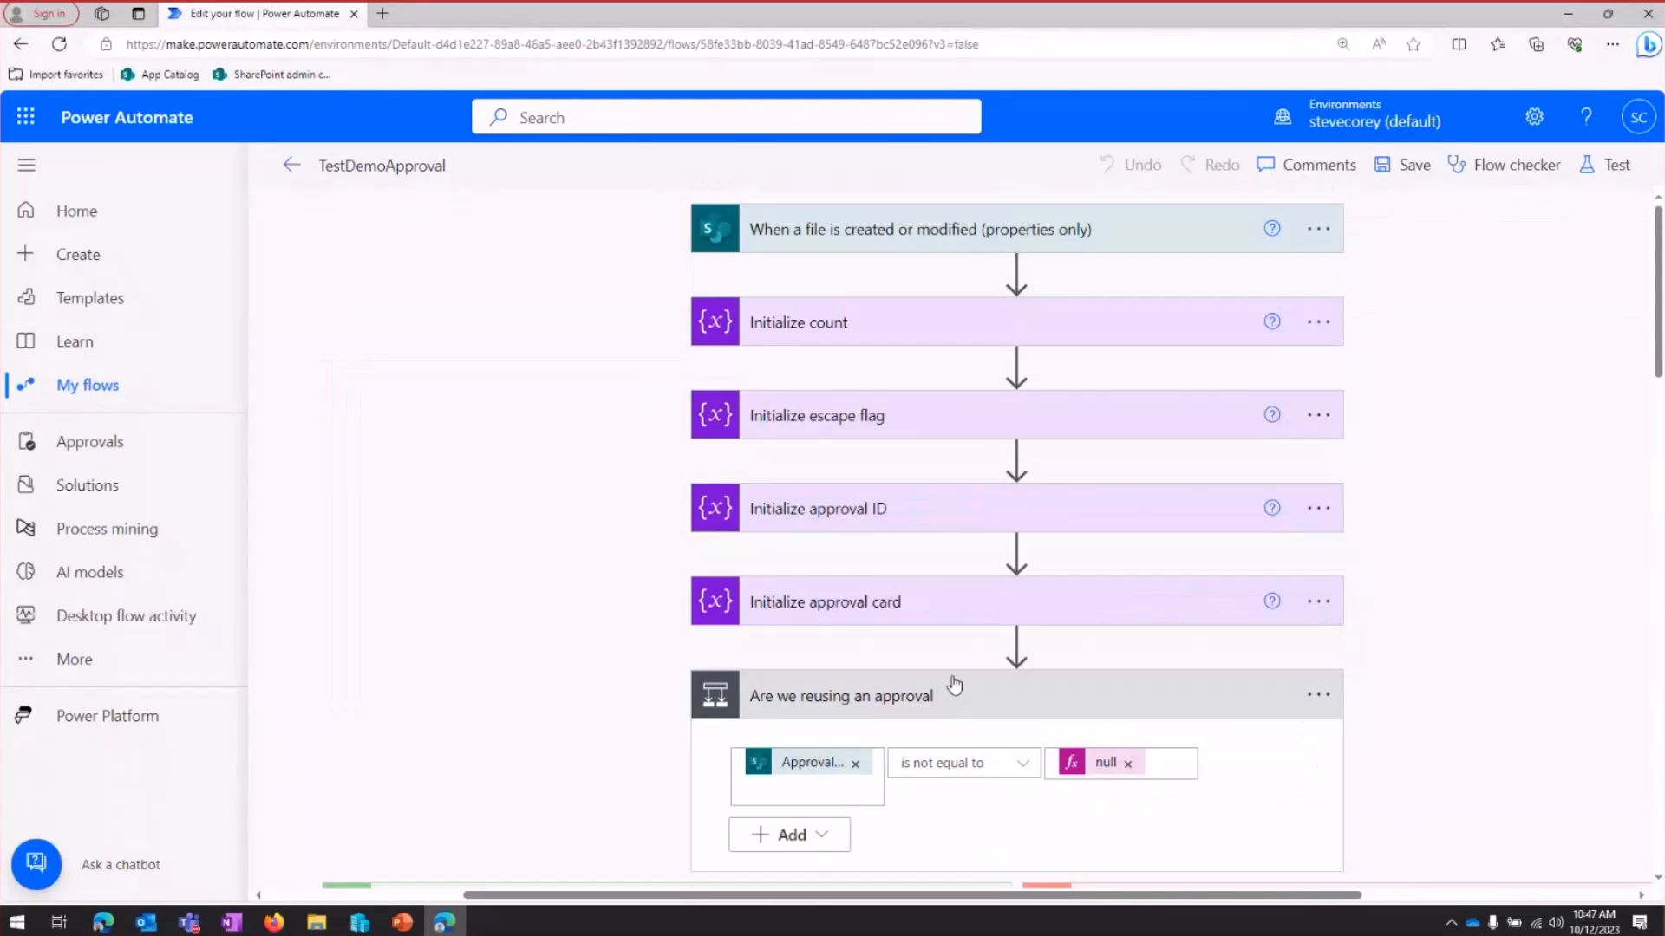
{"action": "mouse_move", "coordinate": [907, 385]}
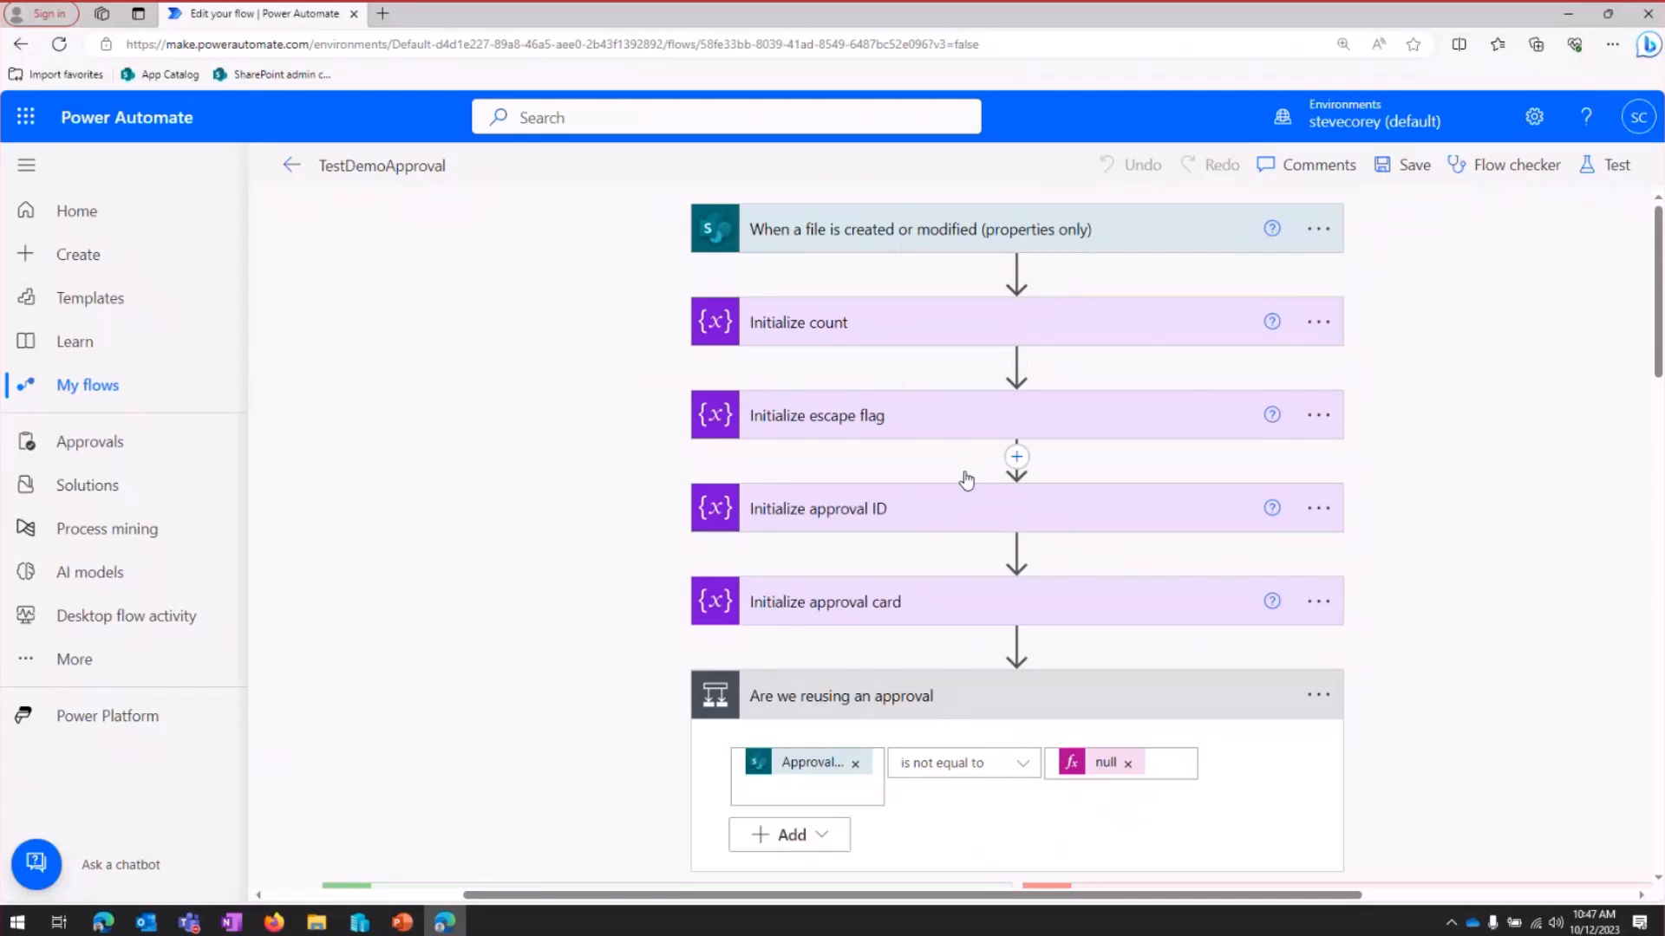
Expand Reuse approval ID and Reuse Approval Card, showing them filled from the file's ApprovalID and ApprovalCard
{"action": "scroll", "scroll_direction": "down", "scroll_amount": 3}
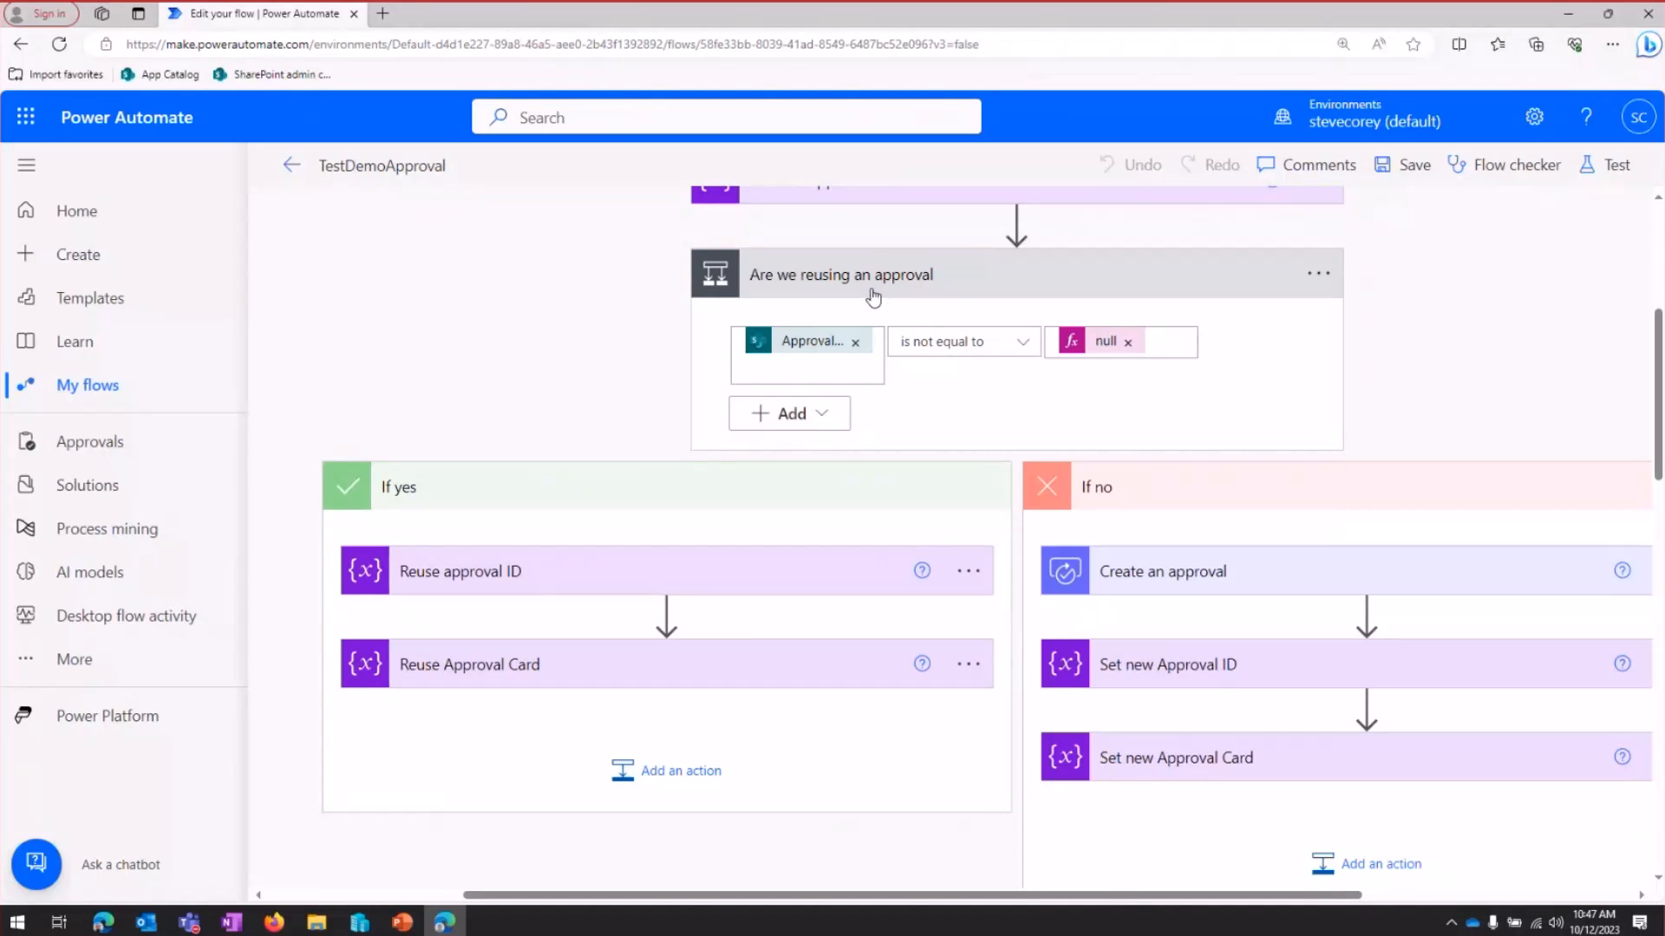
{"action": "mouse_move", "coordinate": [812, 342]}
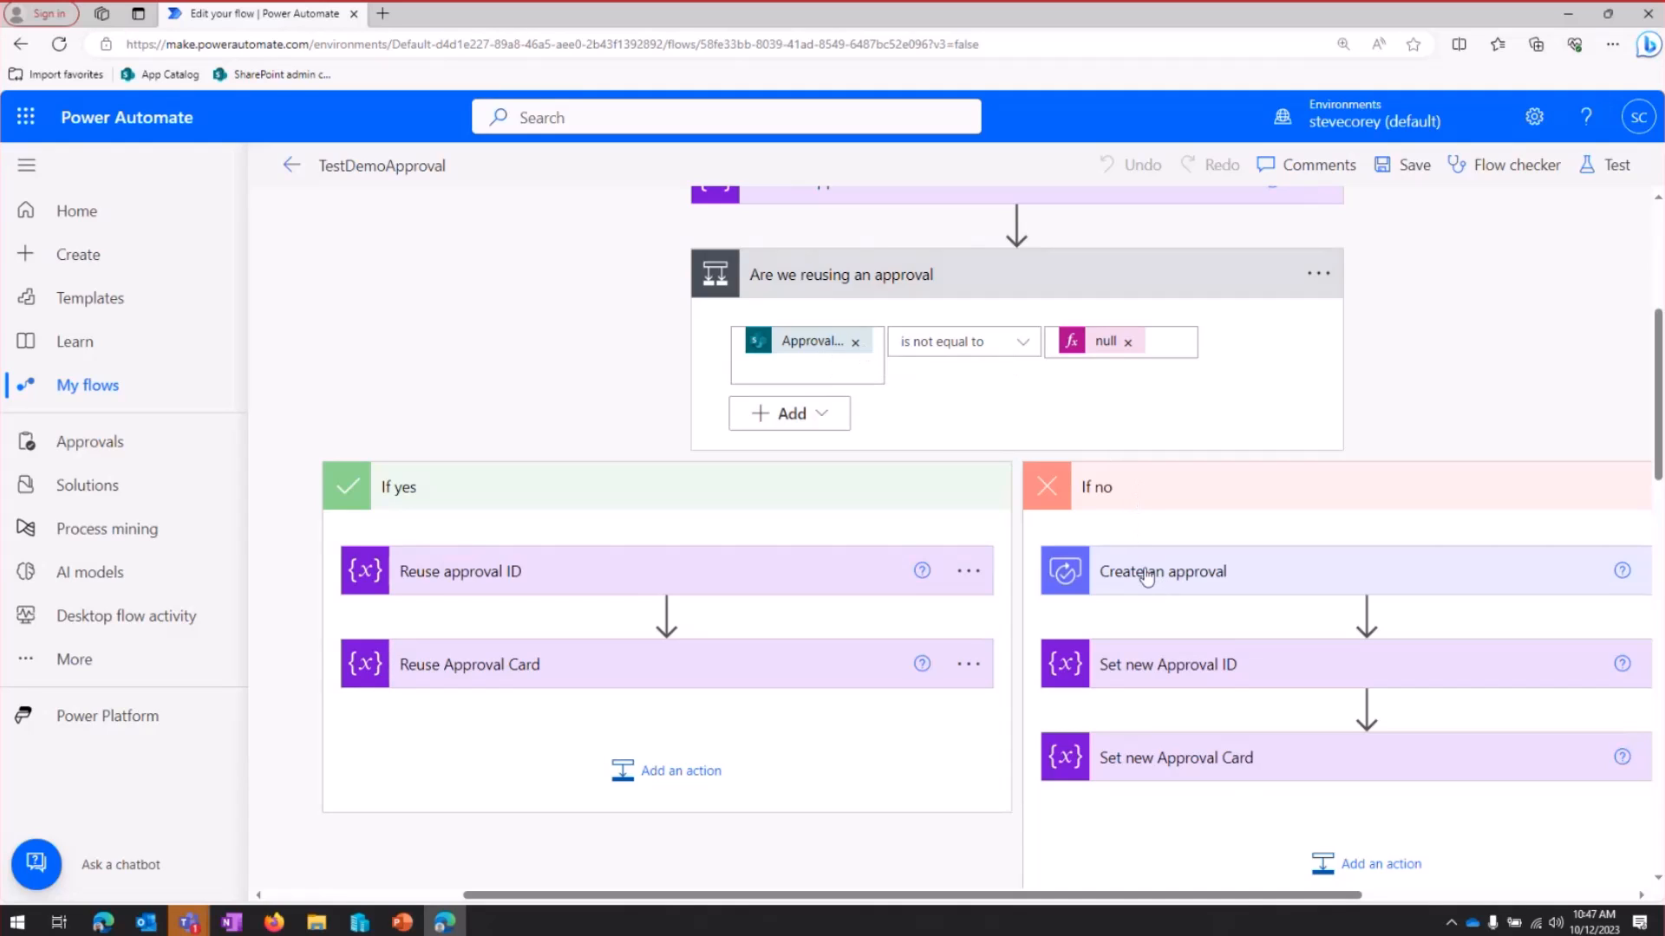
{"action": "mouse_move", "coordinate": [786, 571]}
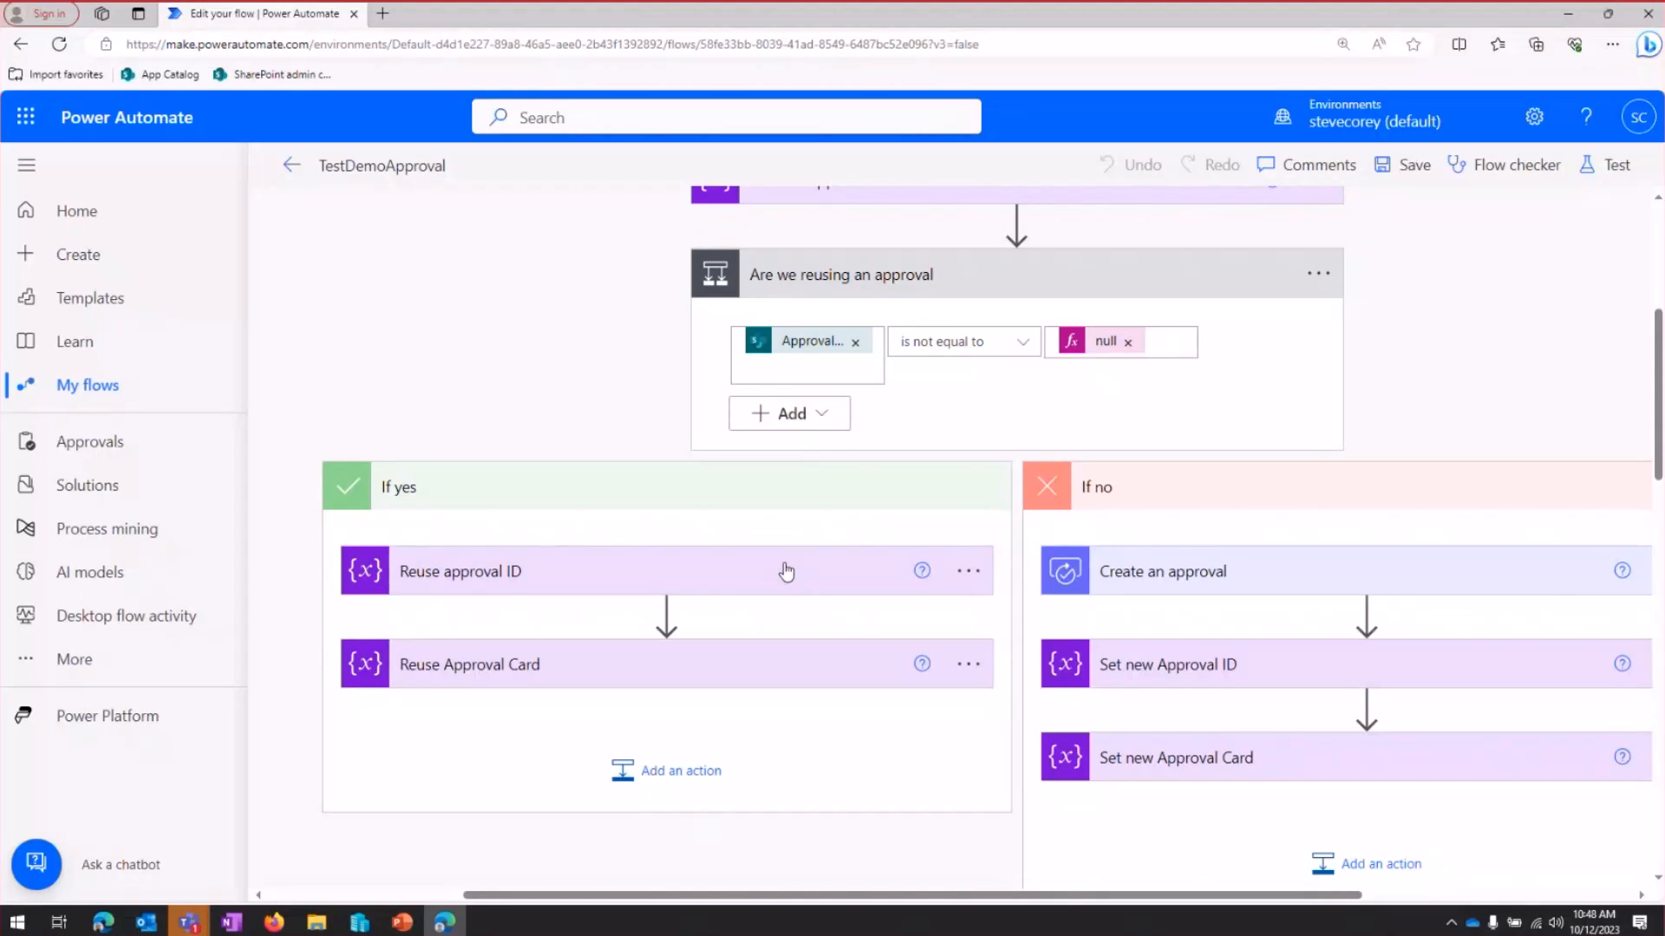
{"action": "left_click", "coordinate": [460, 571]}
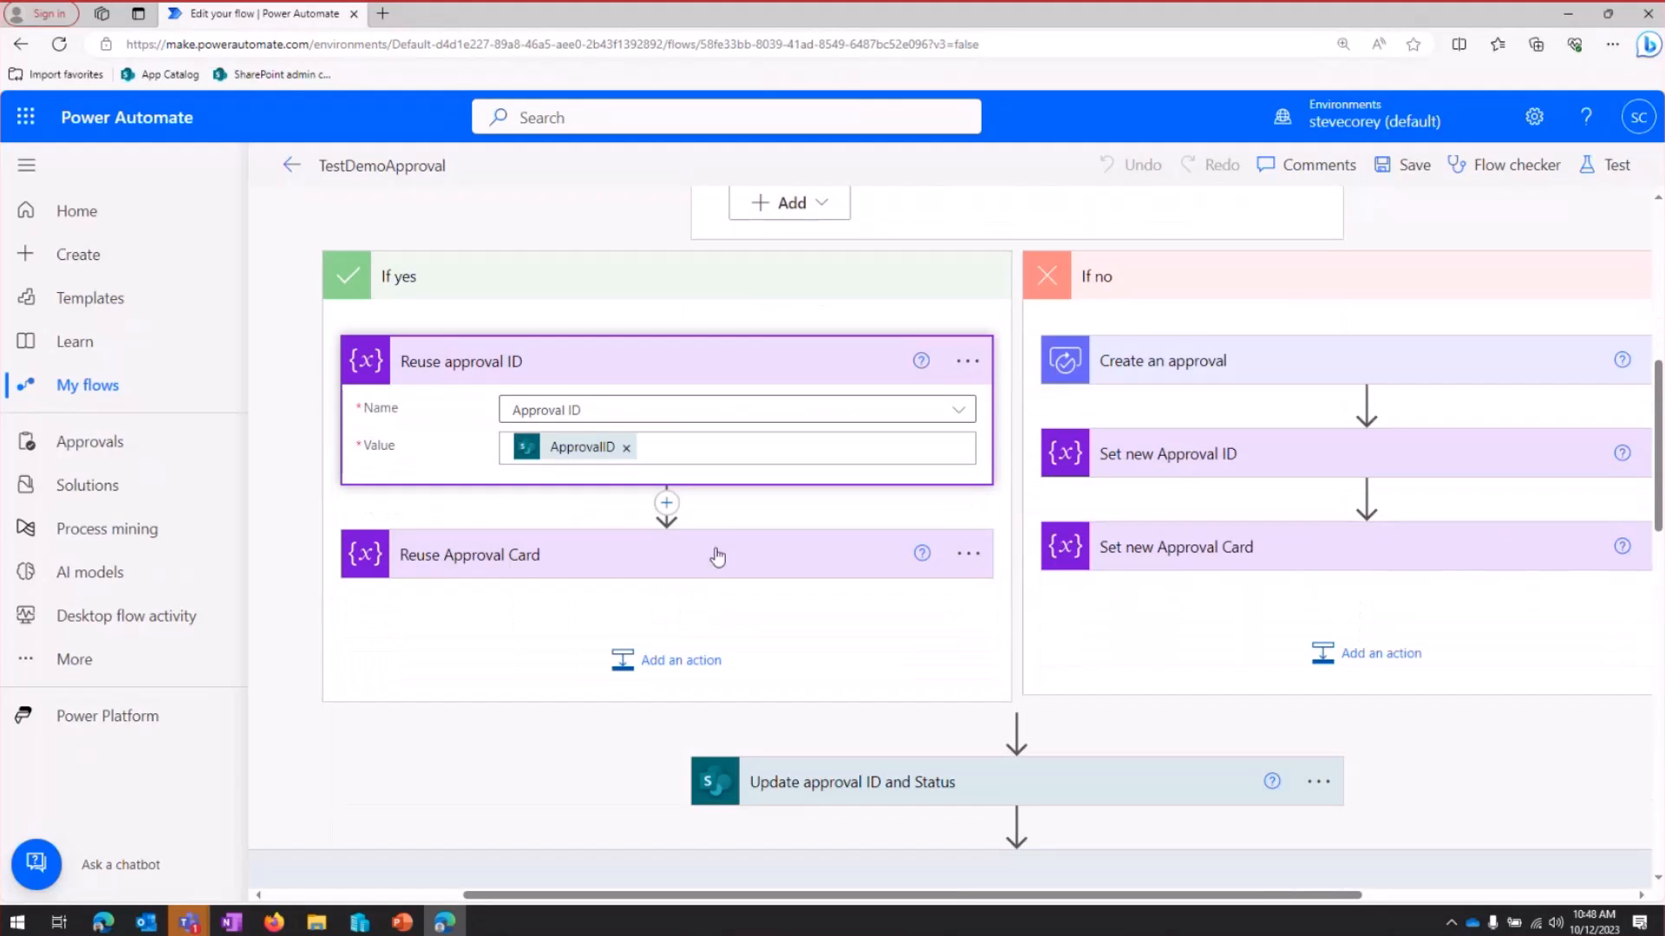
{"action": "left_click", "coordinate": [468, 555]}
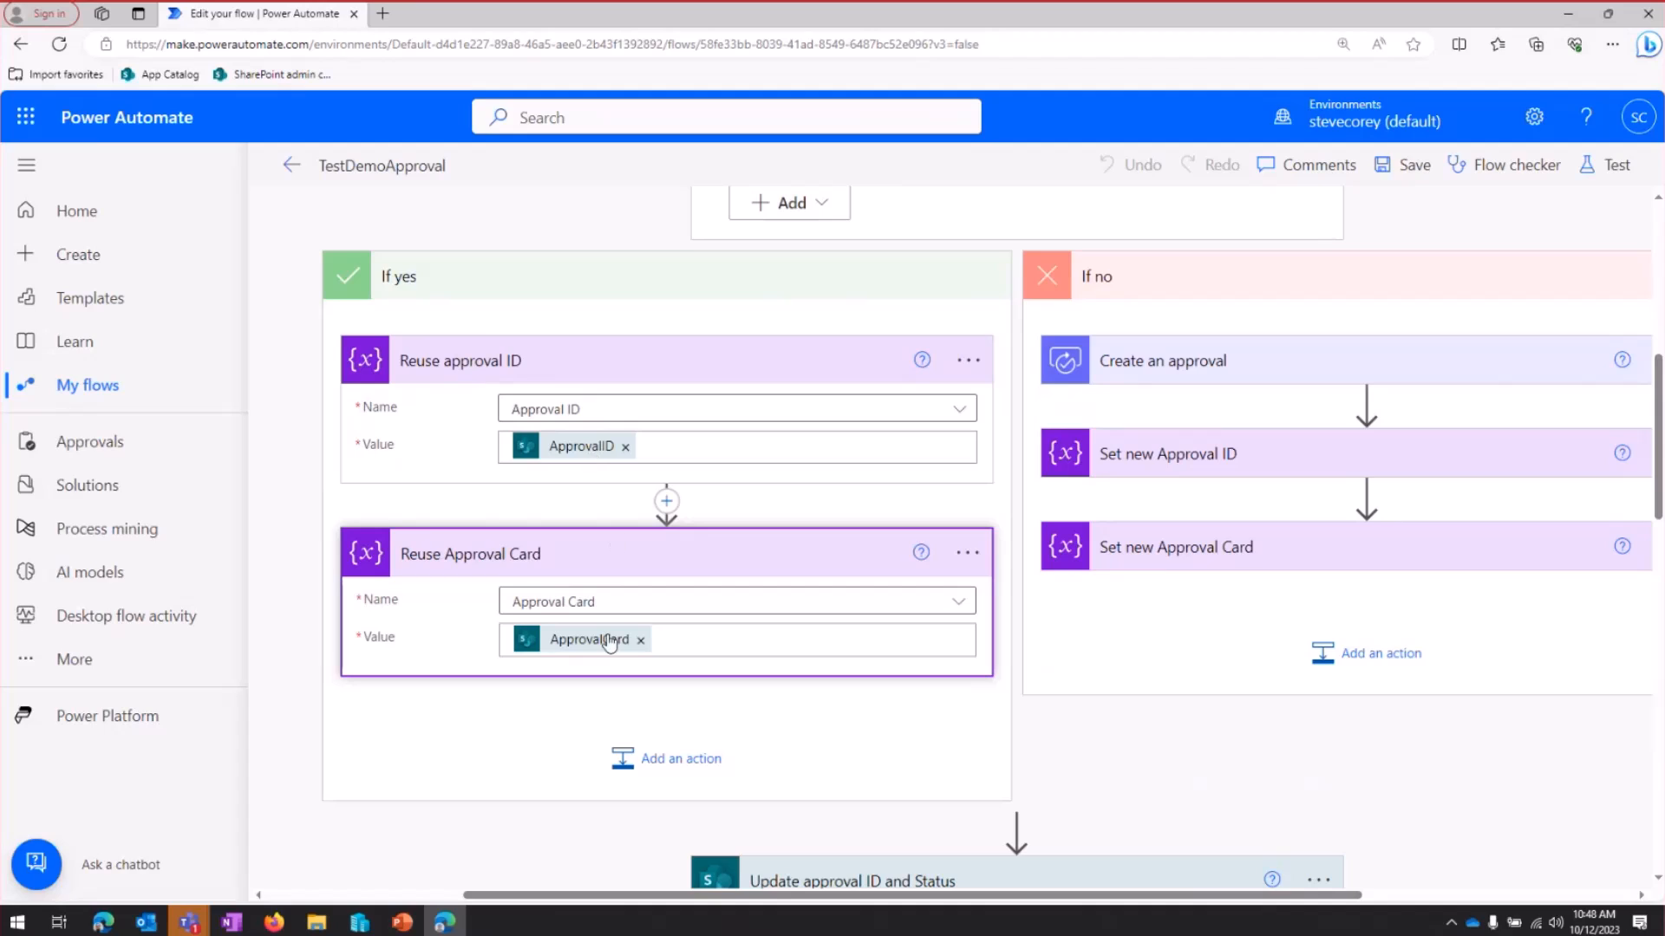
{"action": "mouse_move", "coordinate": [587, 640]}
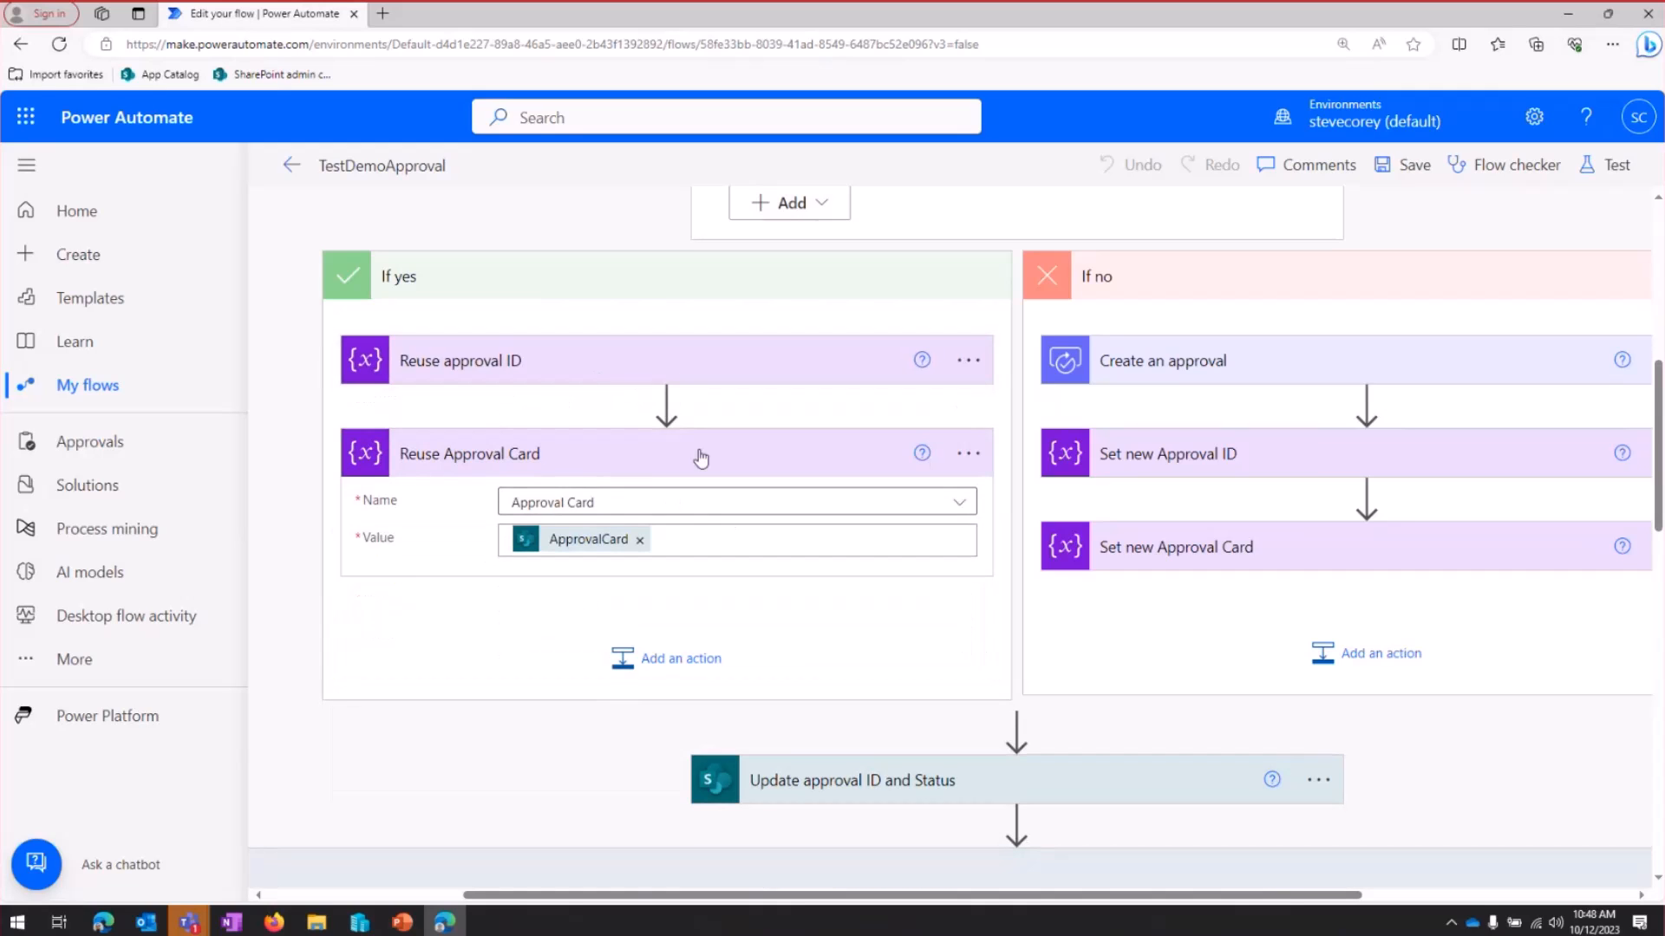
{"action": "scroll", "scroll_direction": "down", "scroll_amount": 3}
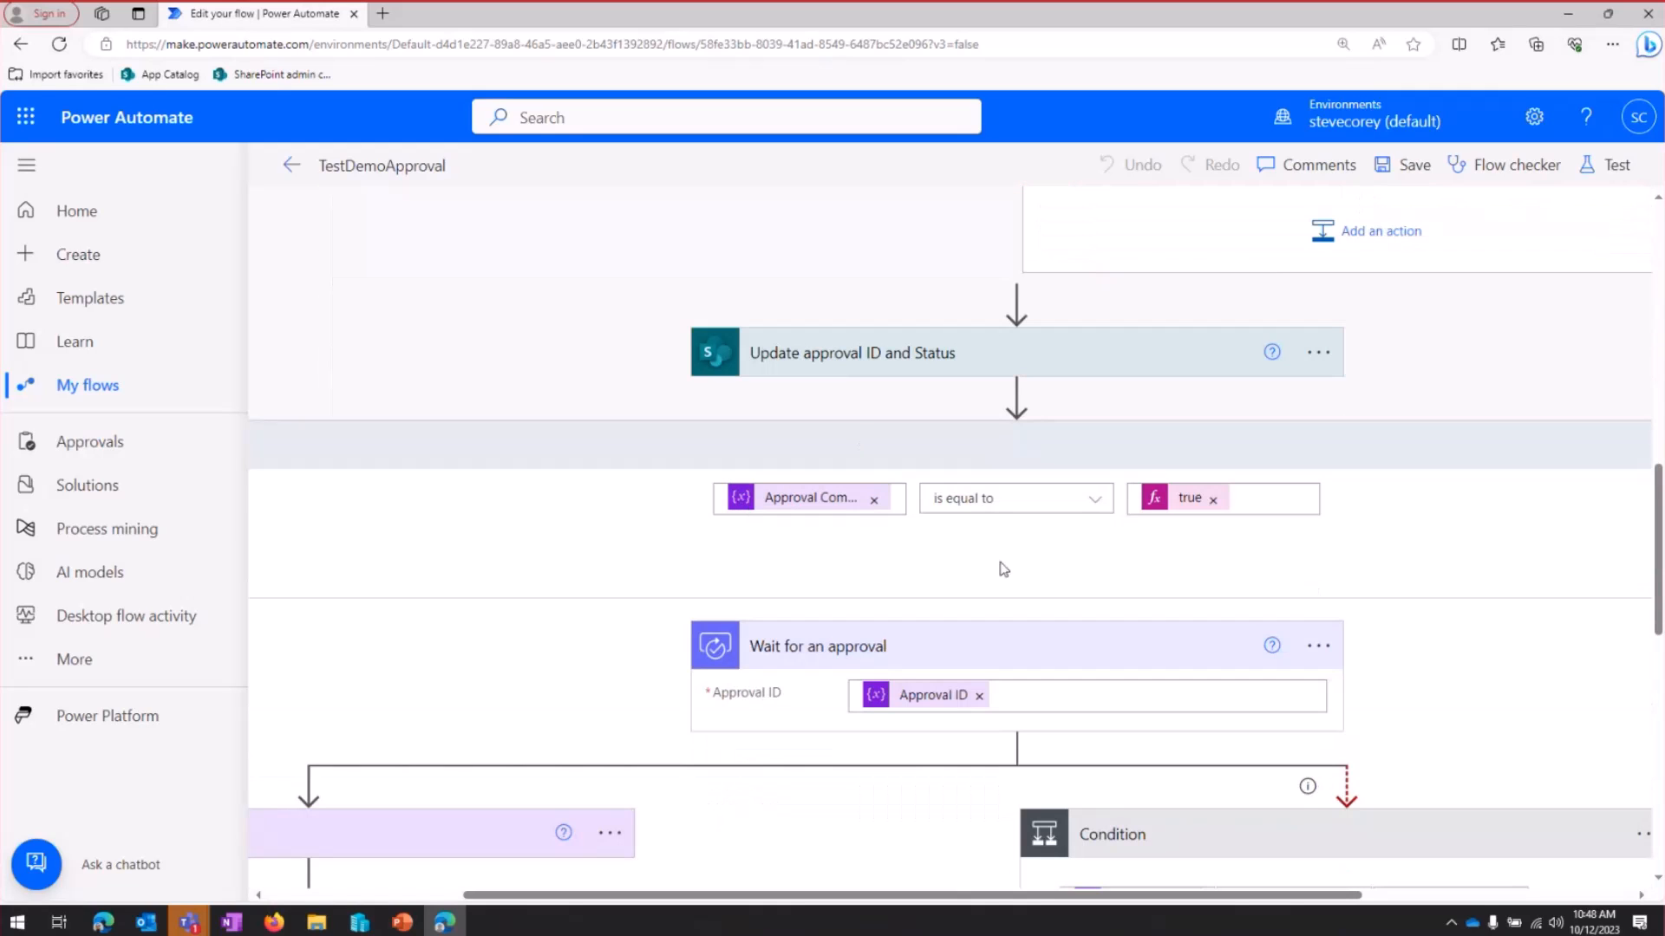
Review Update approval ID and Status (Pending Approval) and scroll to the reminder Post card step
{"action": "left_click", "coordinate": [851, 352]}
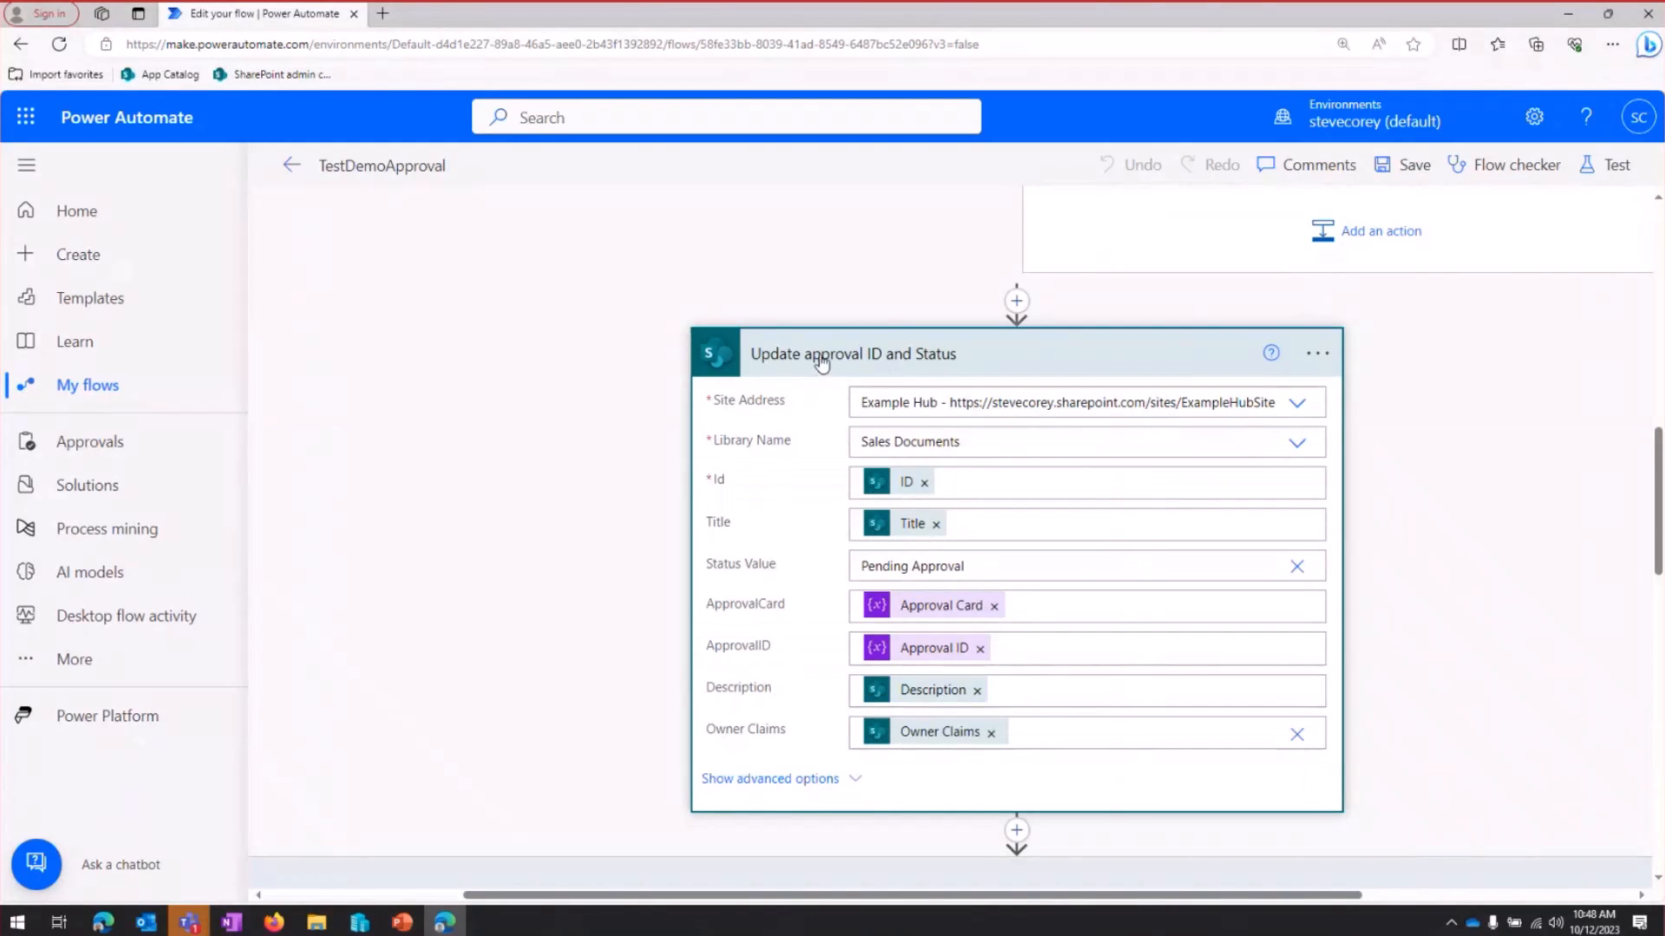
{"action": "left_click", "coordinate": [854, 354]}
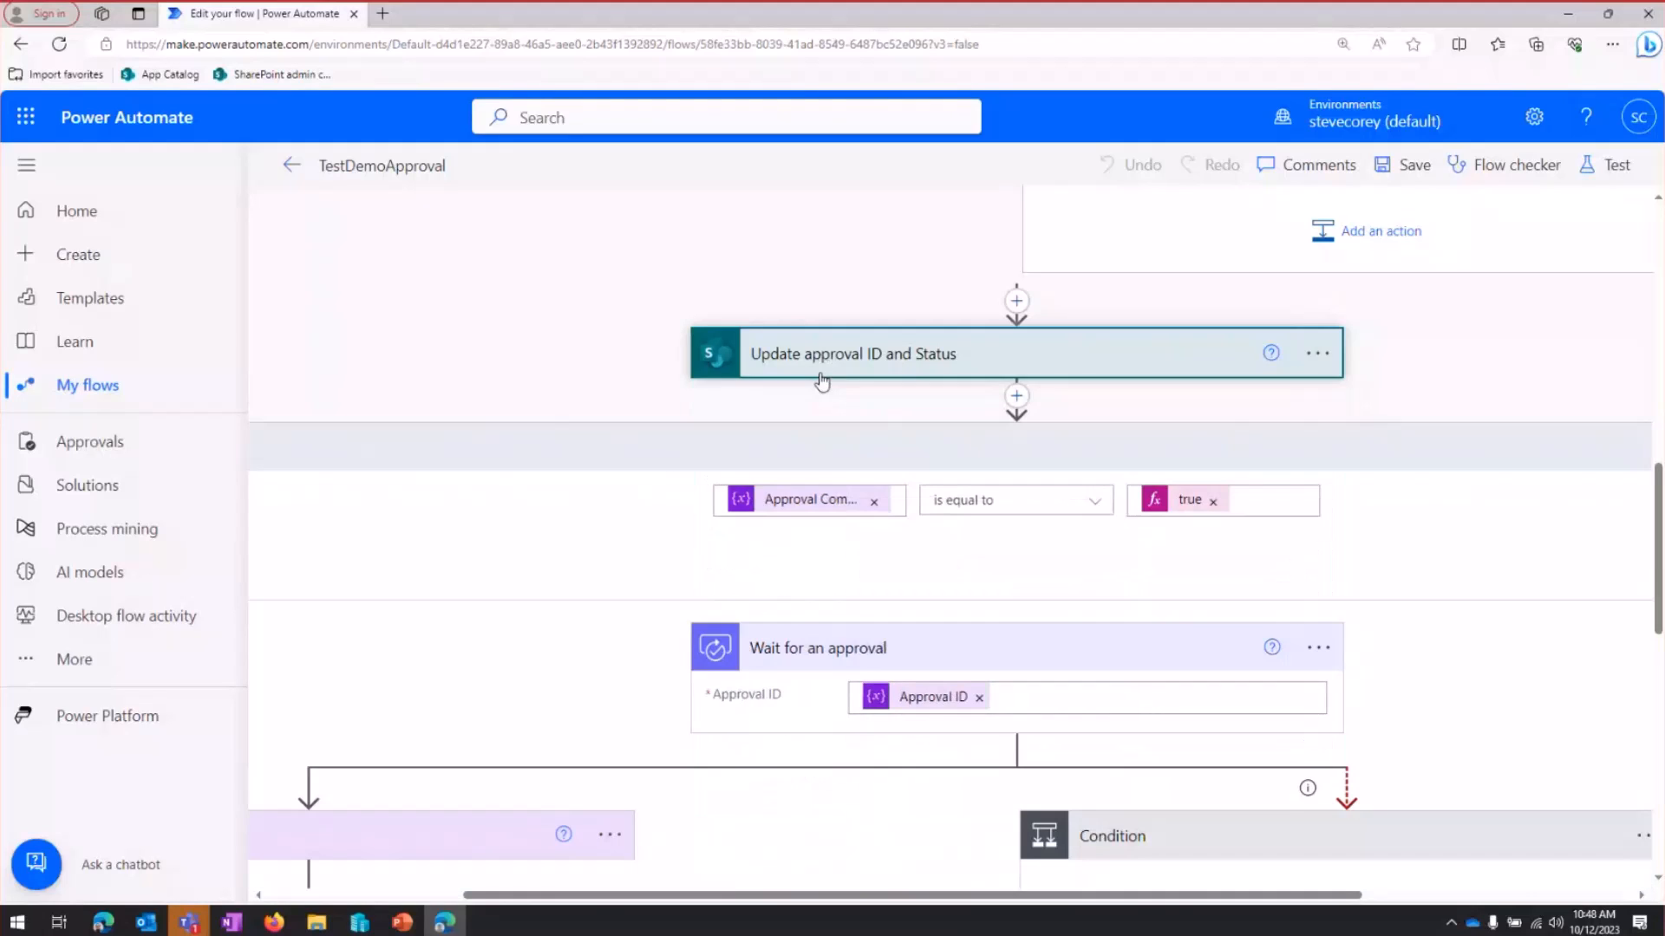
{"action": "scroll", "scroll_direction": "down", "scroll_amount": 3}
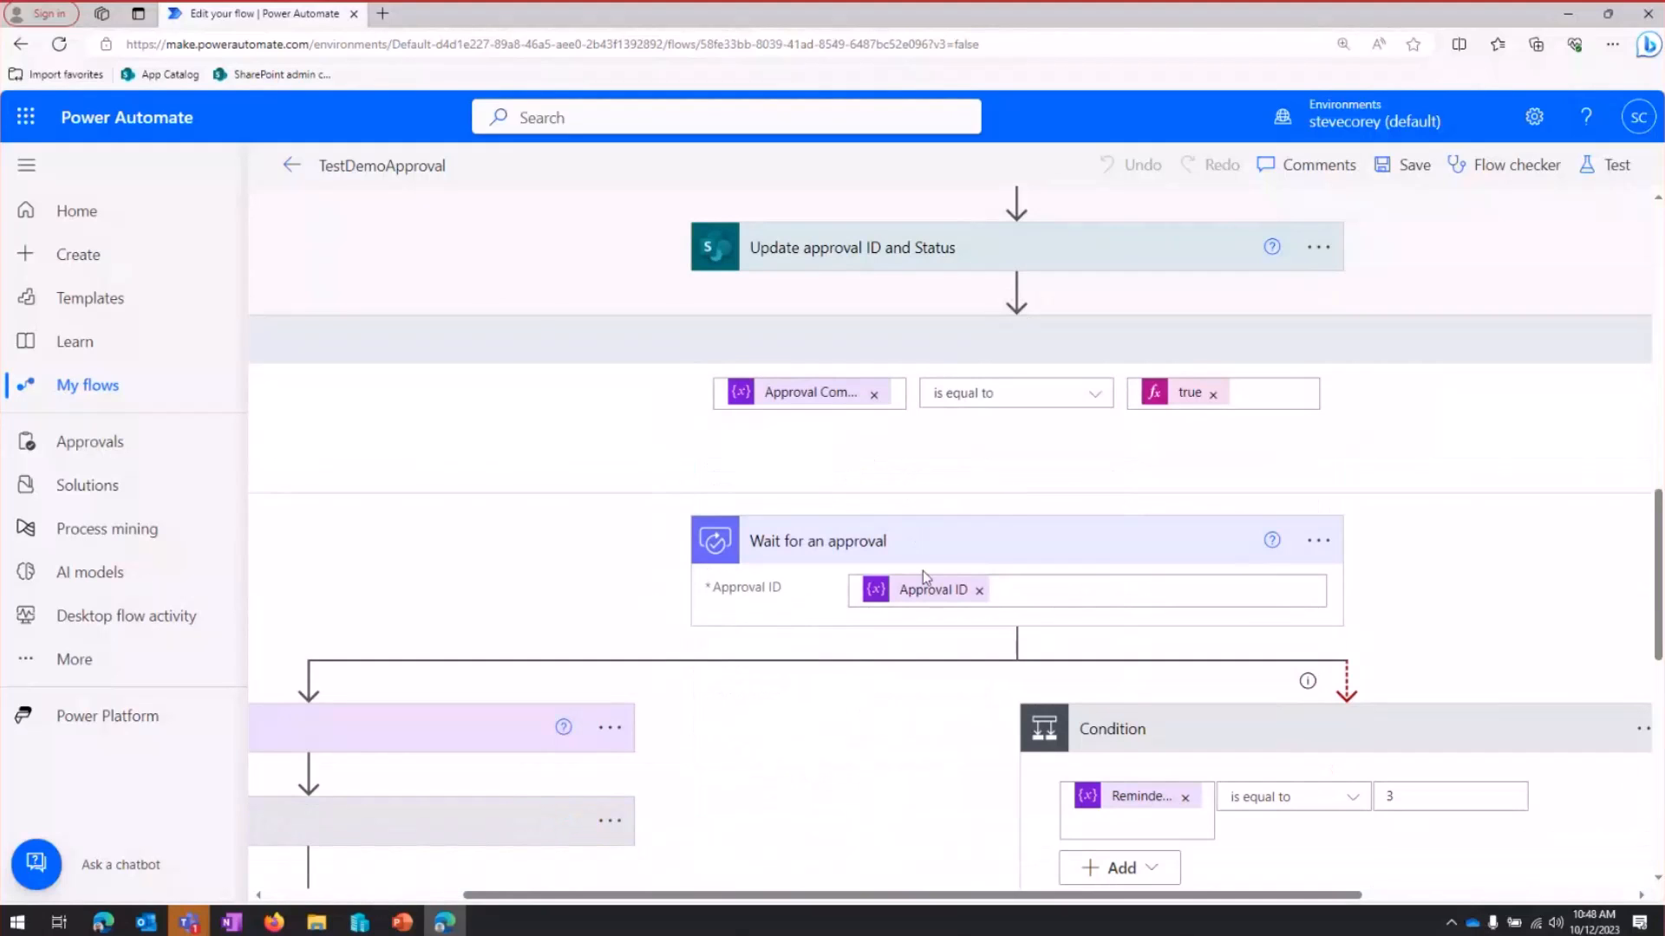
{"action": "scroll", "scroll_direction": "down", "scroll_amount": 3}
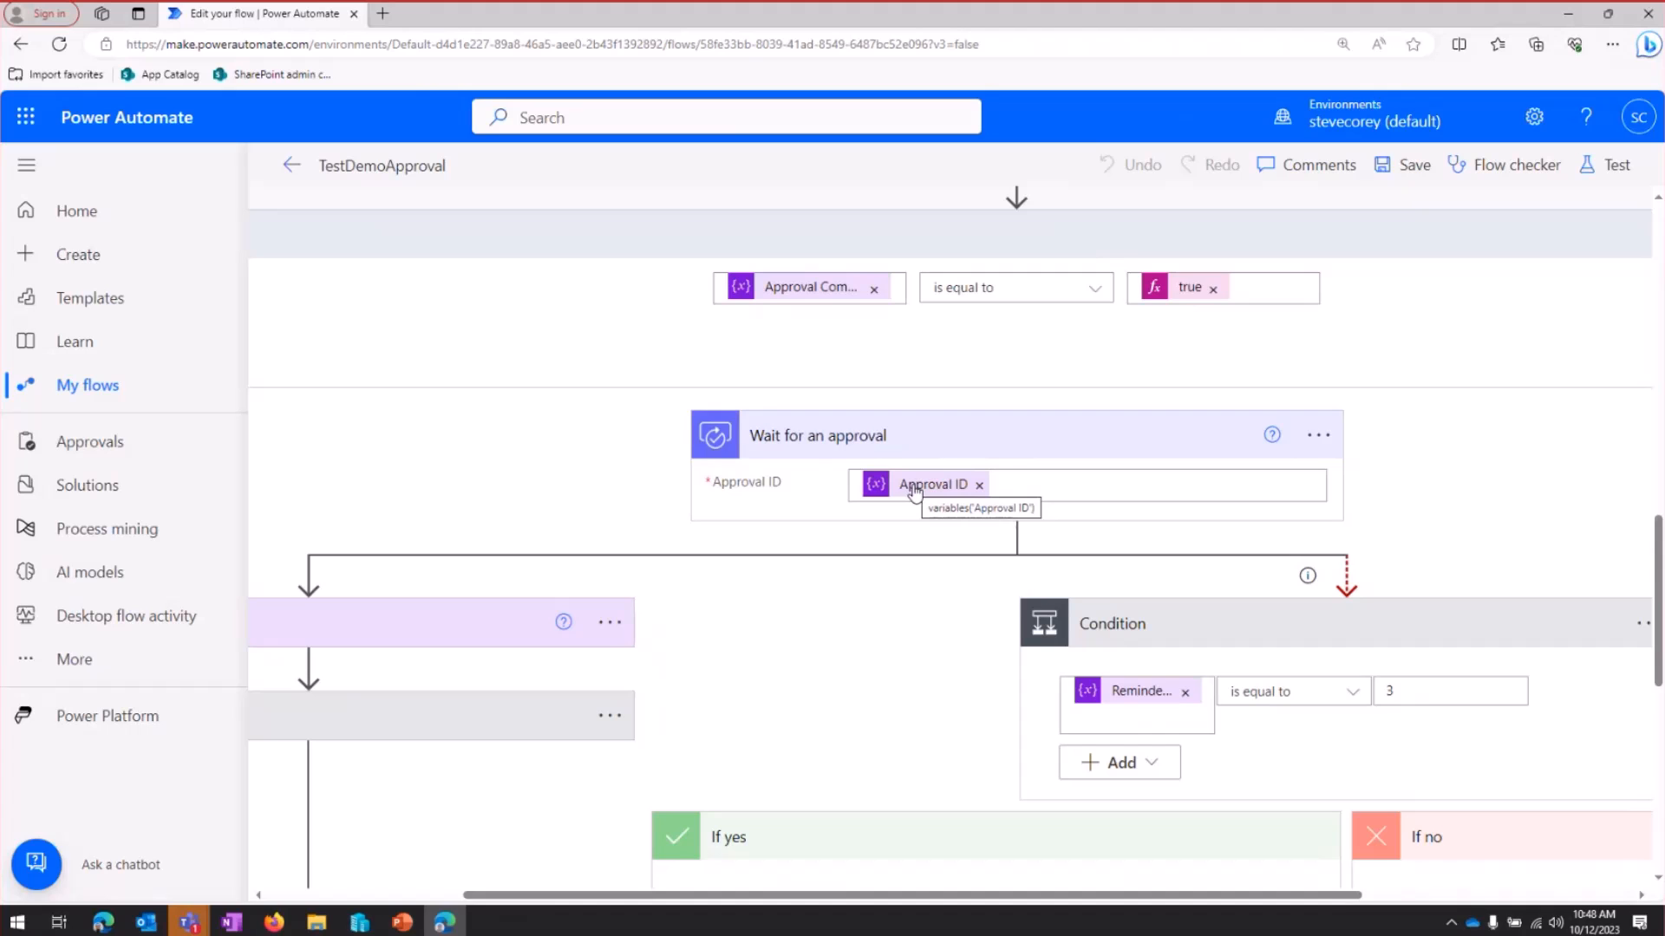
{"action": "scroll", "scroll_direction": "down", "scroll_amount": 3}
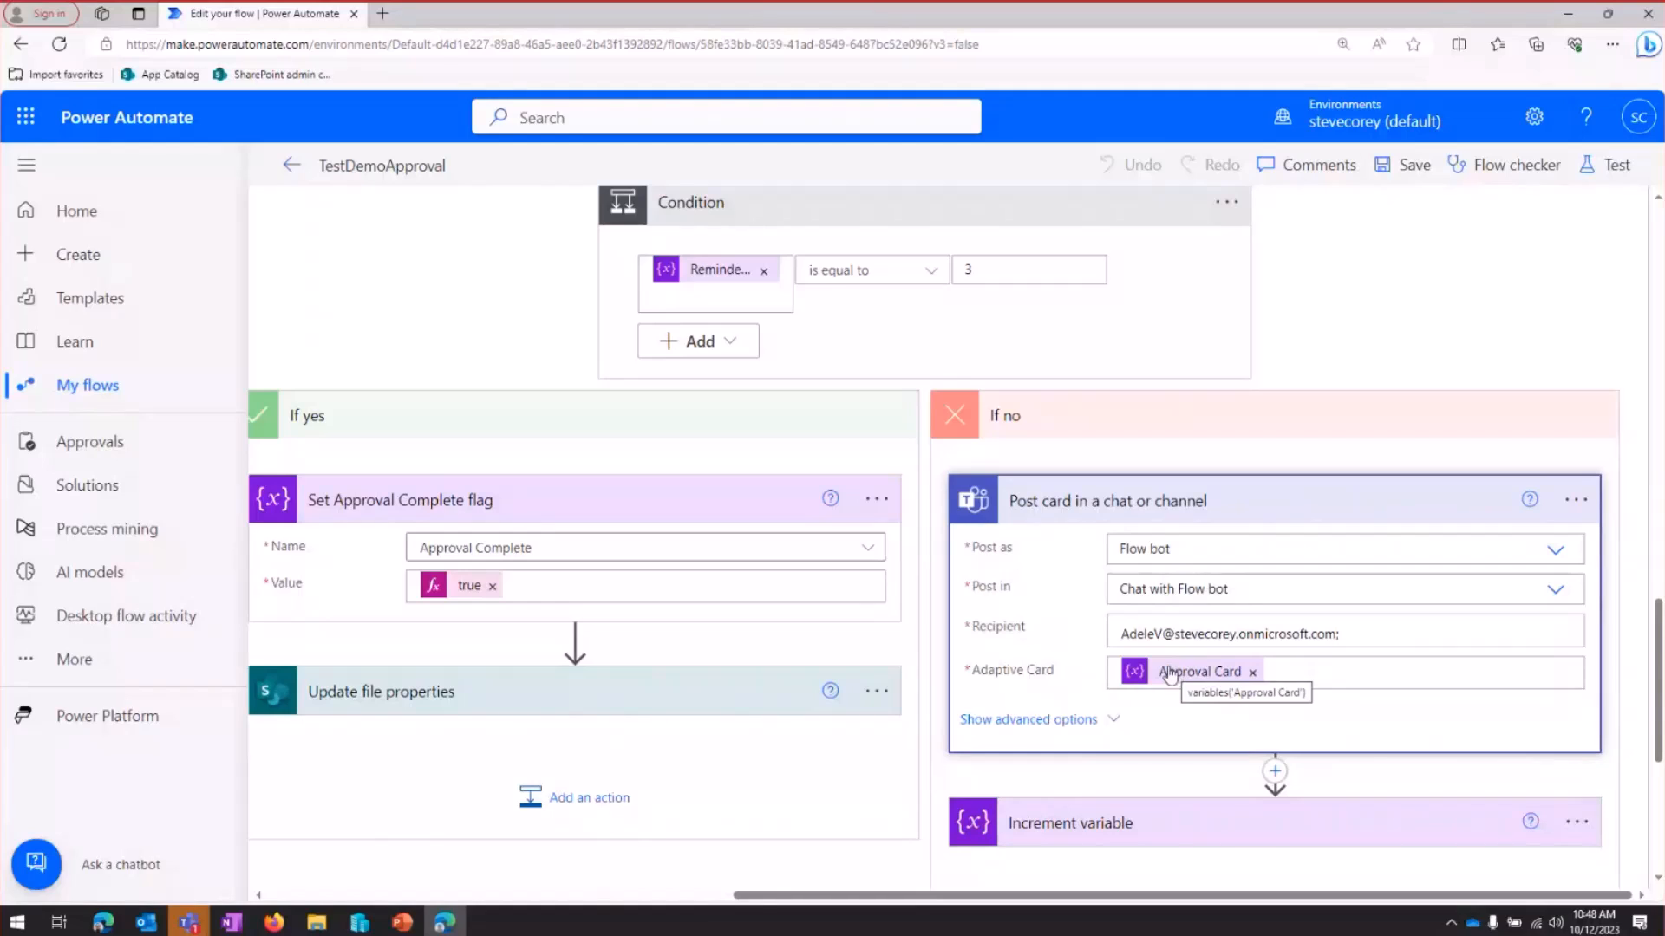
{"action": "mouse_move", "coordinate": [829, 616]}
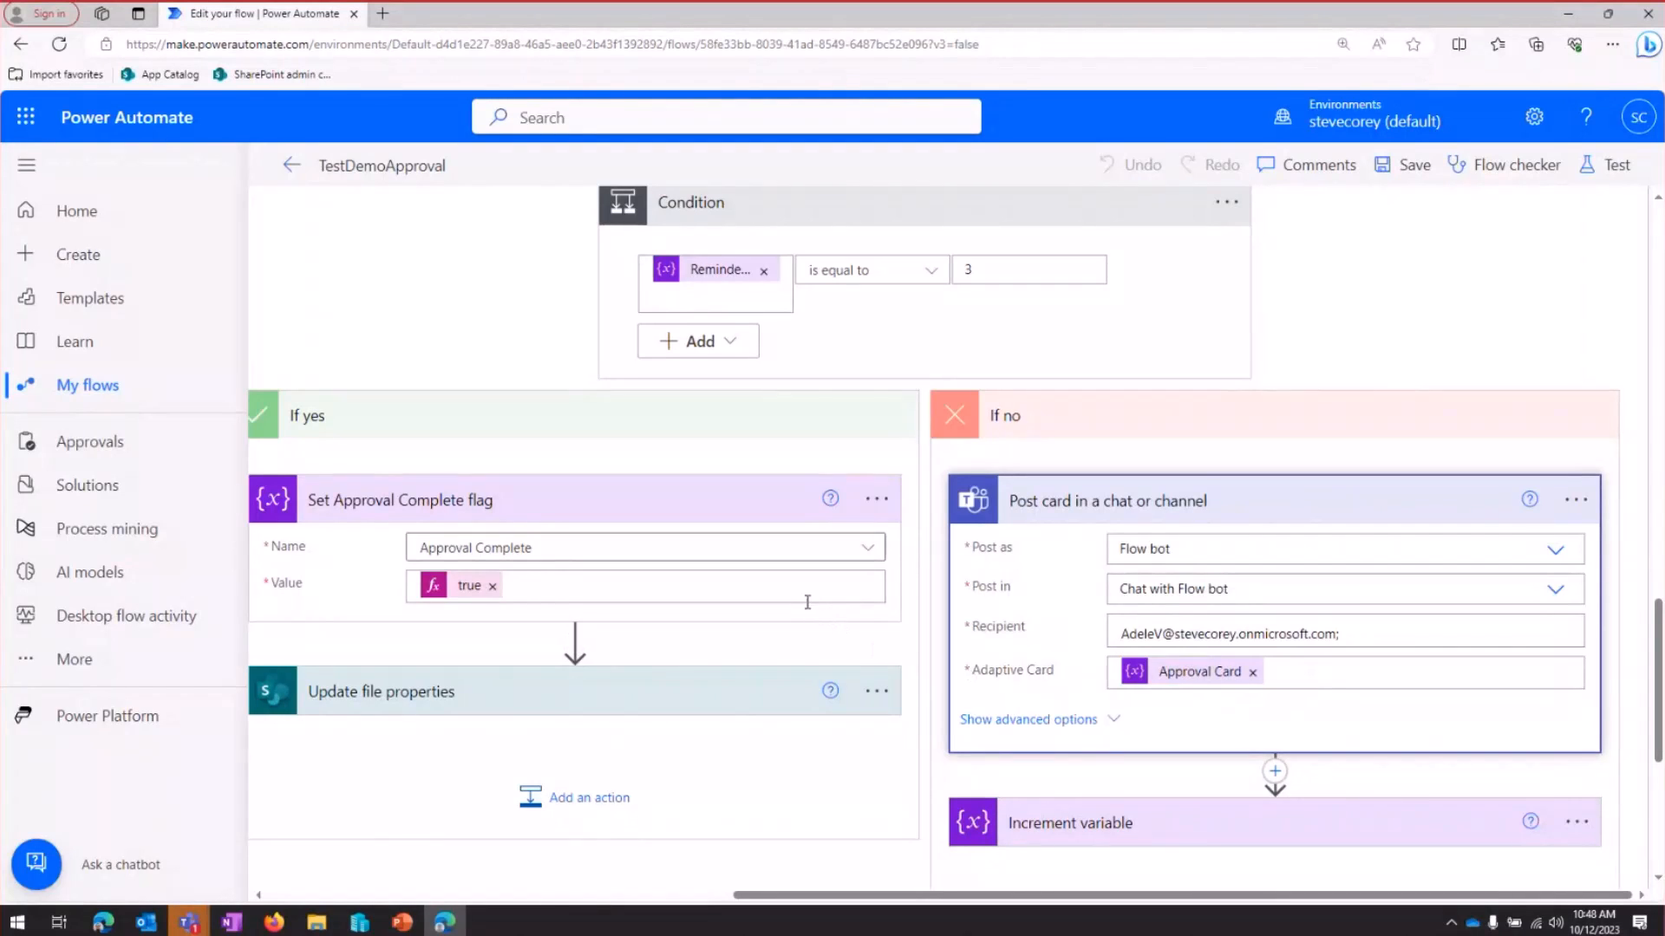
{"action": "mouse_move", "coordinate": [802, 597]}
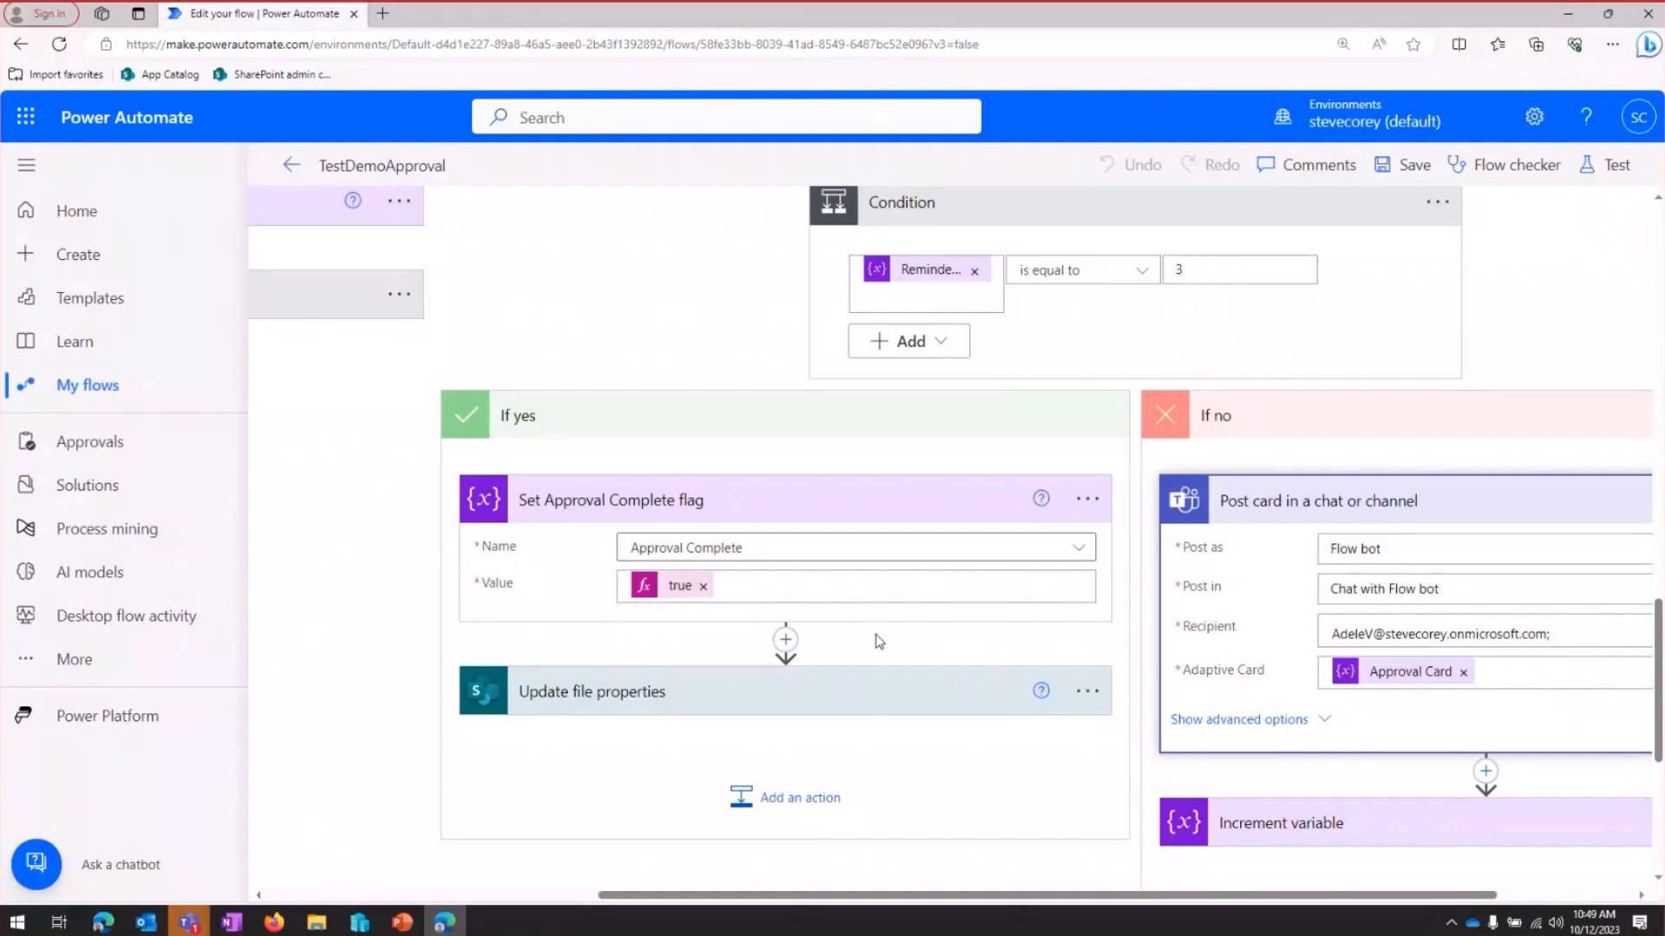
{"action": "mouse_move", "coordinate": [900, 642]}
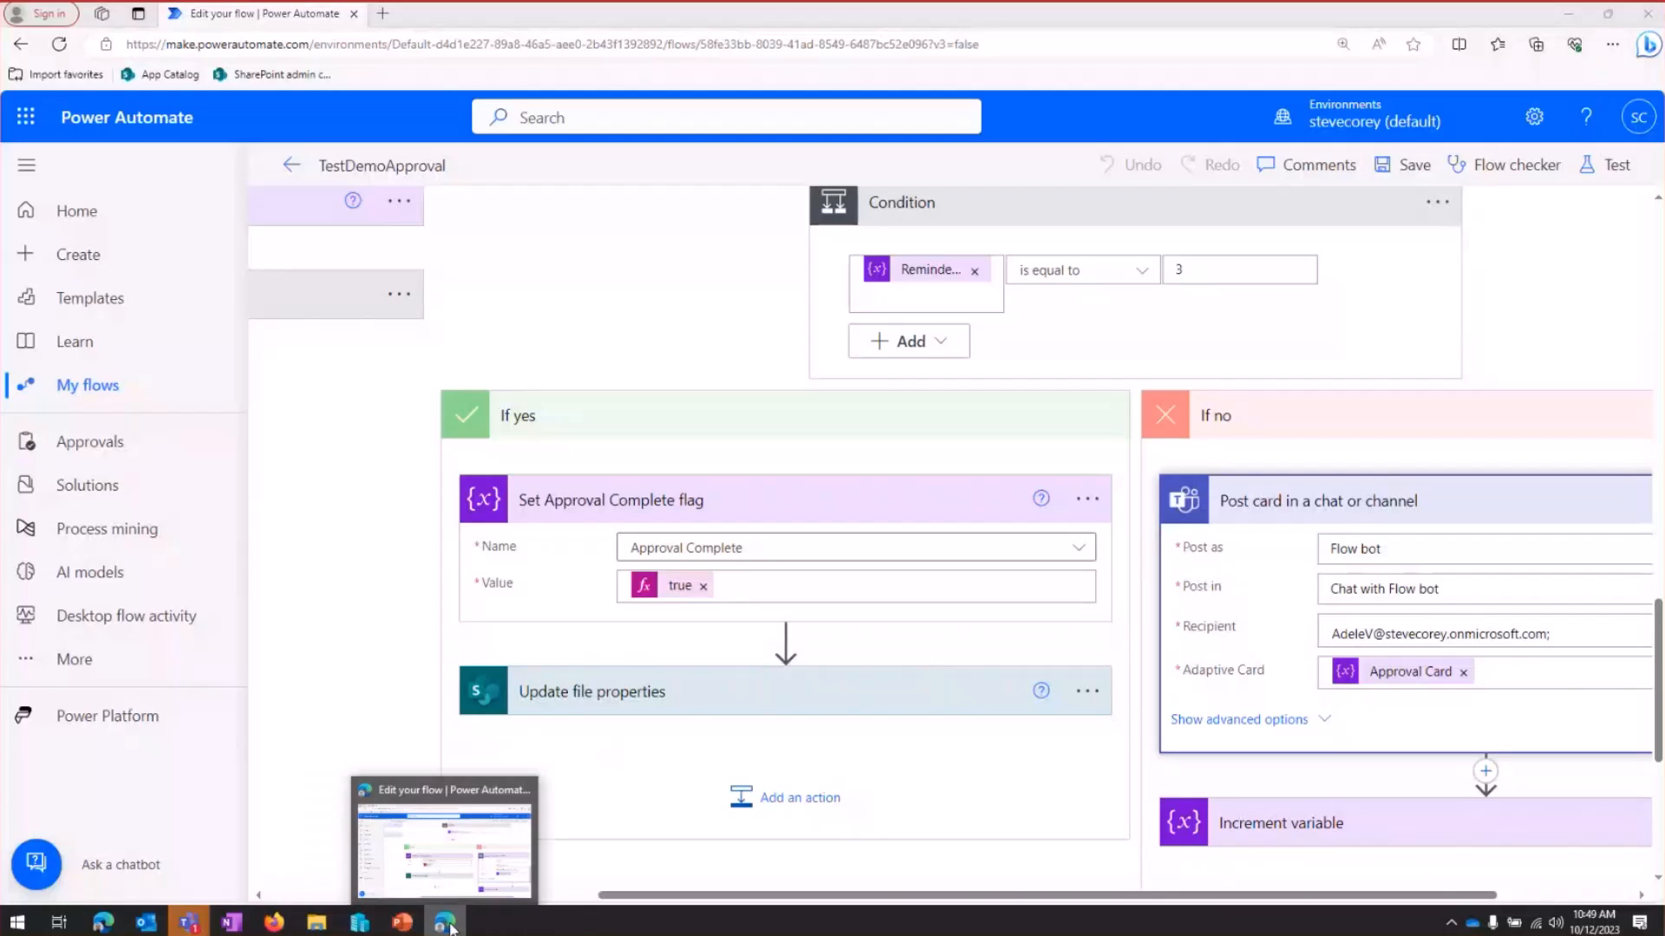
Switch to PowerPoint and show slide 7, 'Room for Improvement'
{"action": "left_click", "coordinate": [401, 920]}
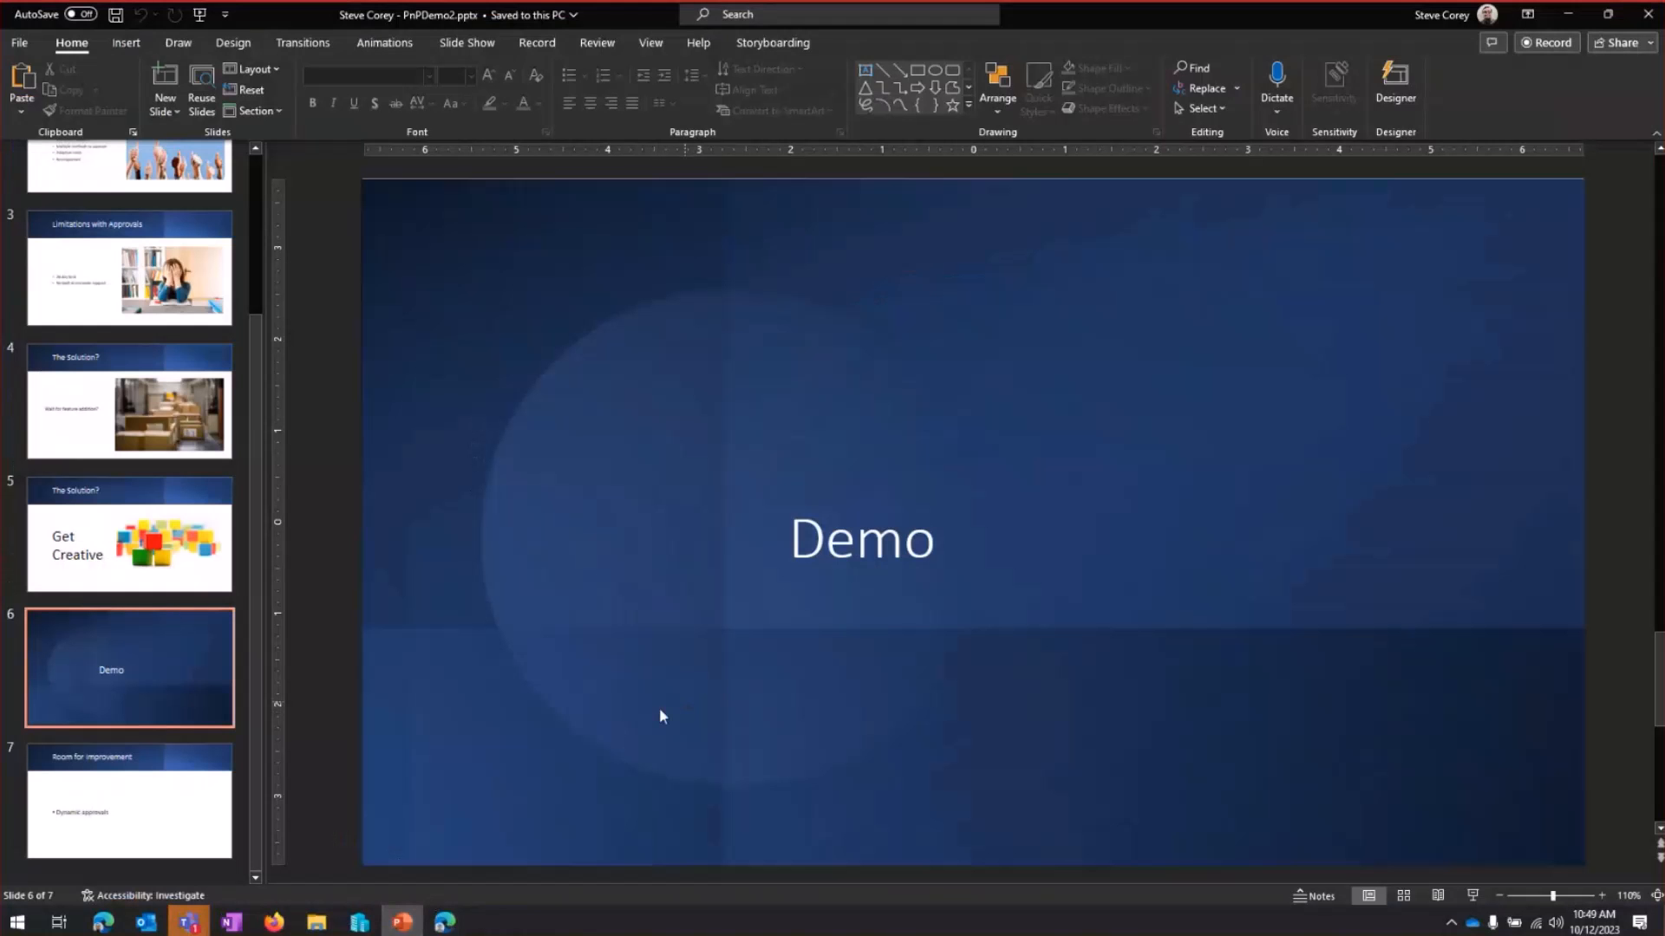
{"action": "left_click", "coordinate": [130, 801]}
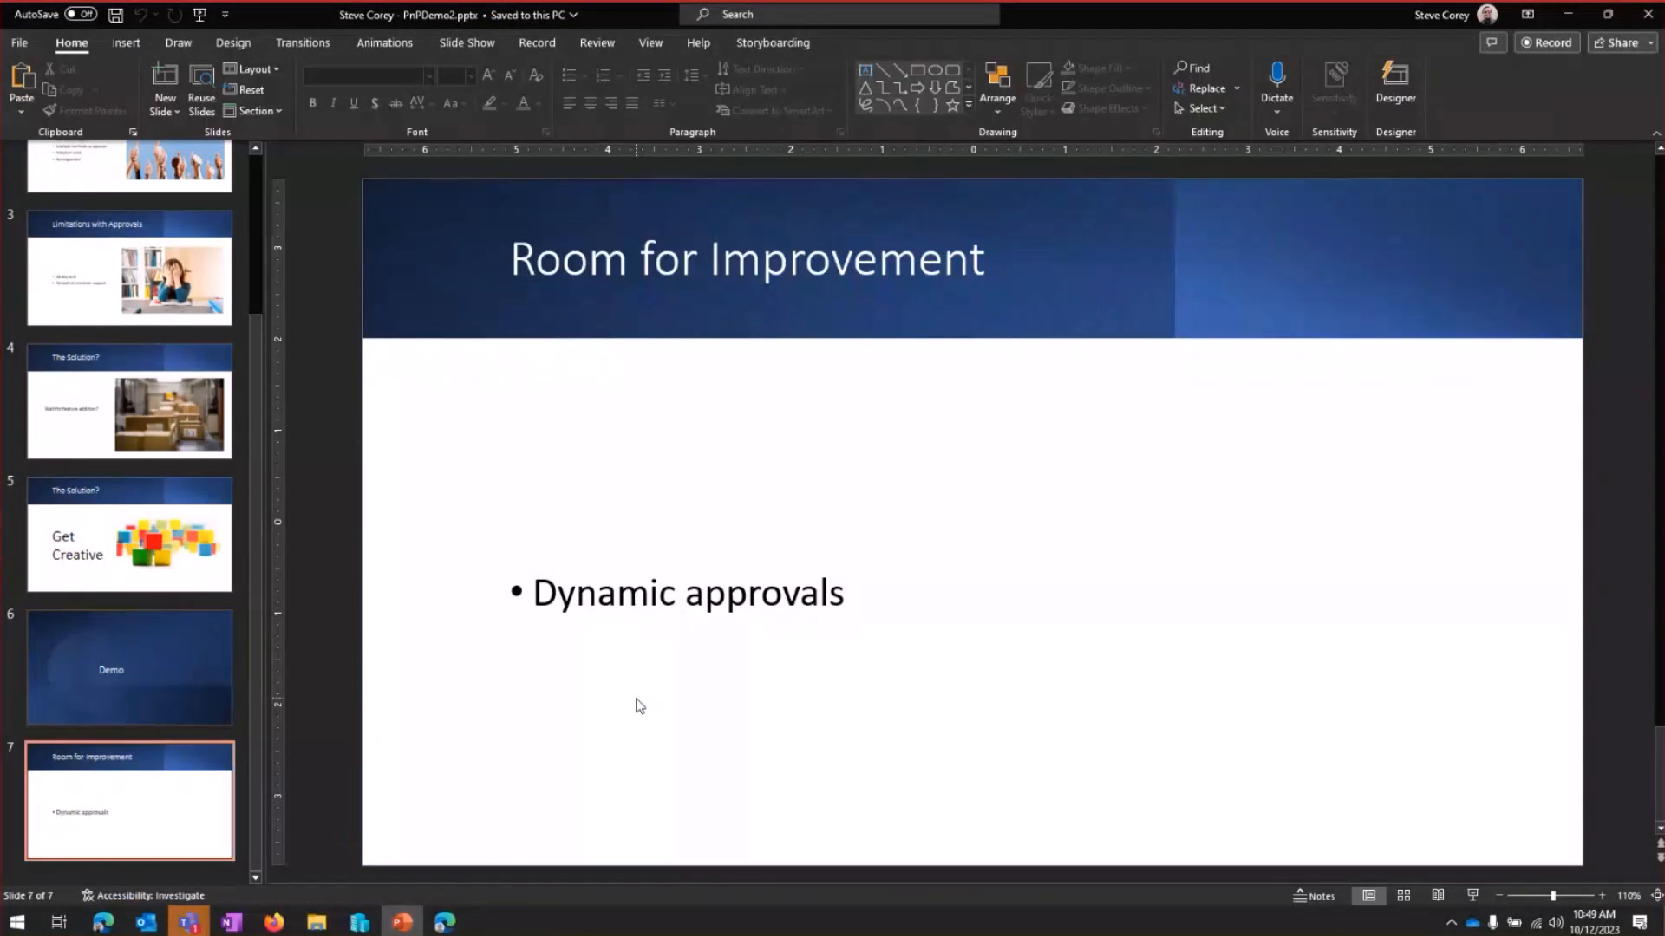